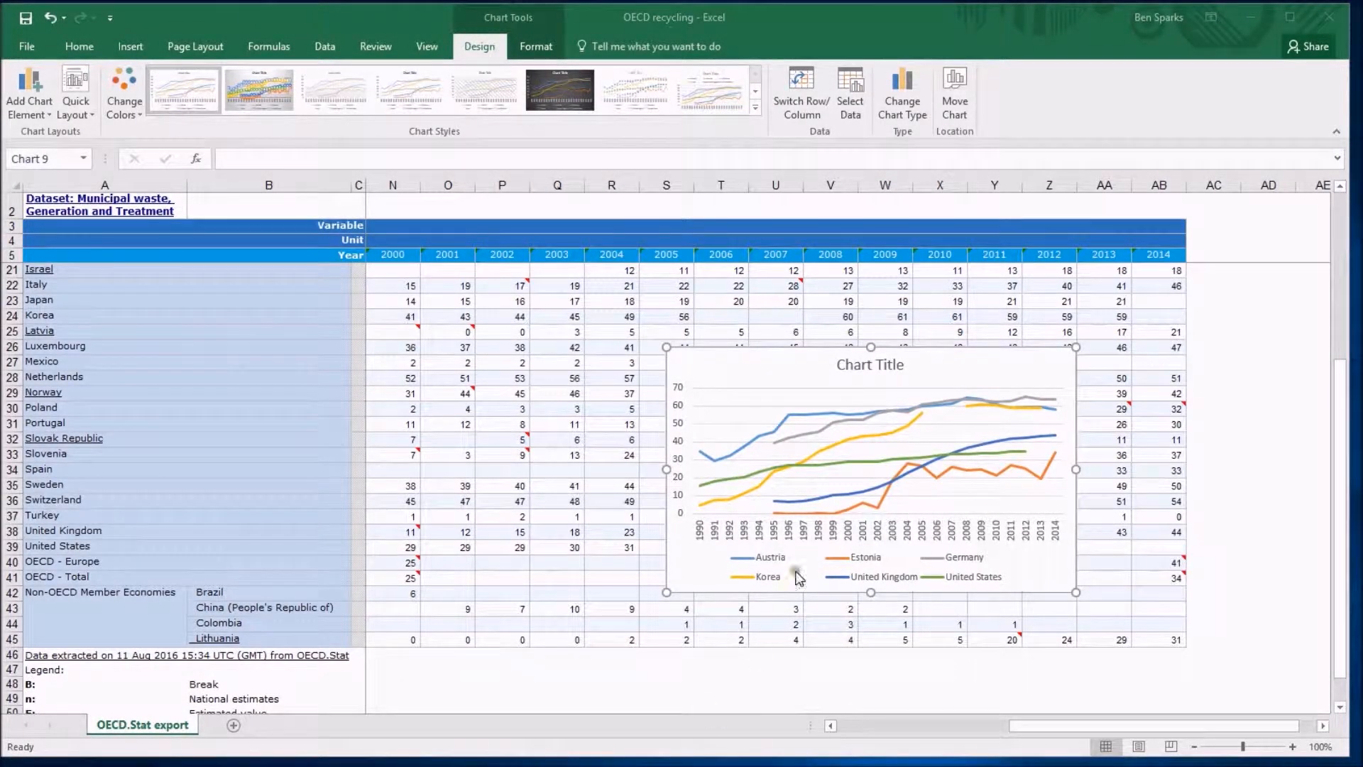
mouse_move(896, 444)
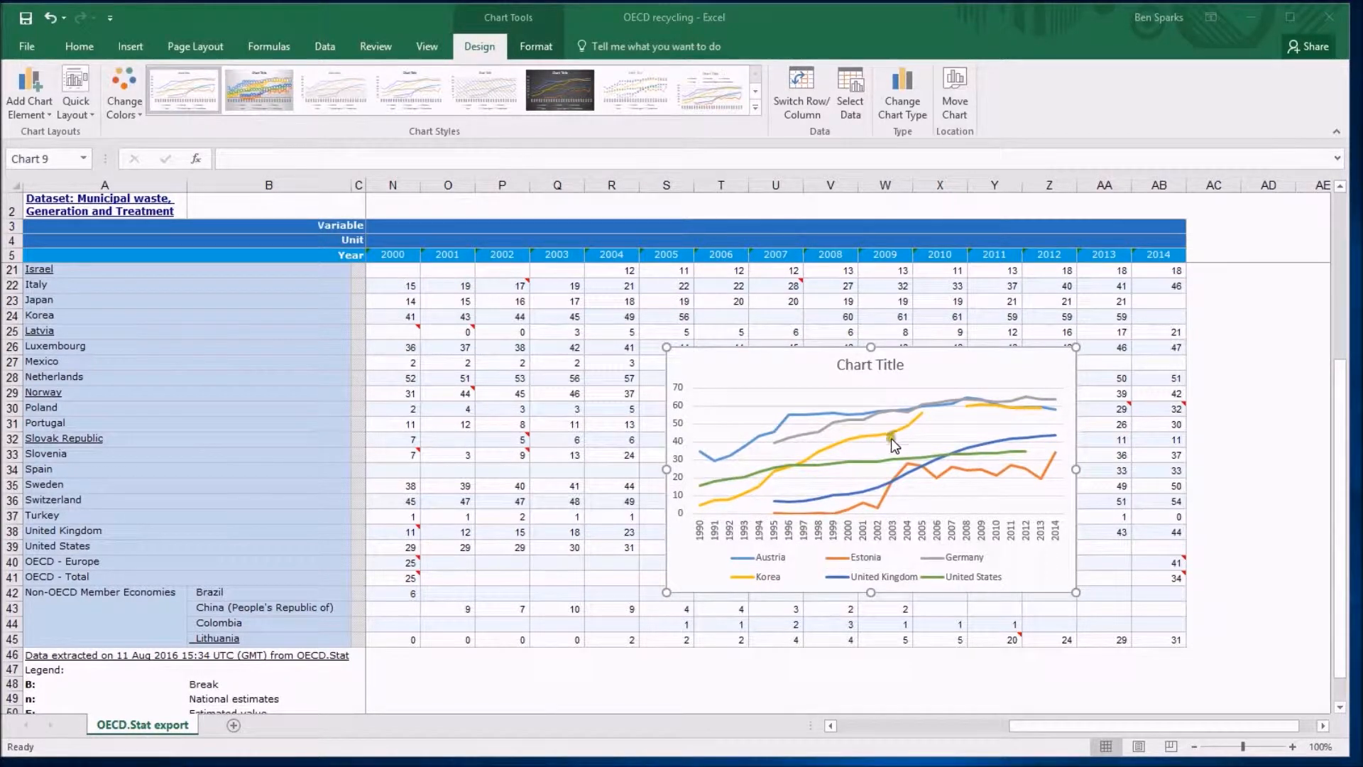
mouse_move(928, 437)
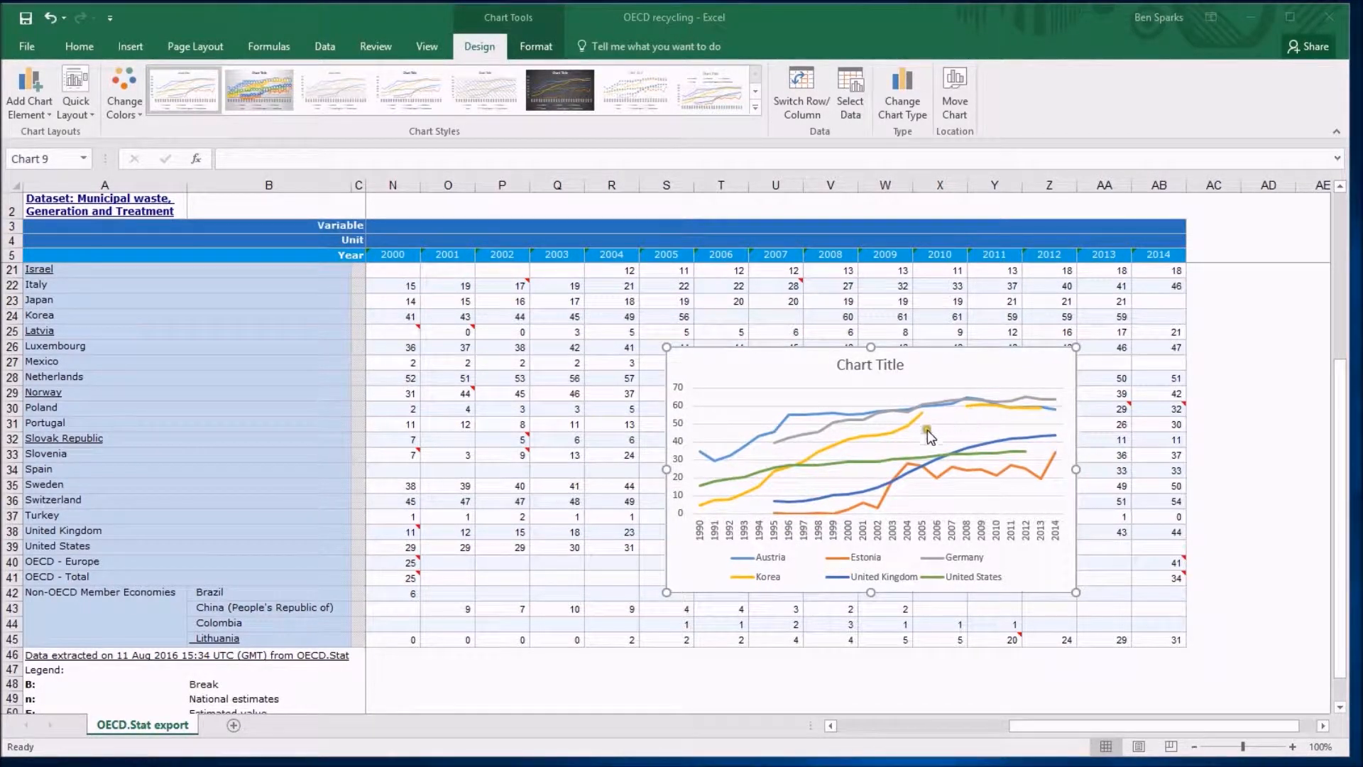
mouse_move(749, 466)
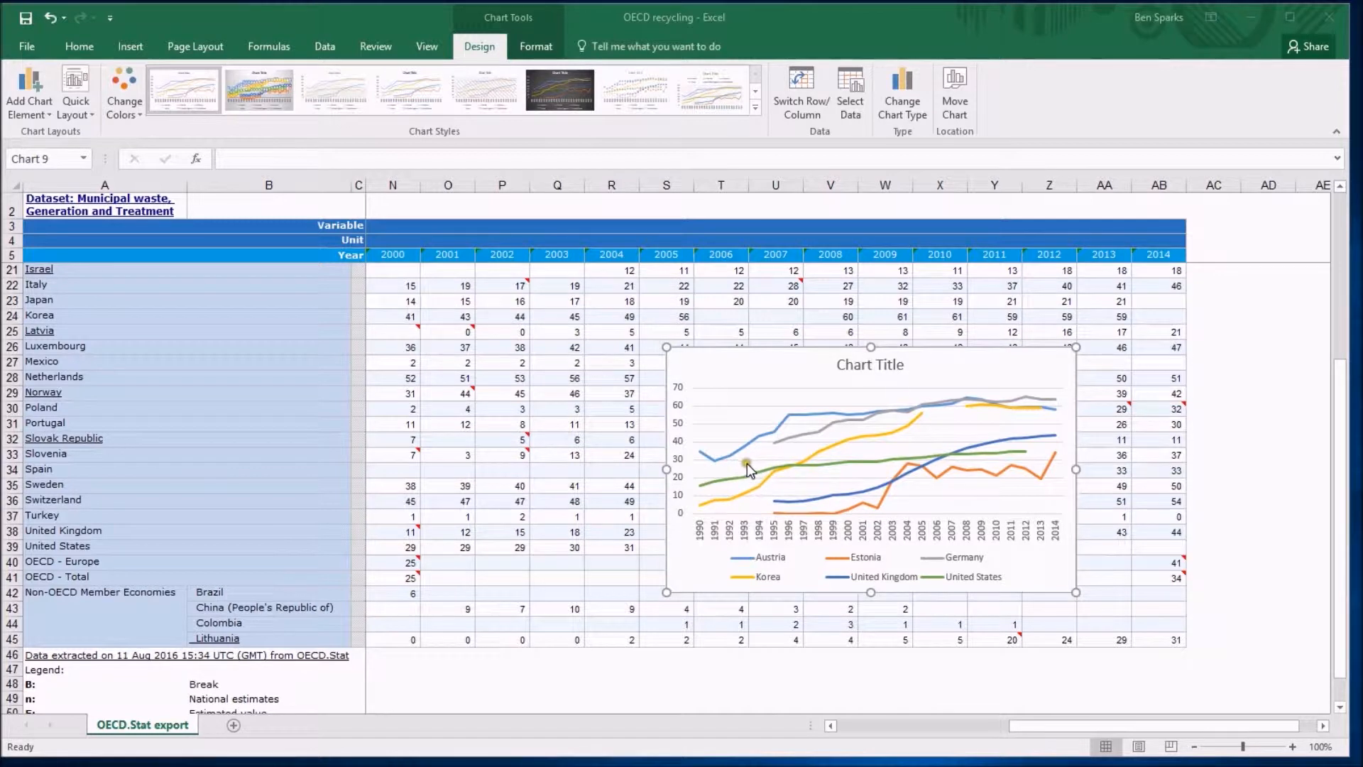
mouse_move(749, 462)
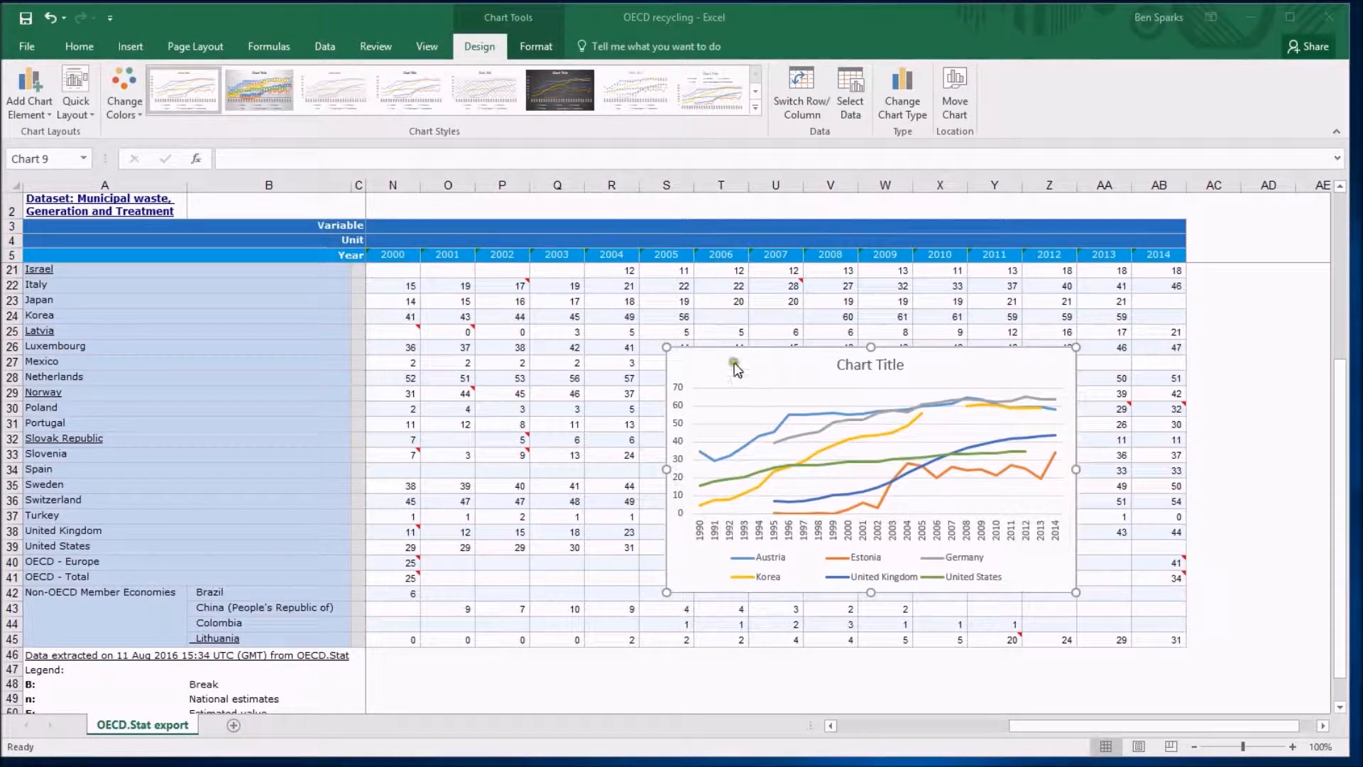
- Set the chart's Hidden and Empty Cells option to plot empty cells as Zero
left_click(849, 90)
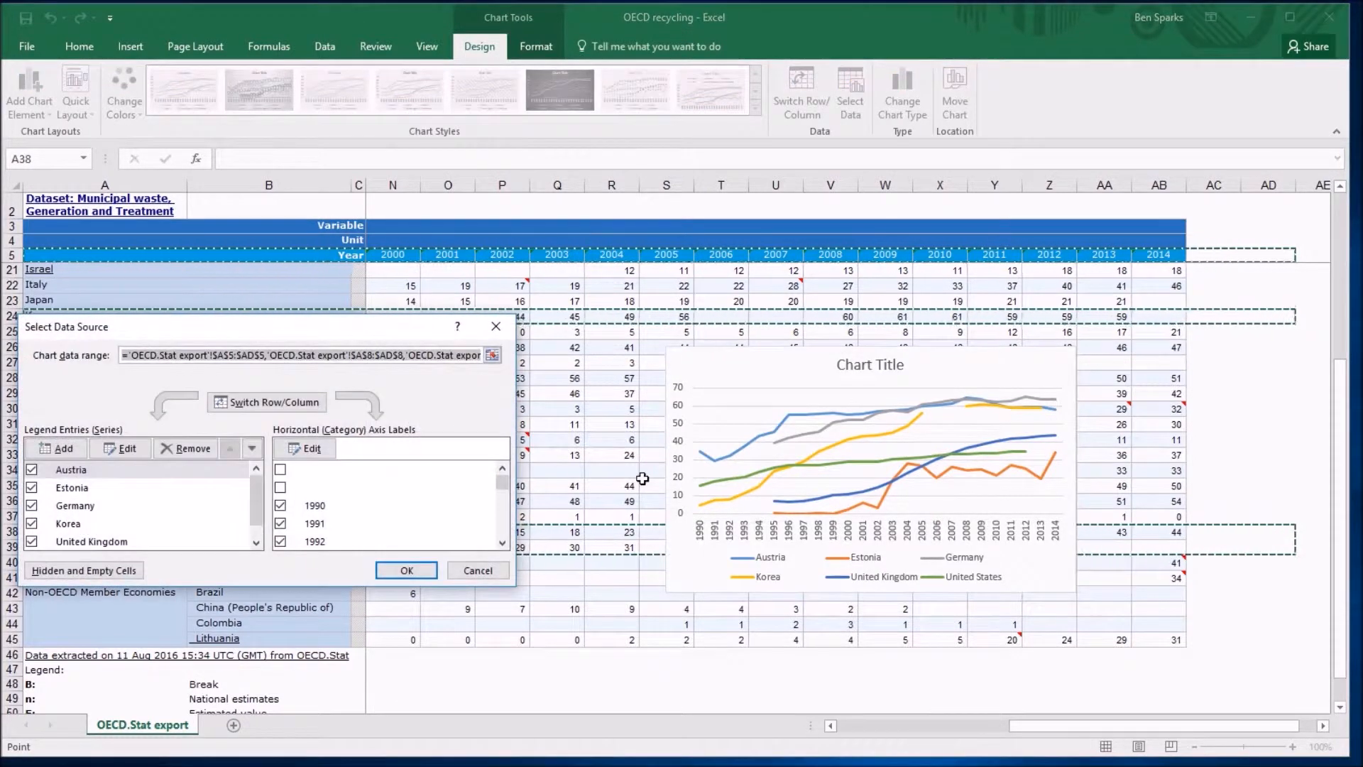
left_click(84, 571)
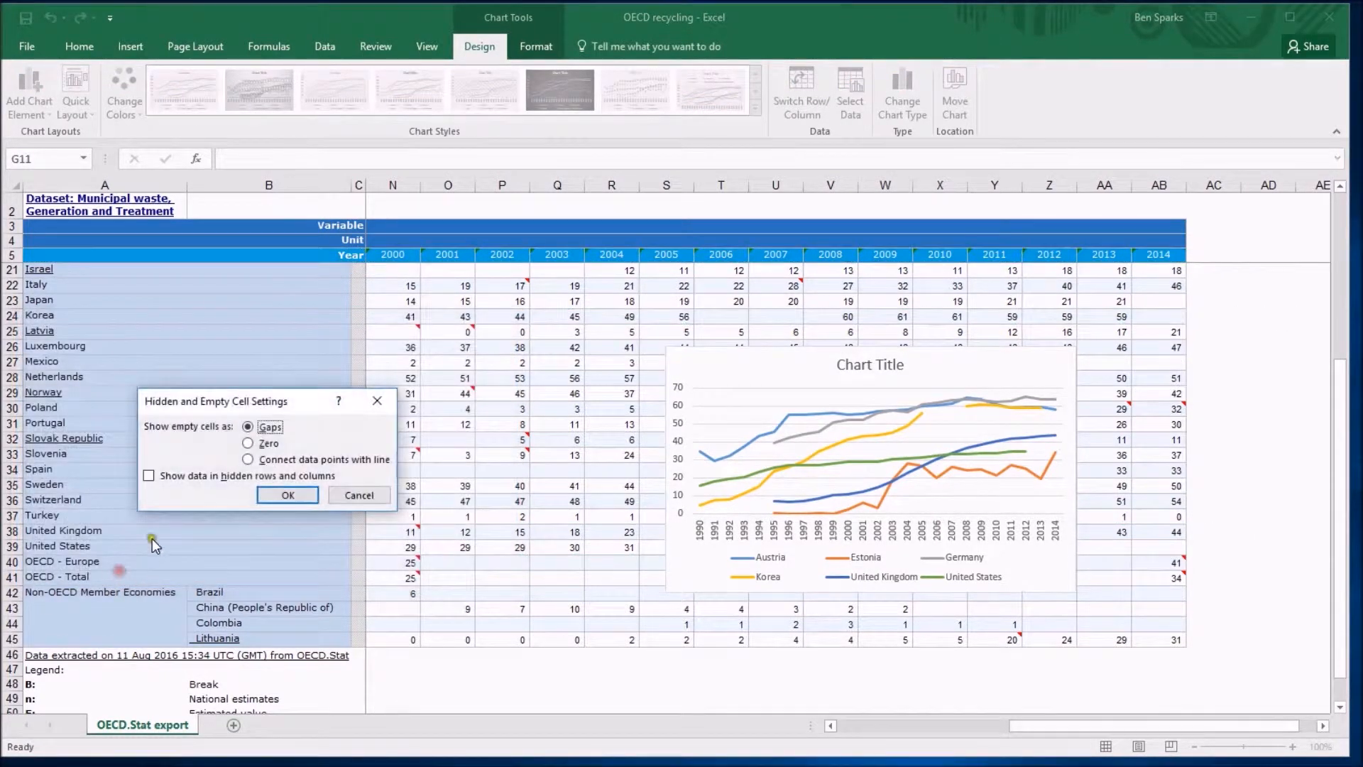
mouse_move(737, 215)
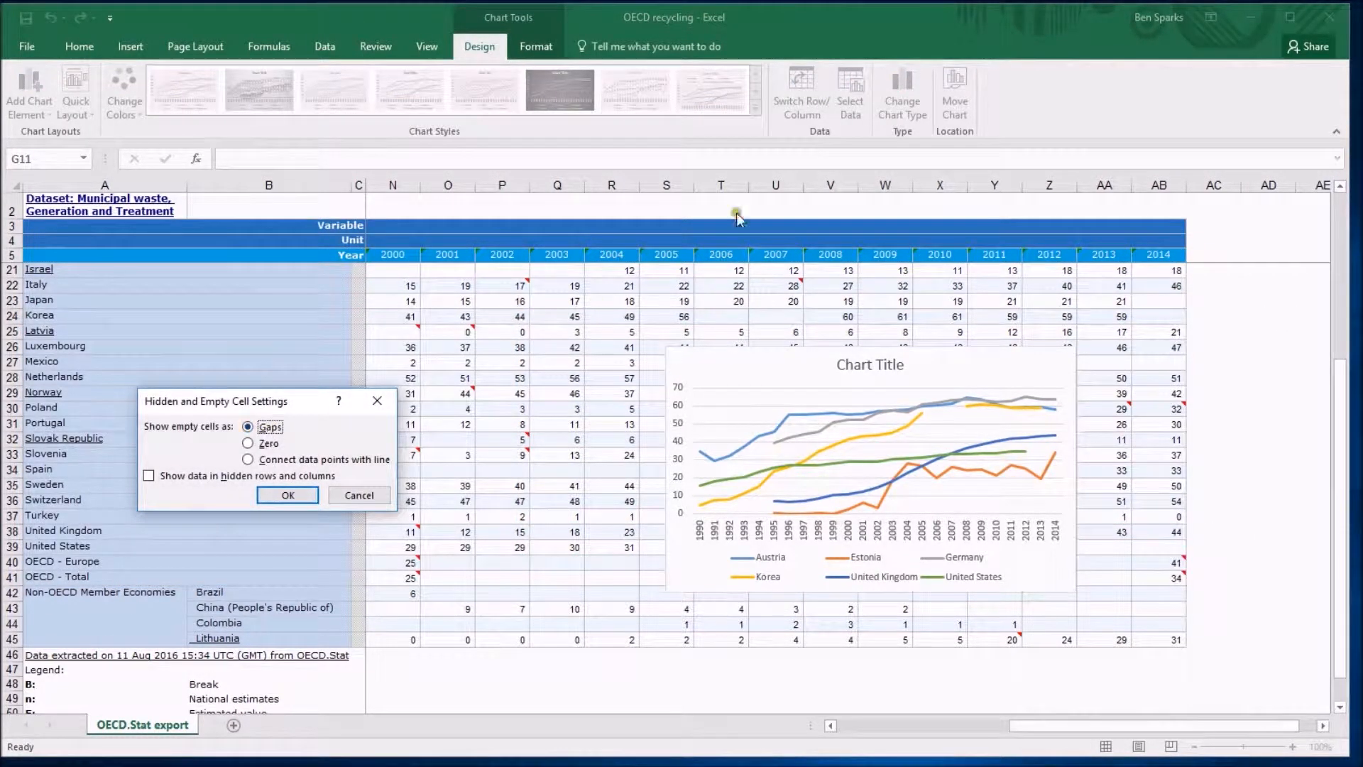
mouse_move(173, 535)
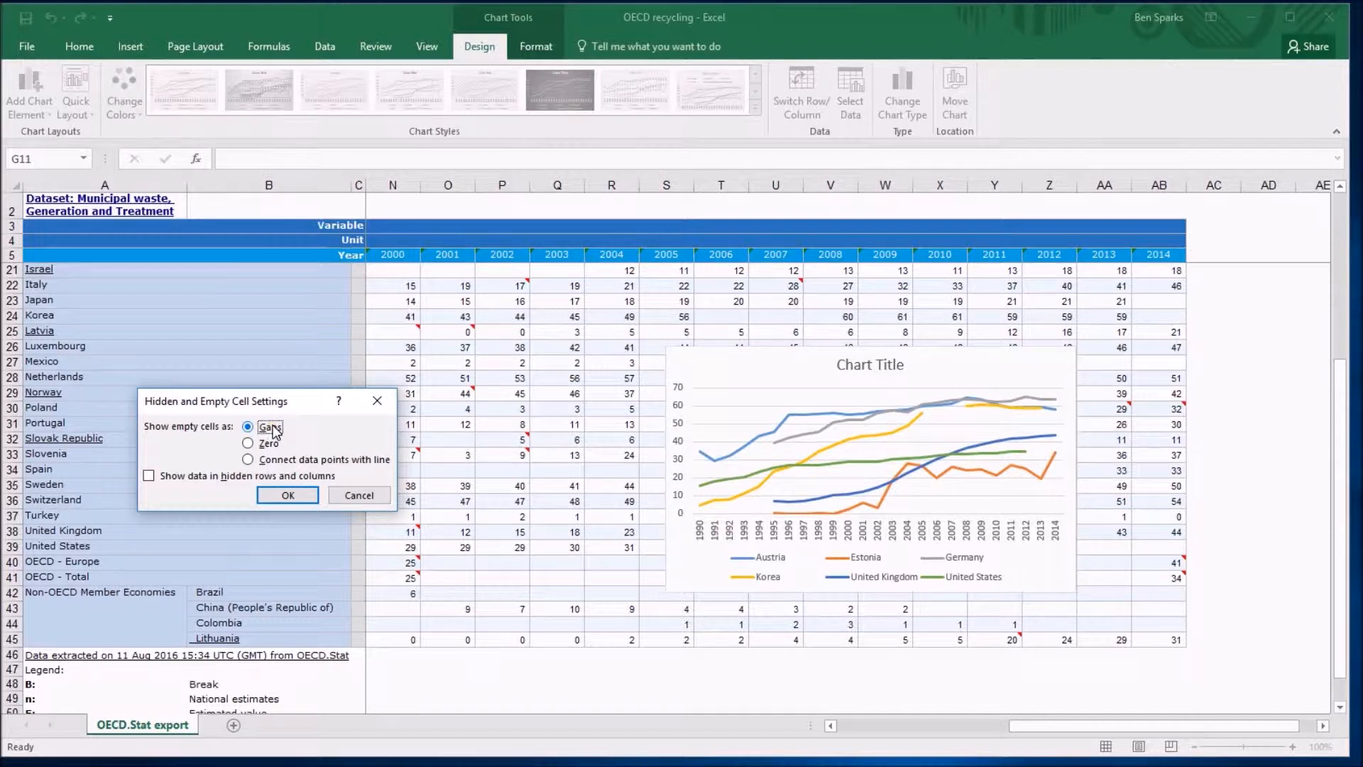
left_click(248, 443)
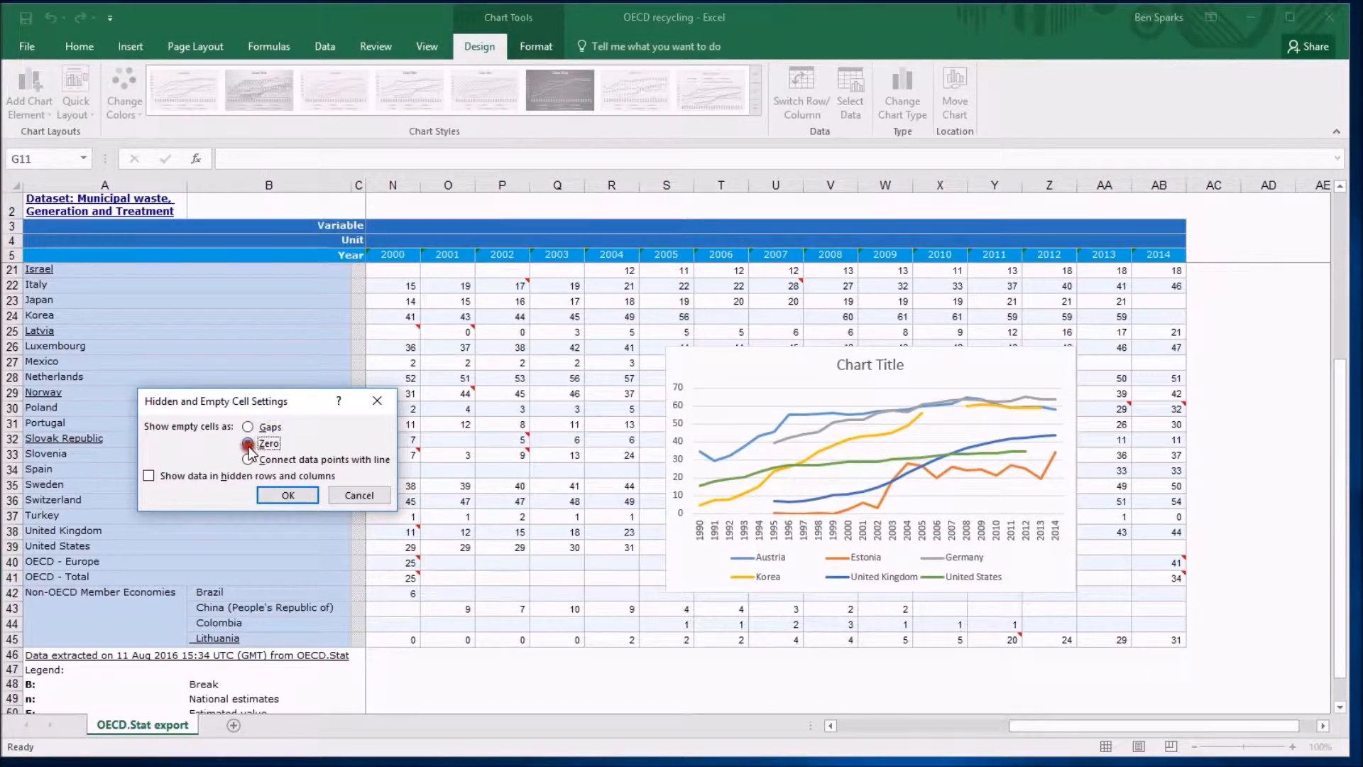
left_click(247, 443)
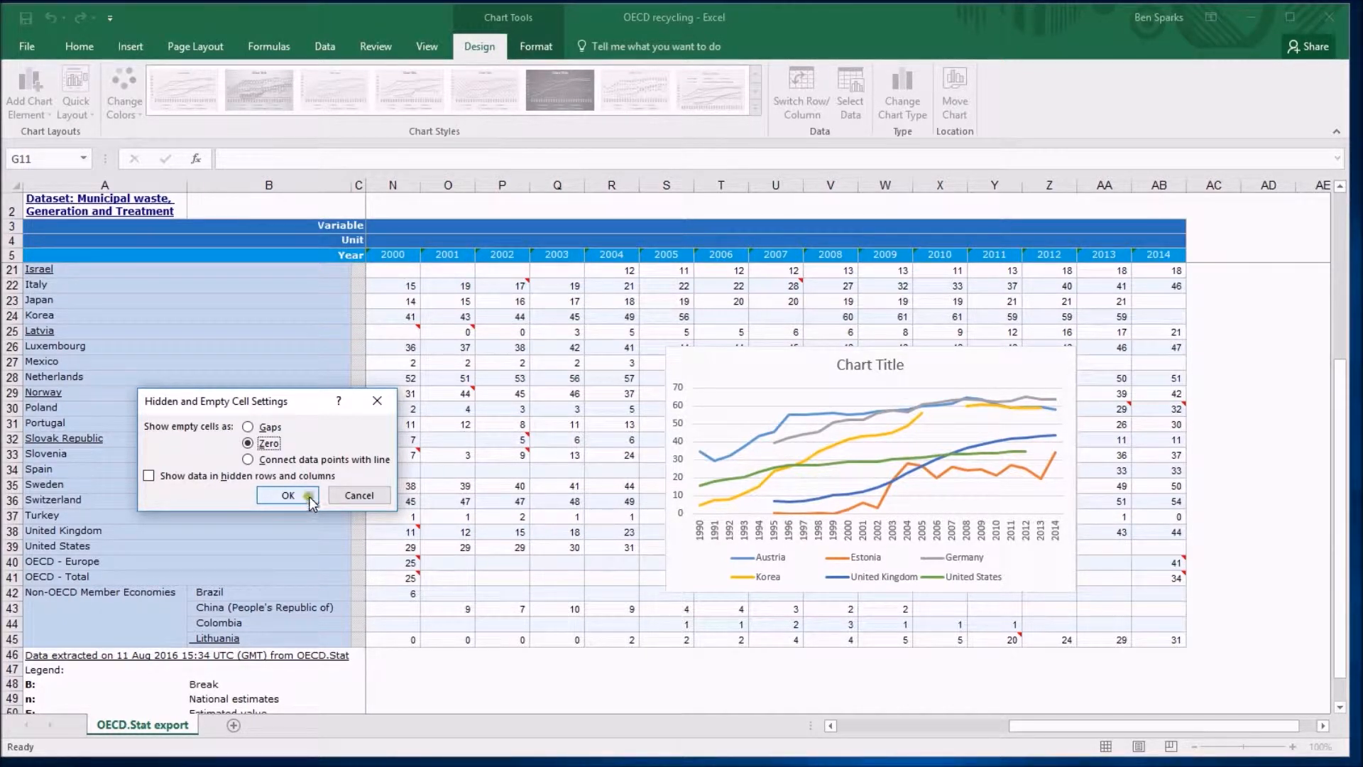
left_click(288, 494)
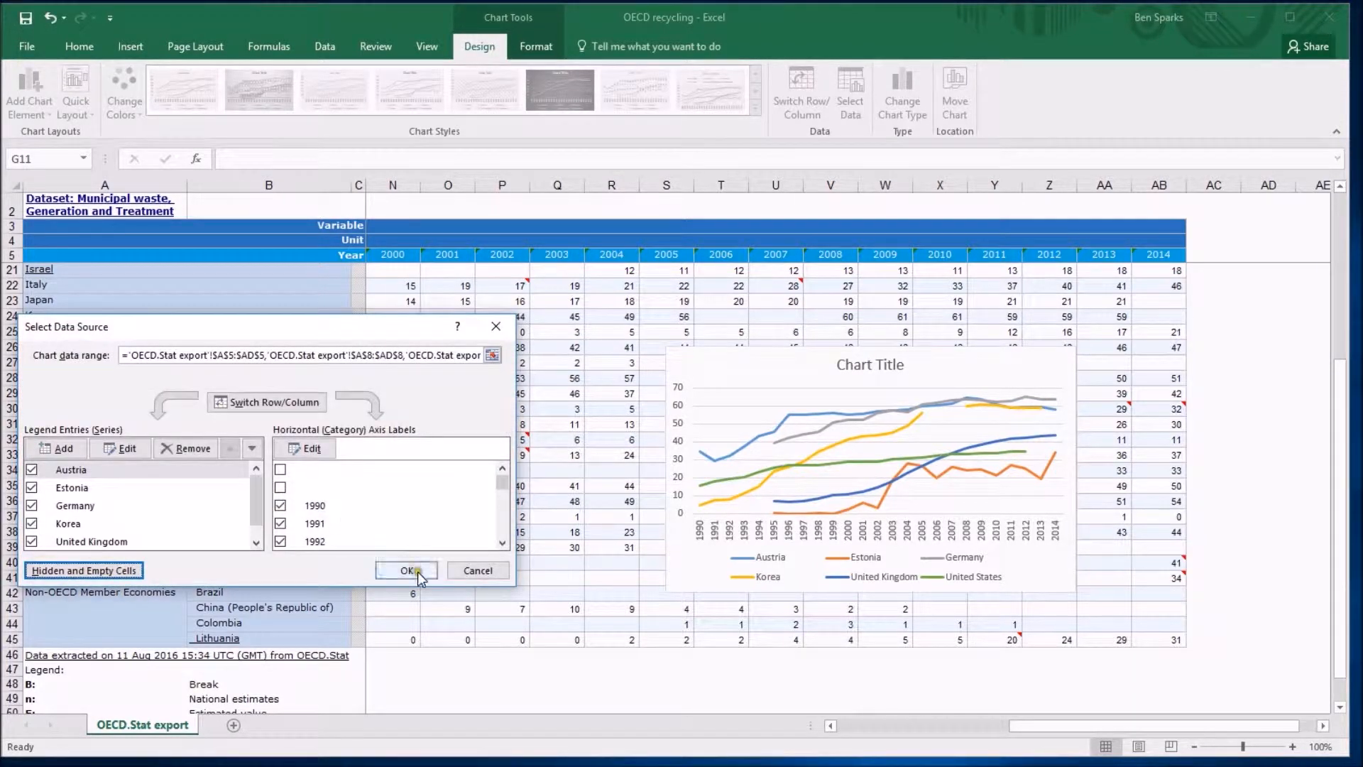
- Apply the data source changes so missing years drop the lines to zero
left_click(404, 571)
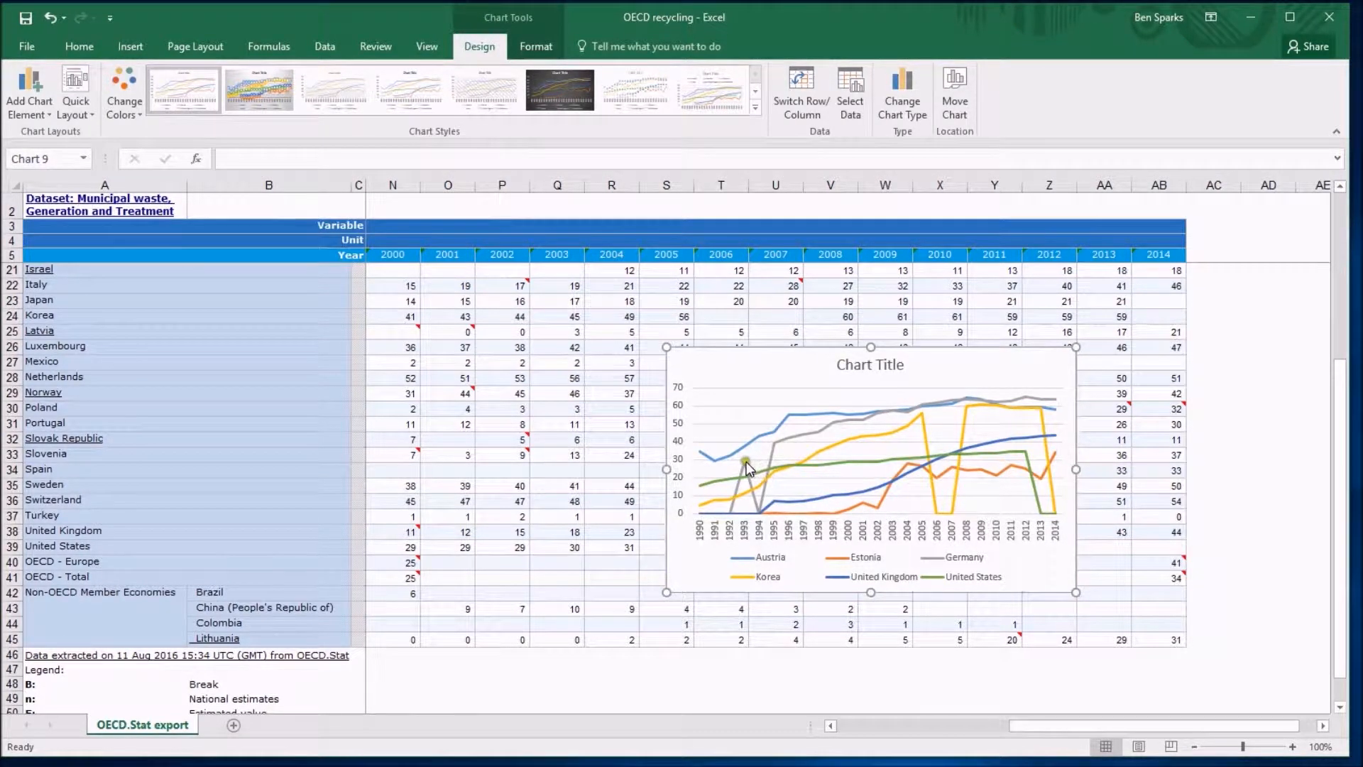
mouse_move(745, 463)
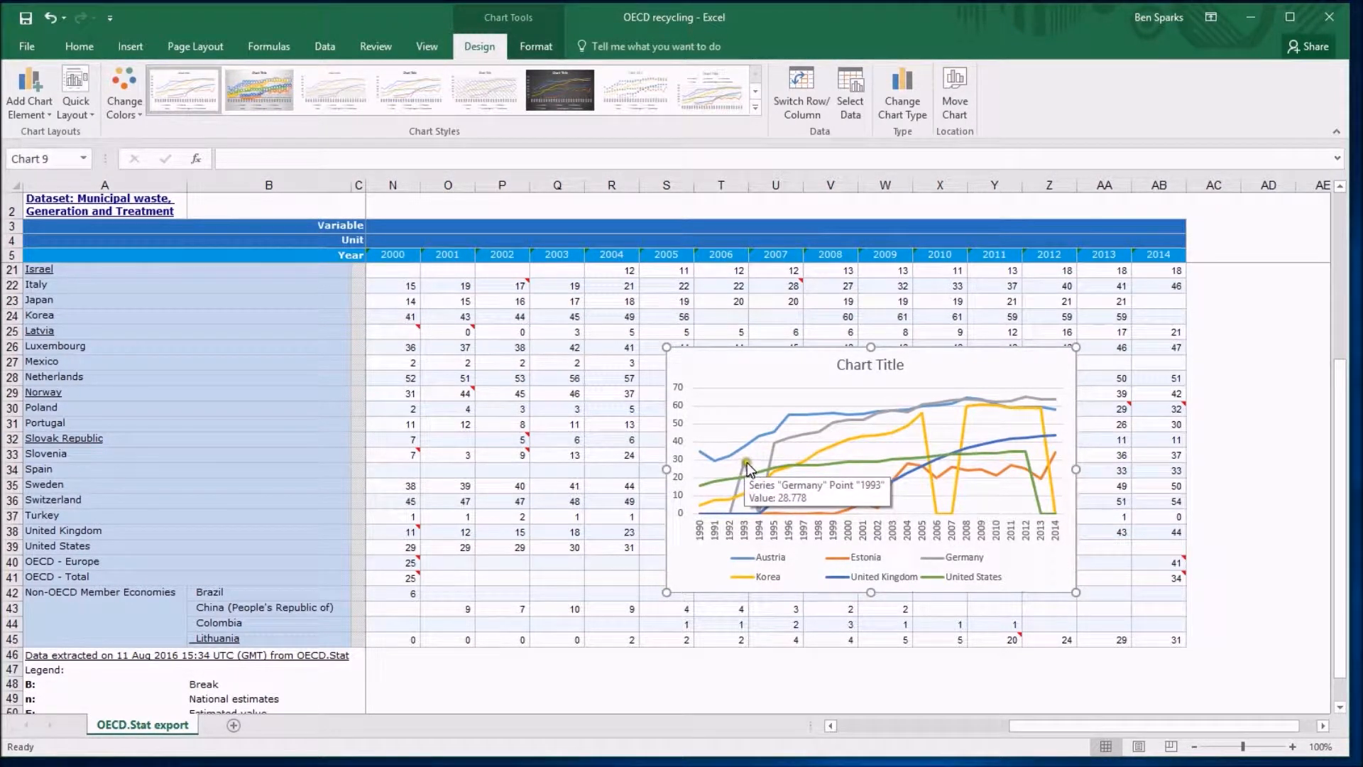
mouse_move(763, 519)
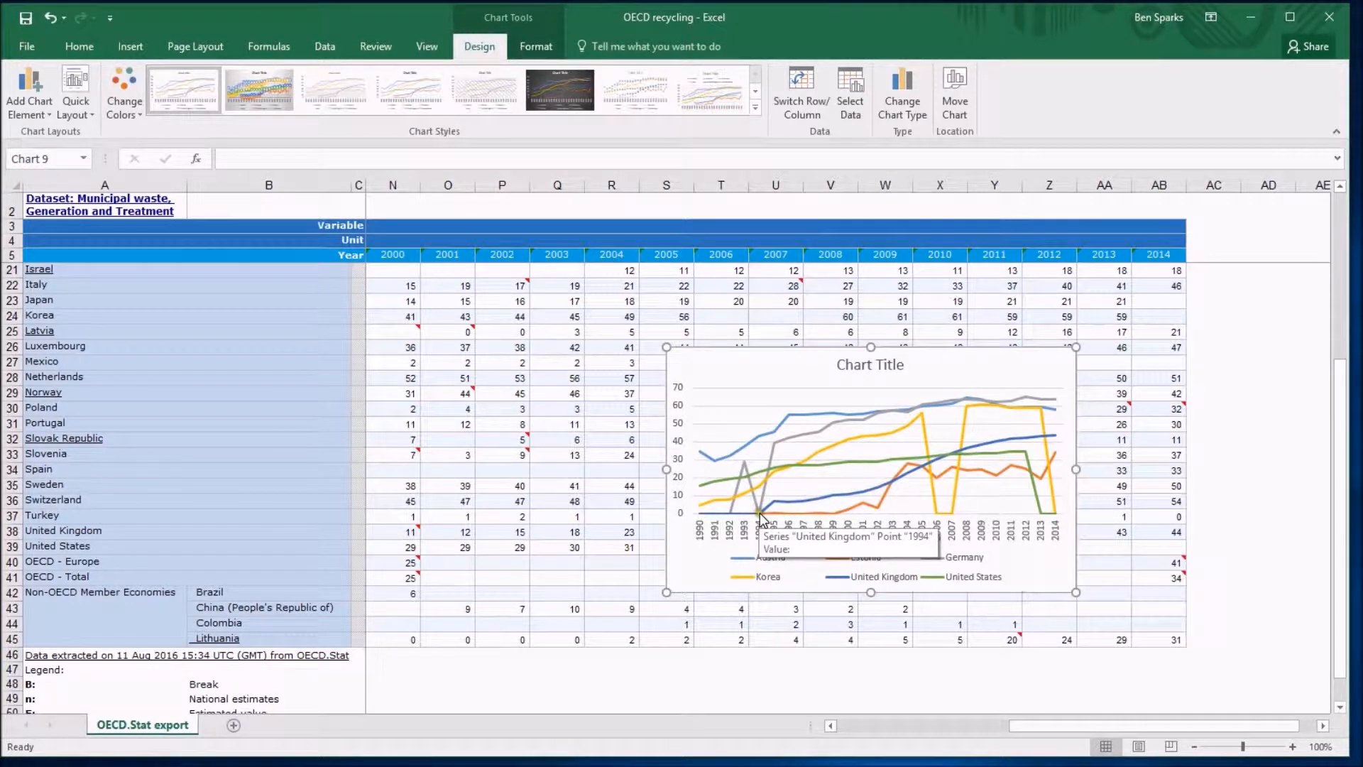
mouse_move(774, 450)
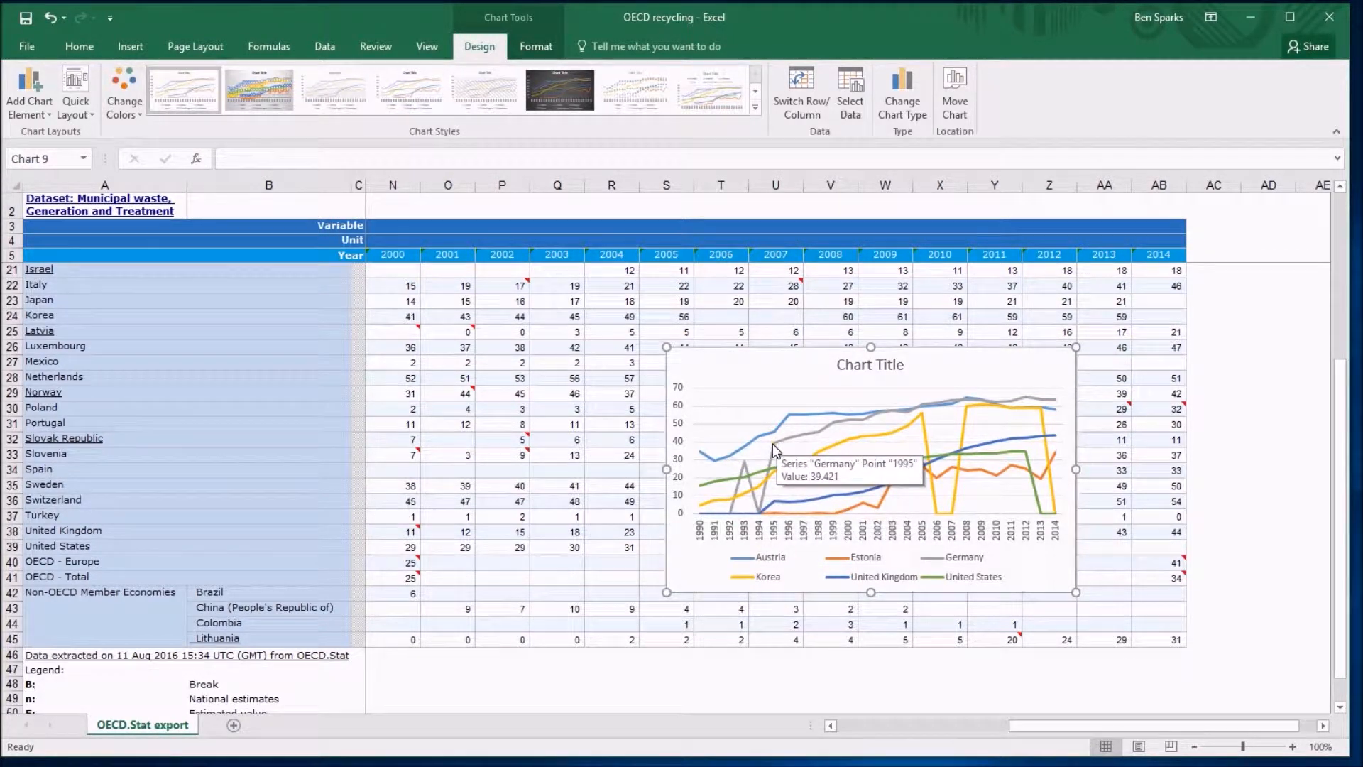
- Set the chart's Hidden and Empty Cells option to Connect data points with line
left_click(849, 93)
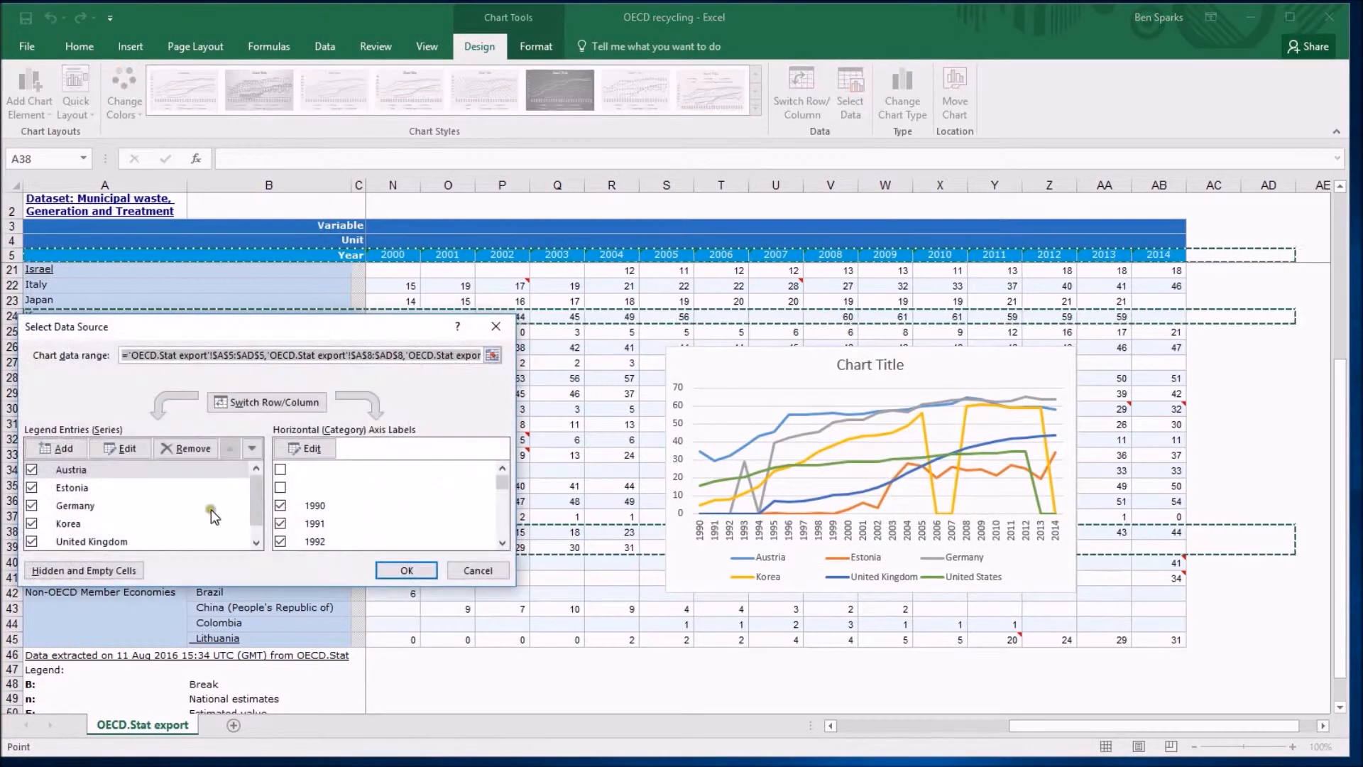
left_click(84, 570)
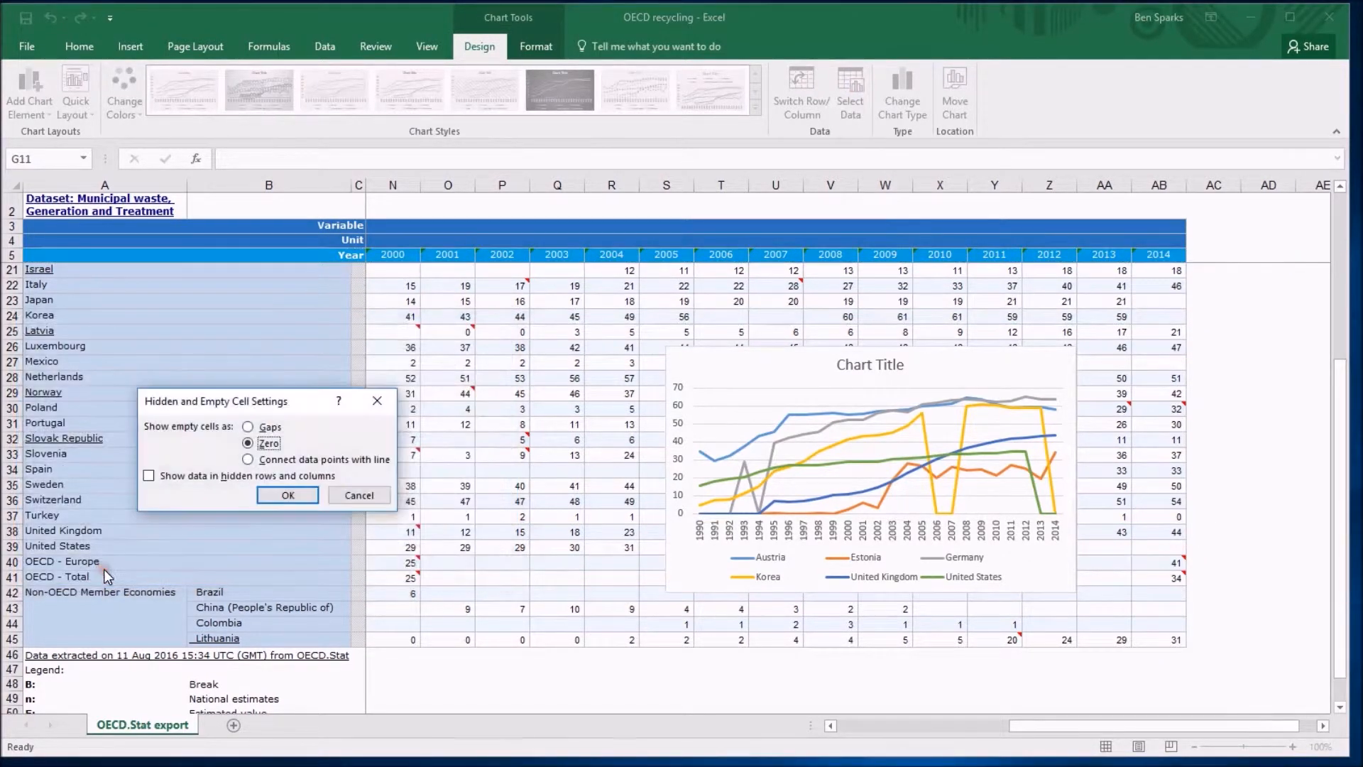
left_click(249, 458)
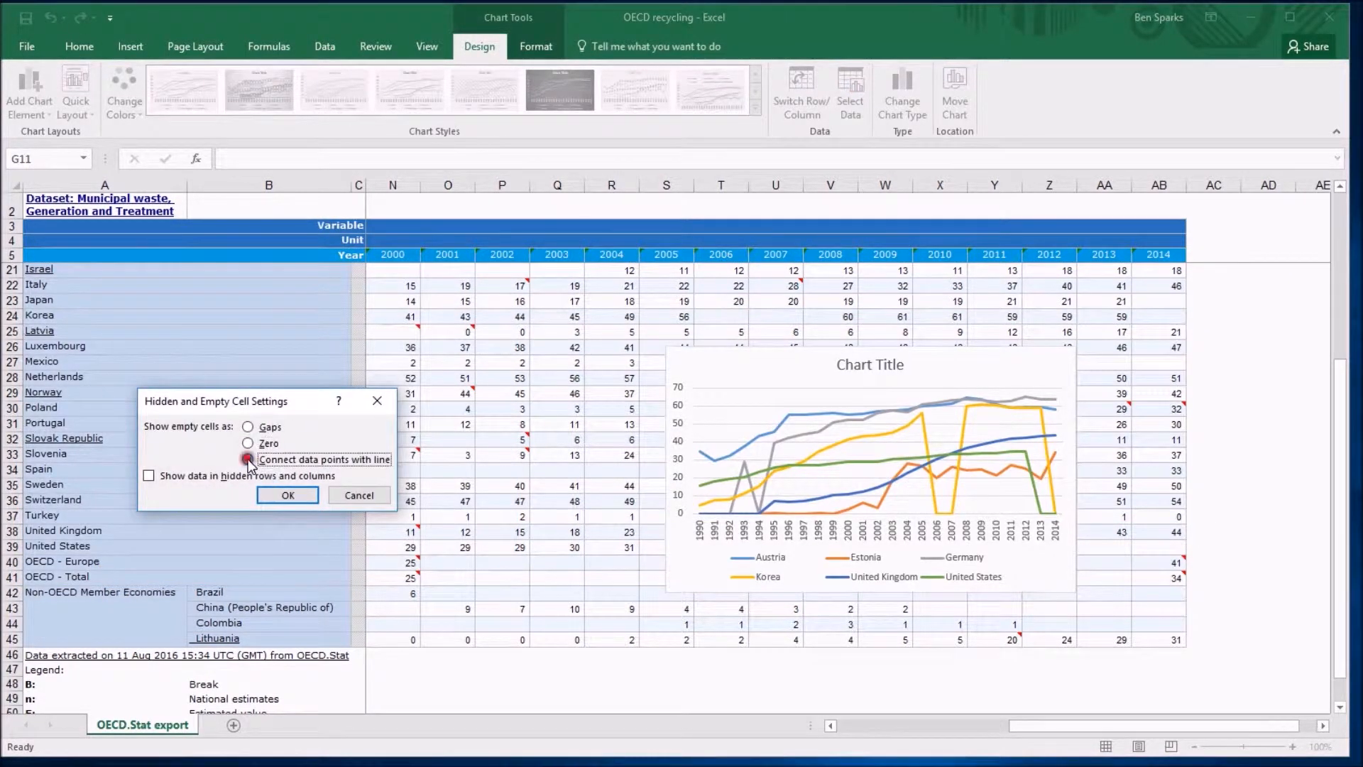
left_click(249, 459)
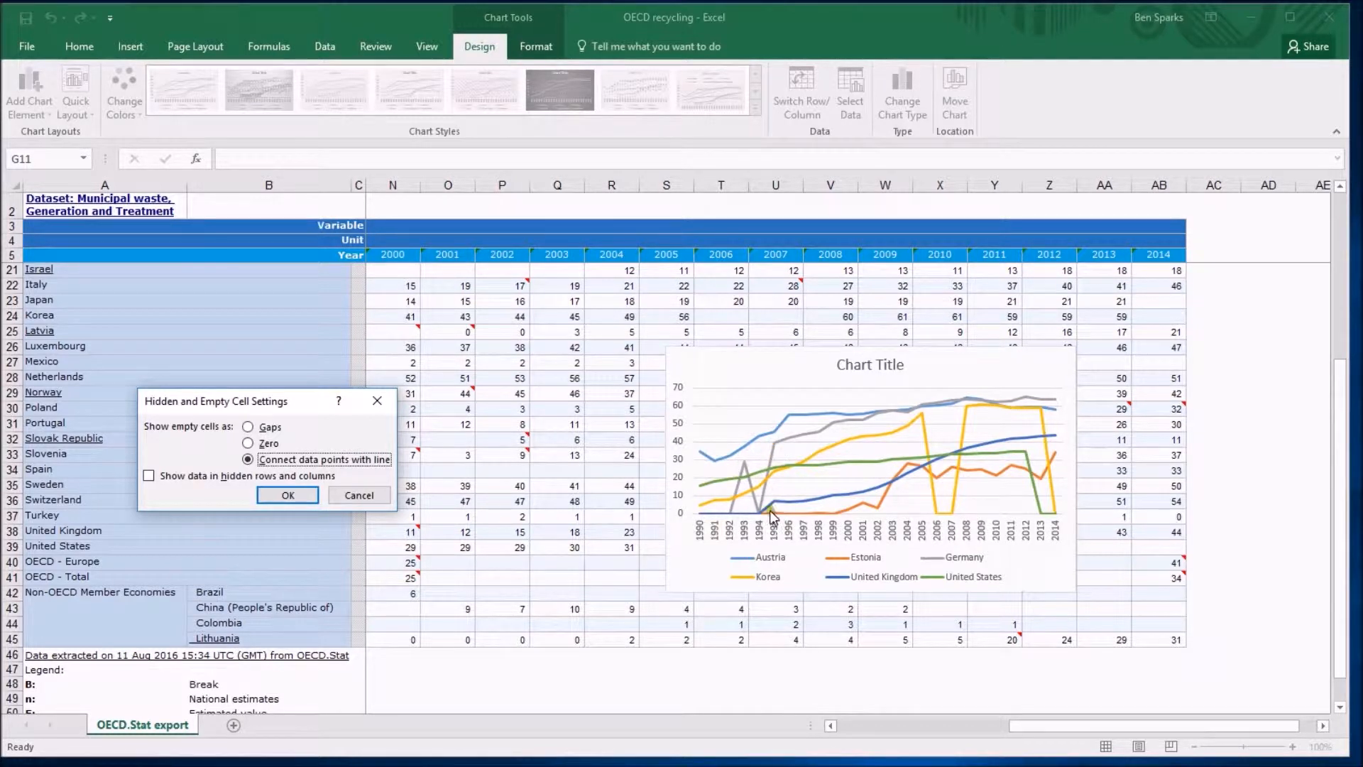
mouse_move(749, 470)
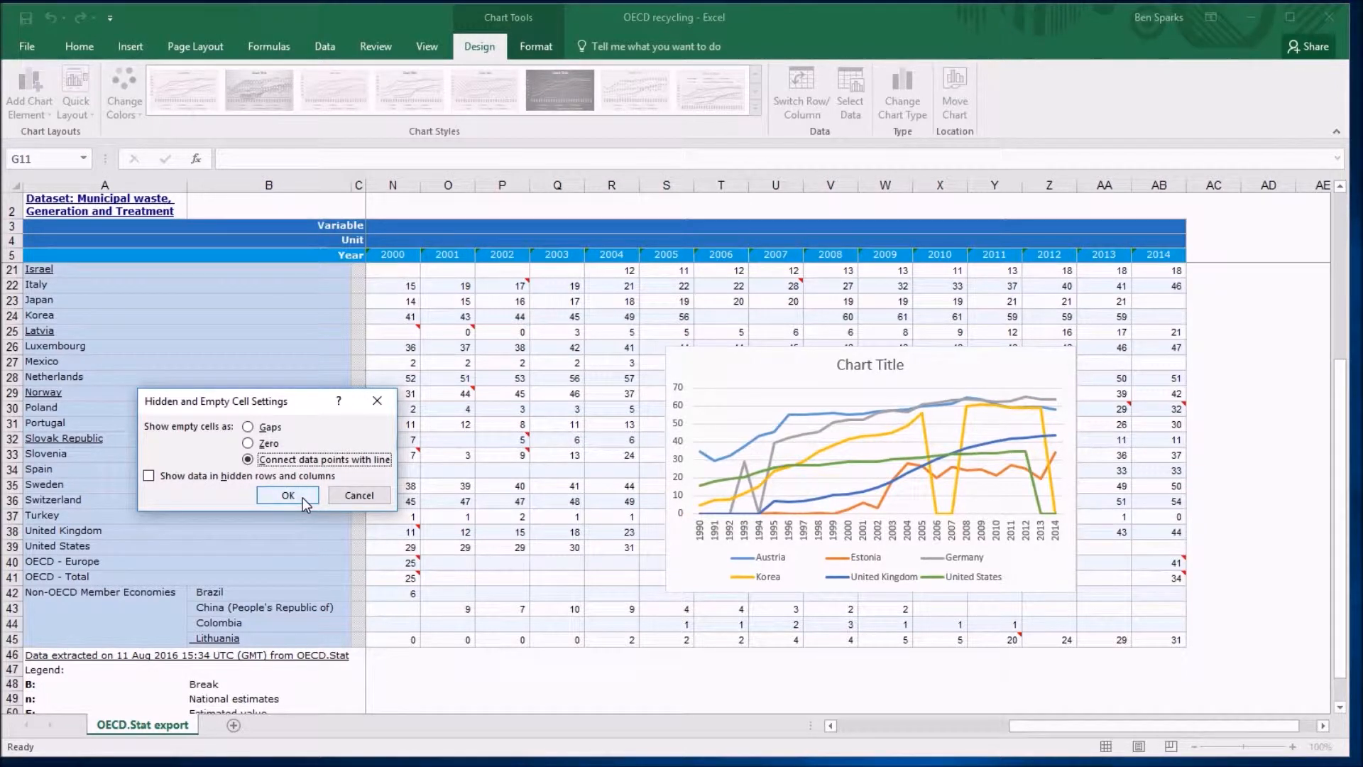
left_click(288, 494)
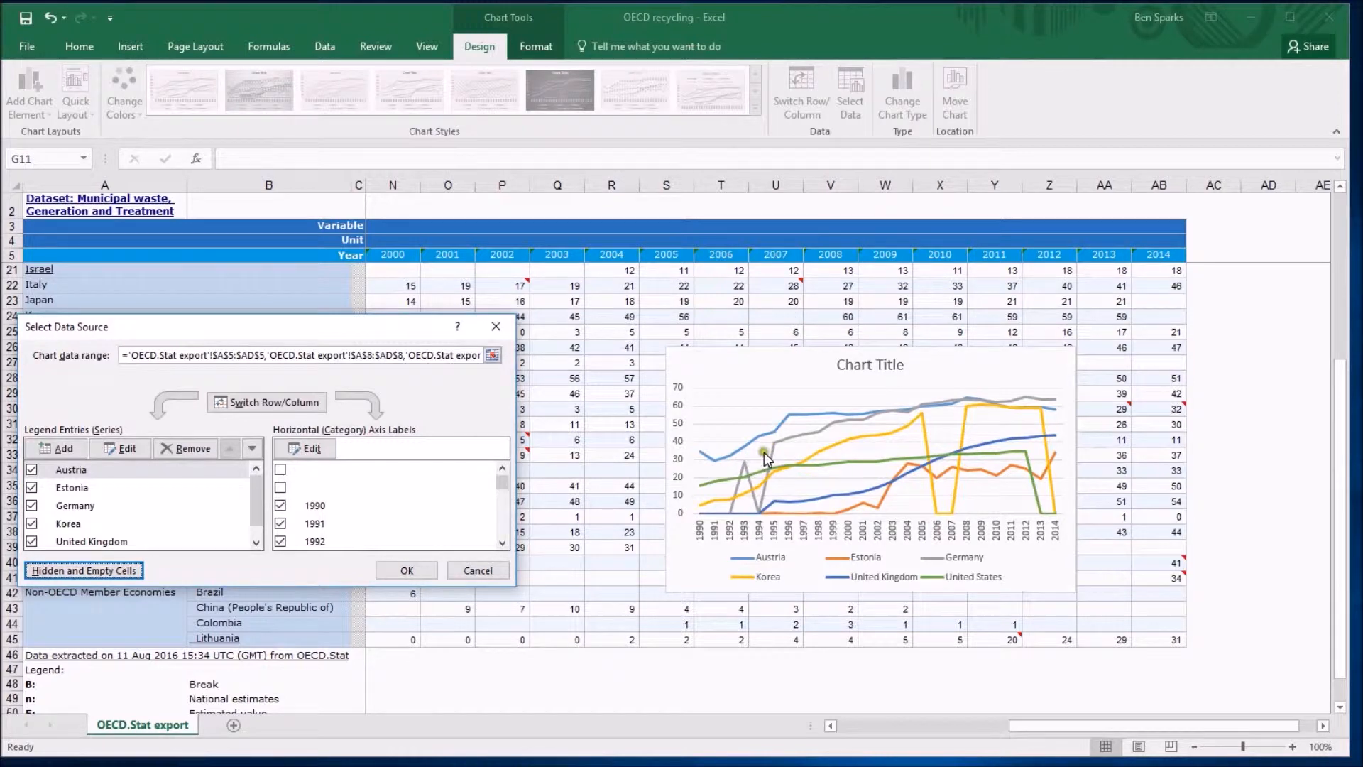
mouse_move(954, 428)
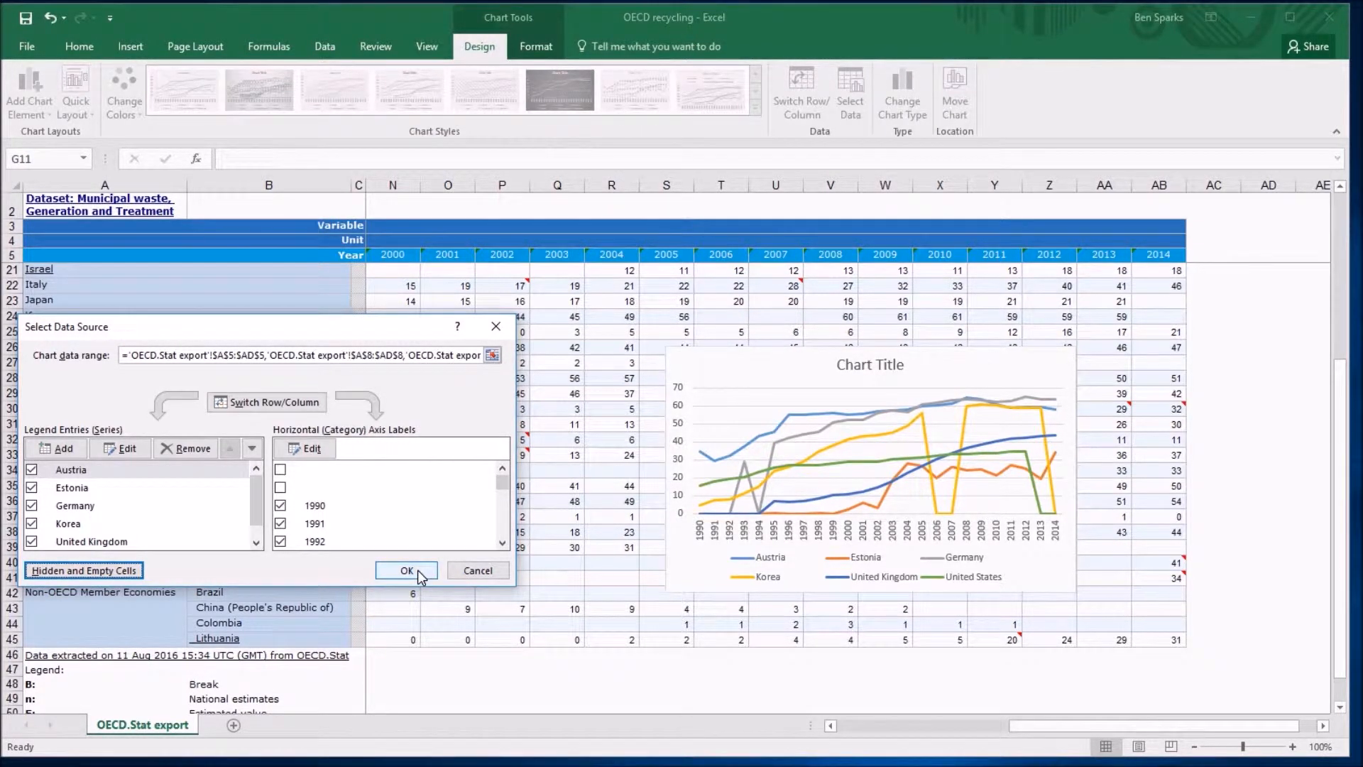
left_click(406, 570)
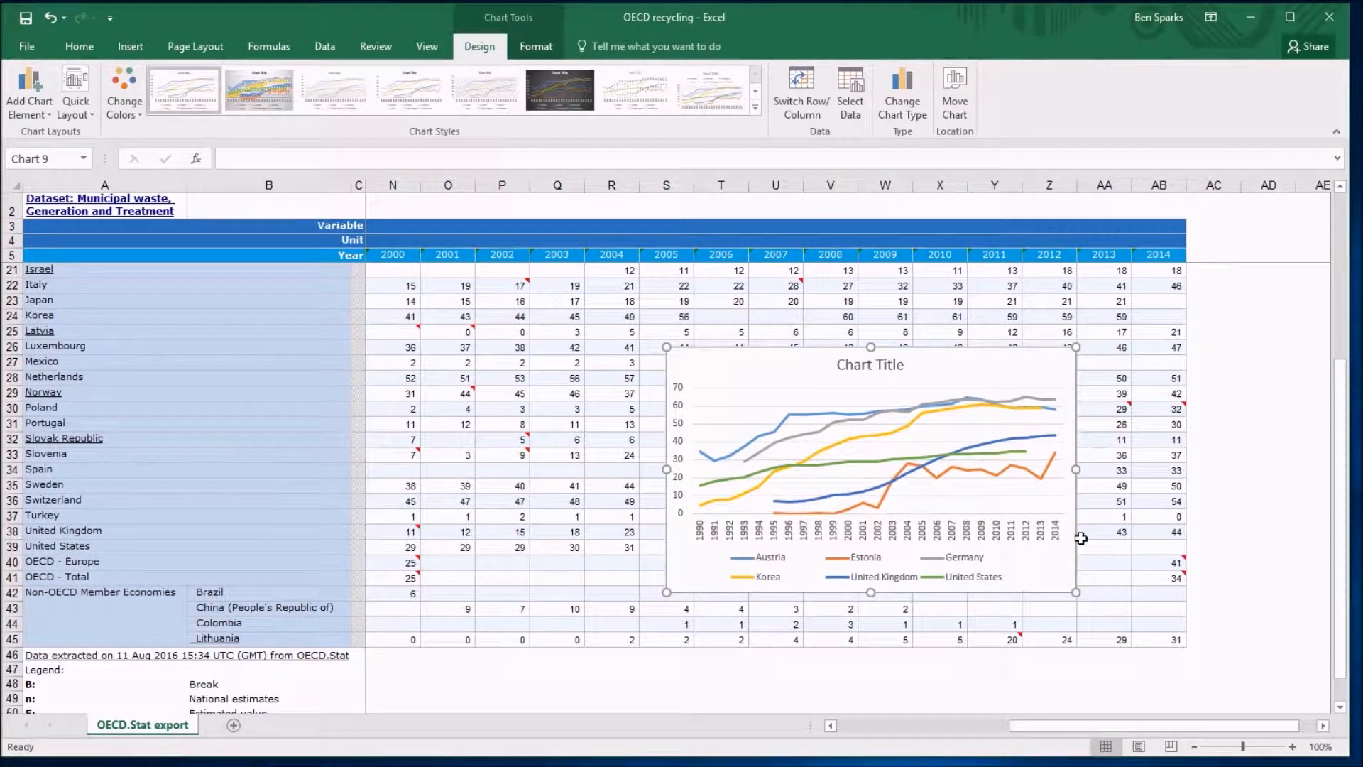
mouse_move(1082, 535)
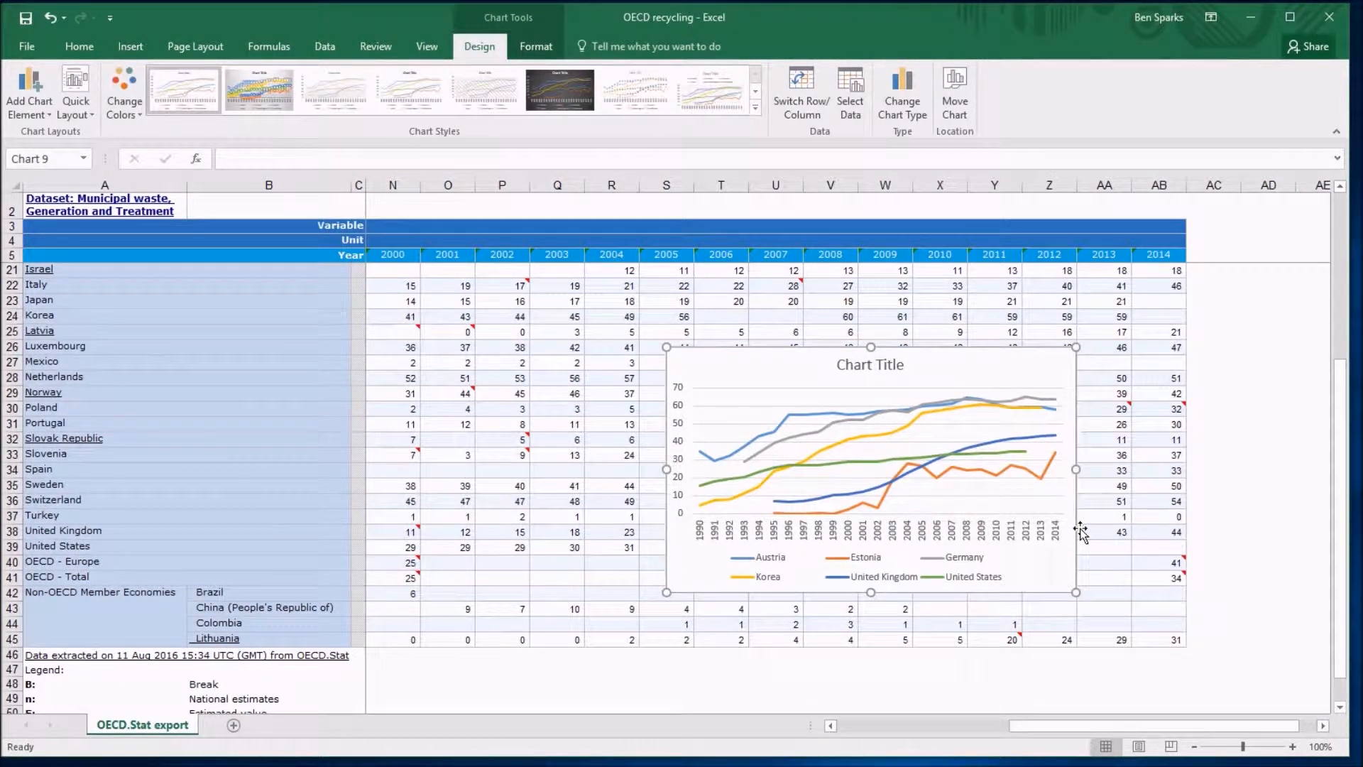
mouse_move(776, 454)
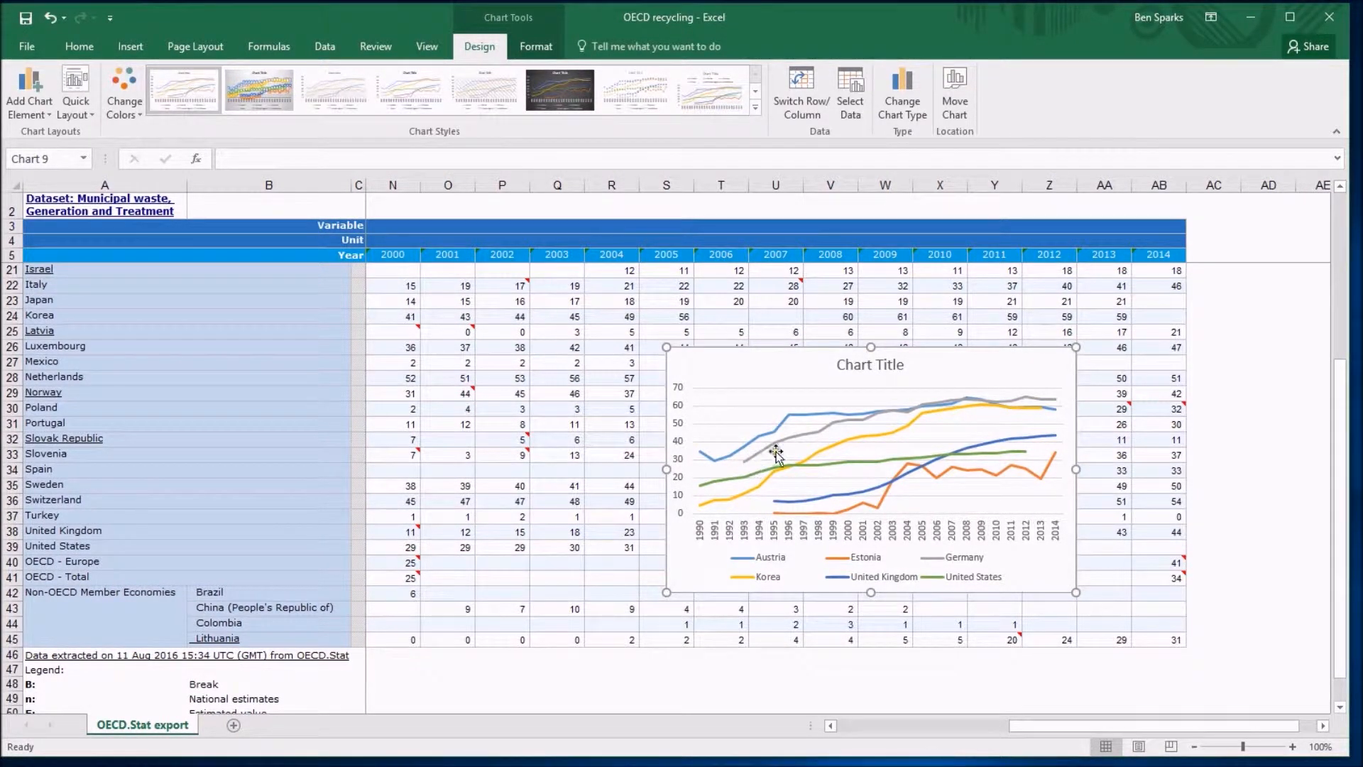
mouse_move(927, 417)
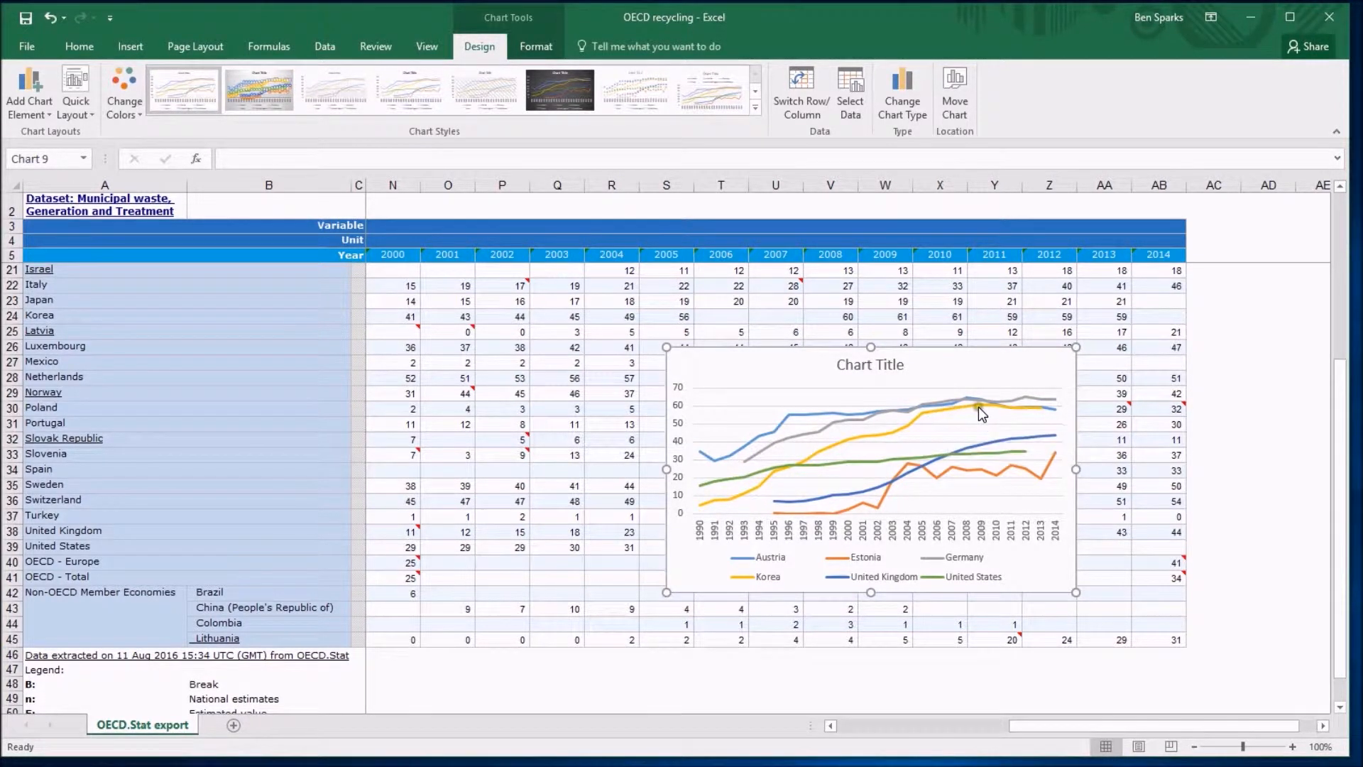
mouse_move(913, 437)
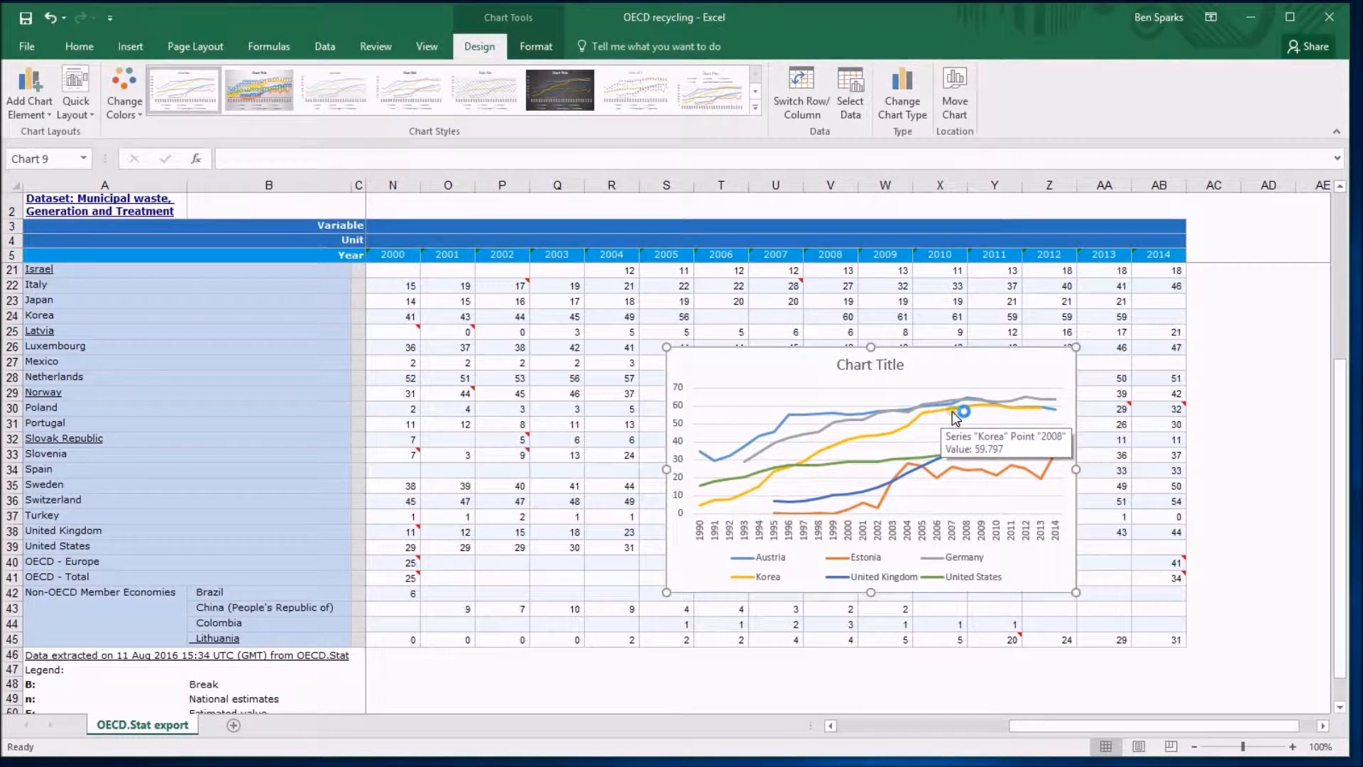
mouse_move(955, 537)
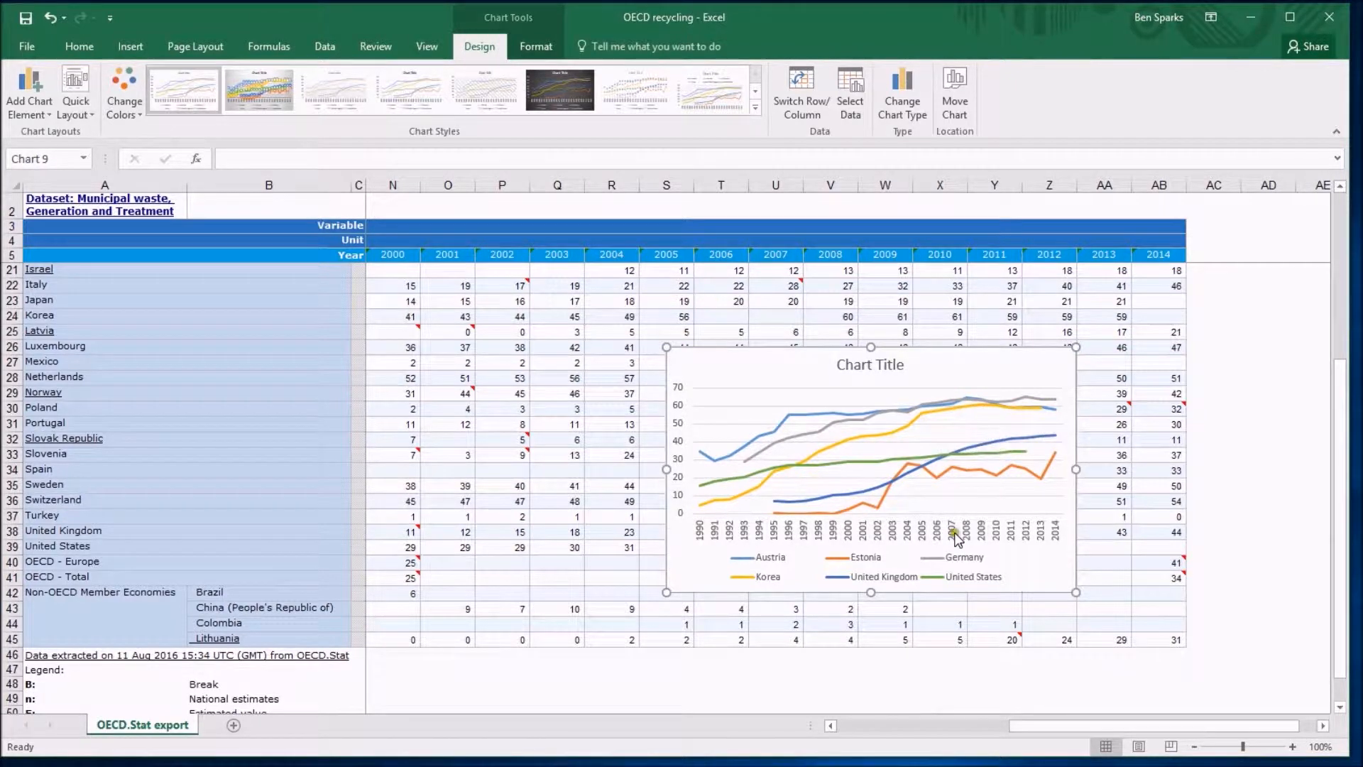
mouse_move(951, 535)
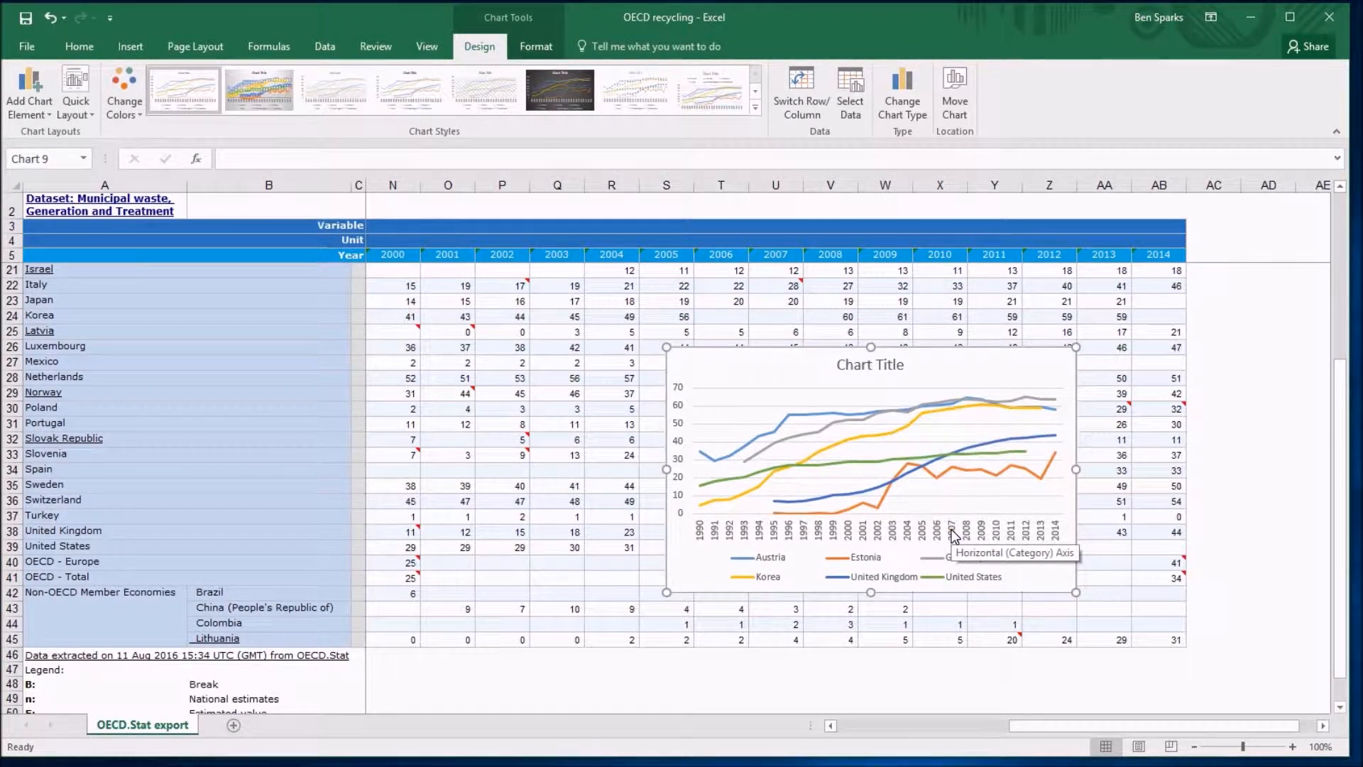
mouse_move(940, 435)
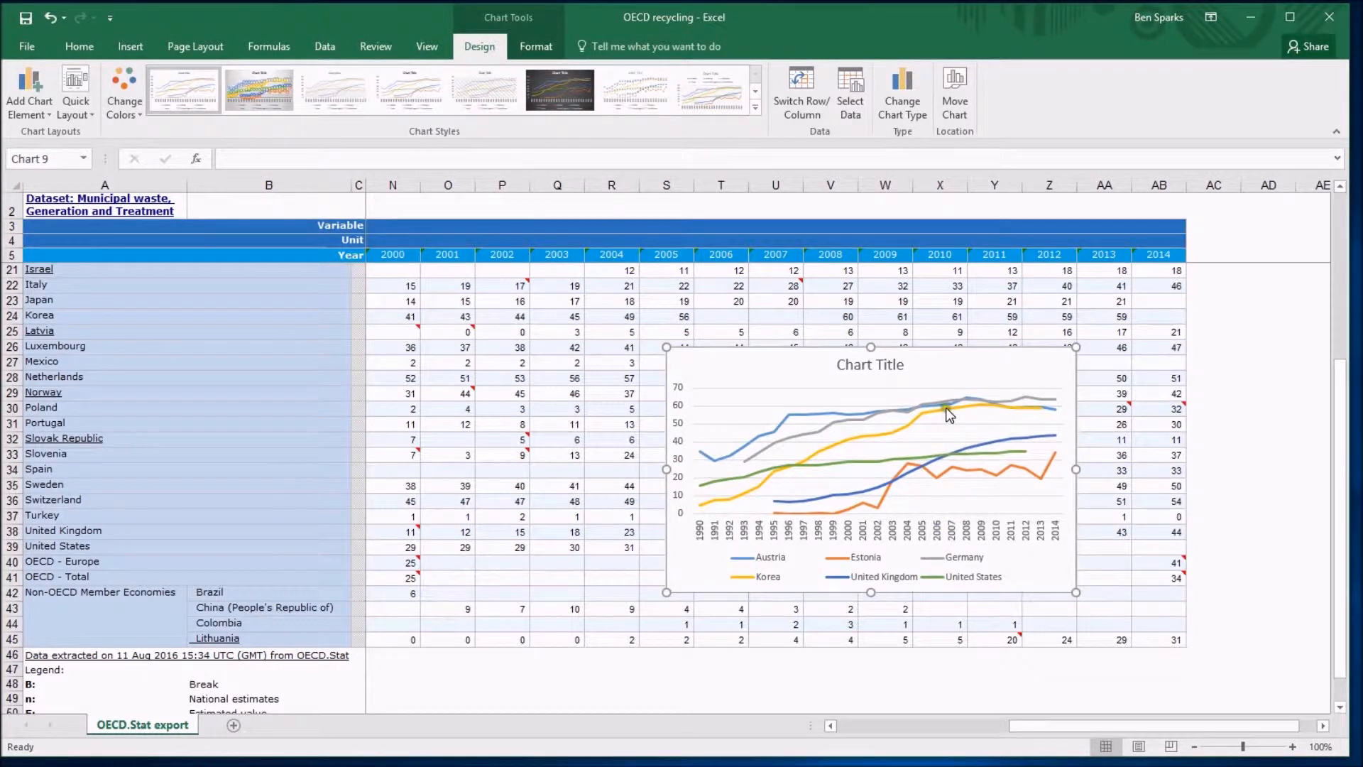
mouse_move(965, 416)
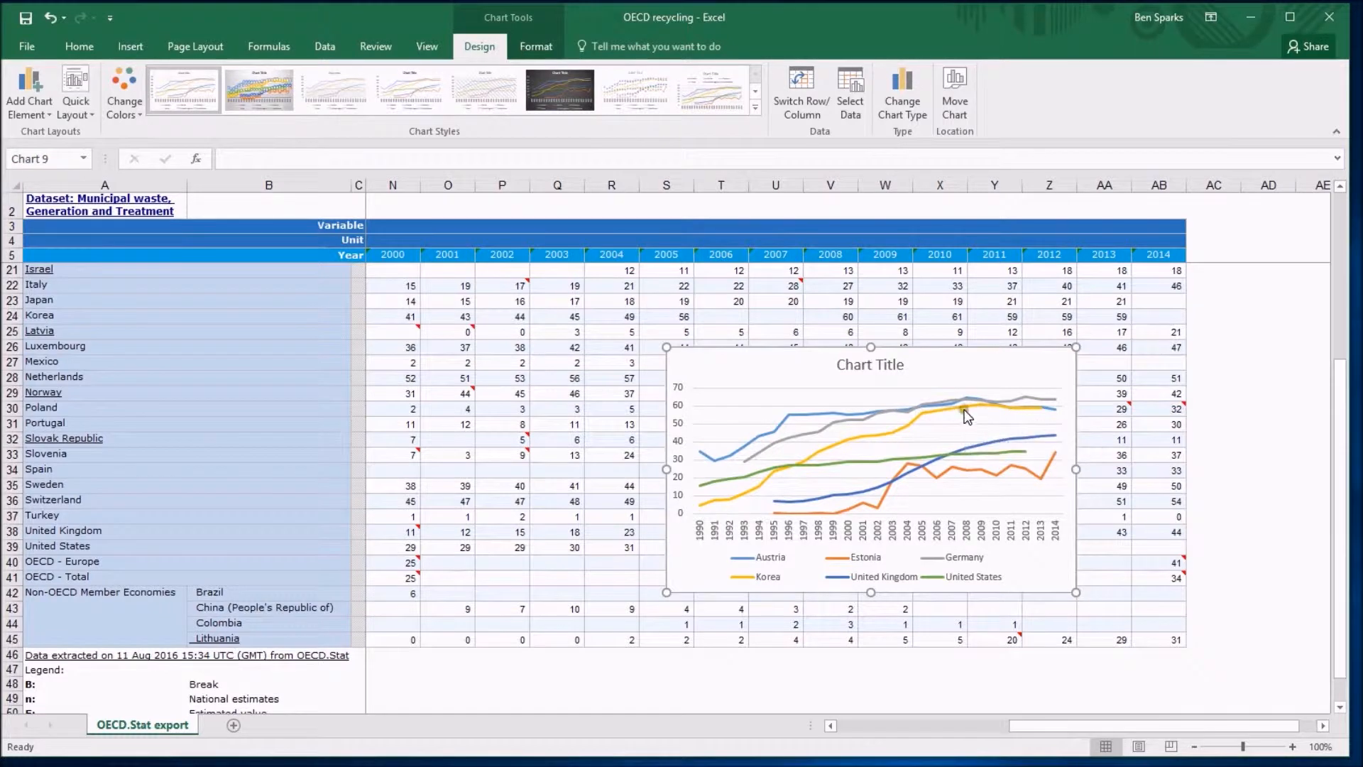
mouse_move(951, 419)
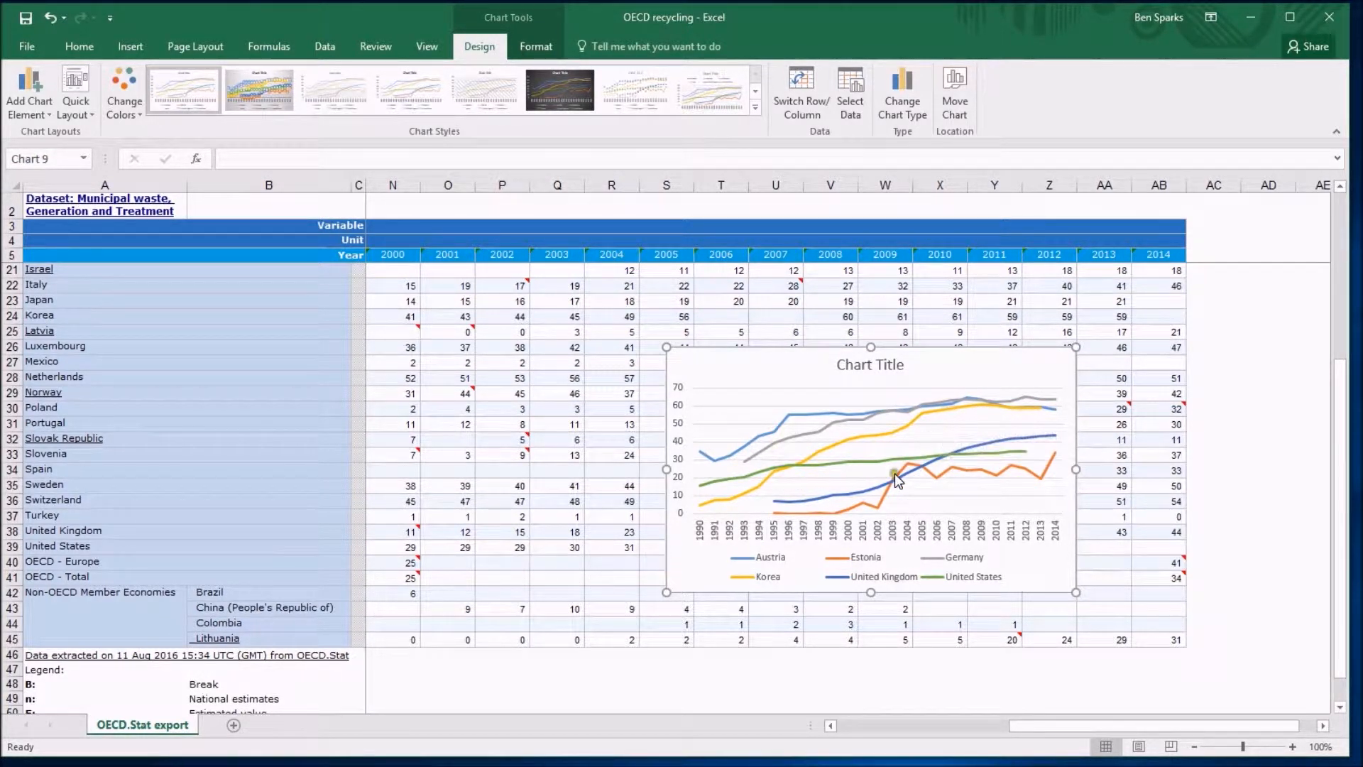
mouse_move(795, 477)
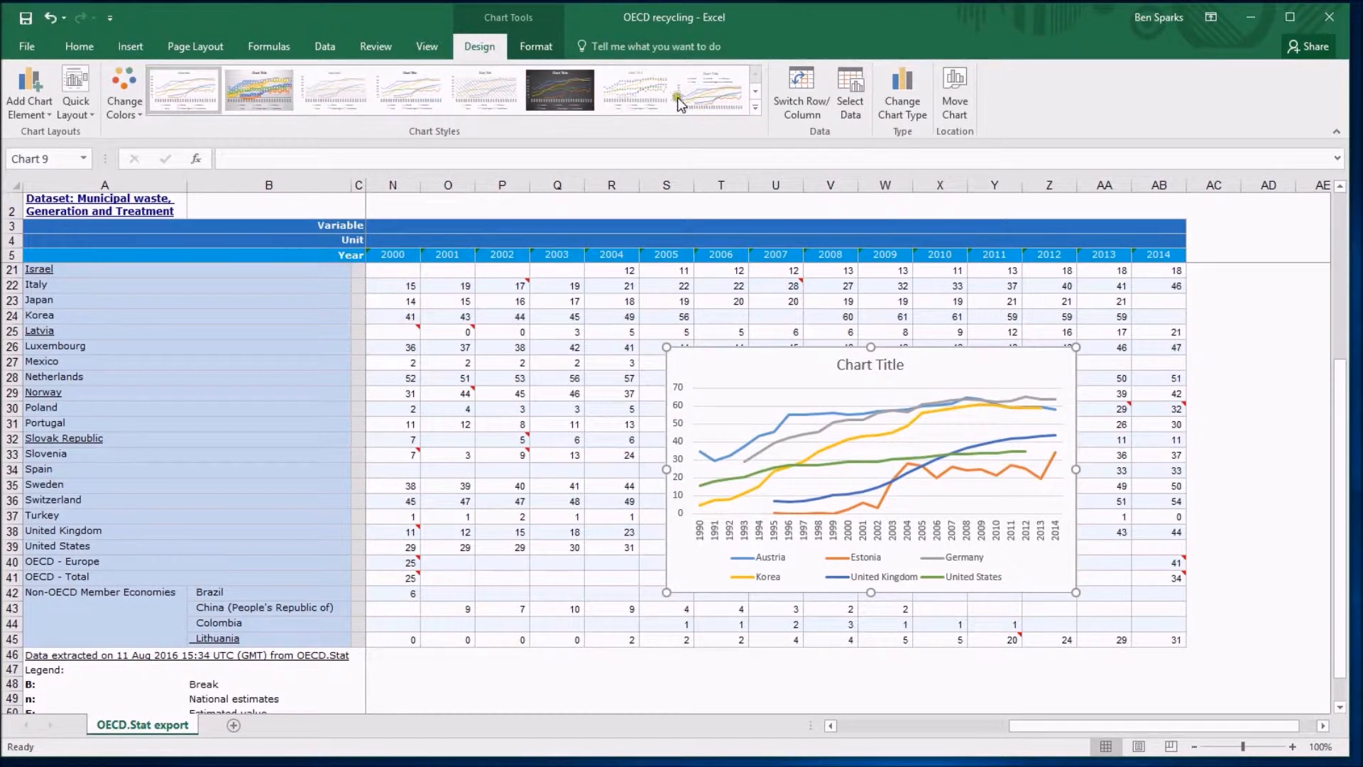
mouse_move(910, 94)
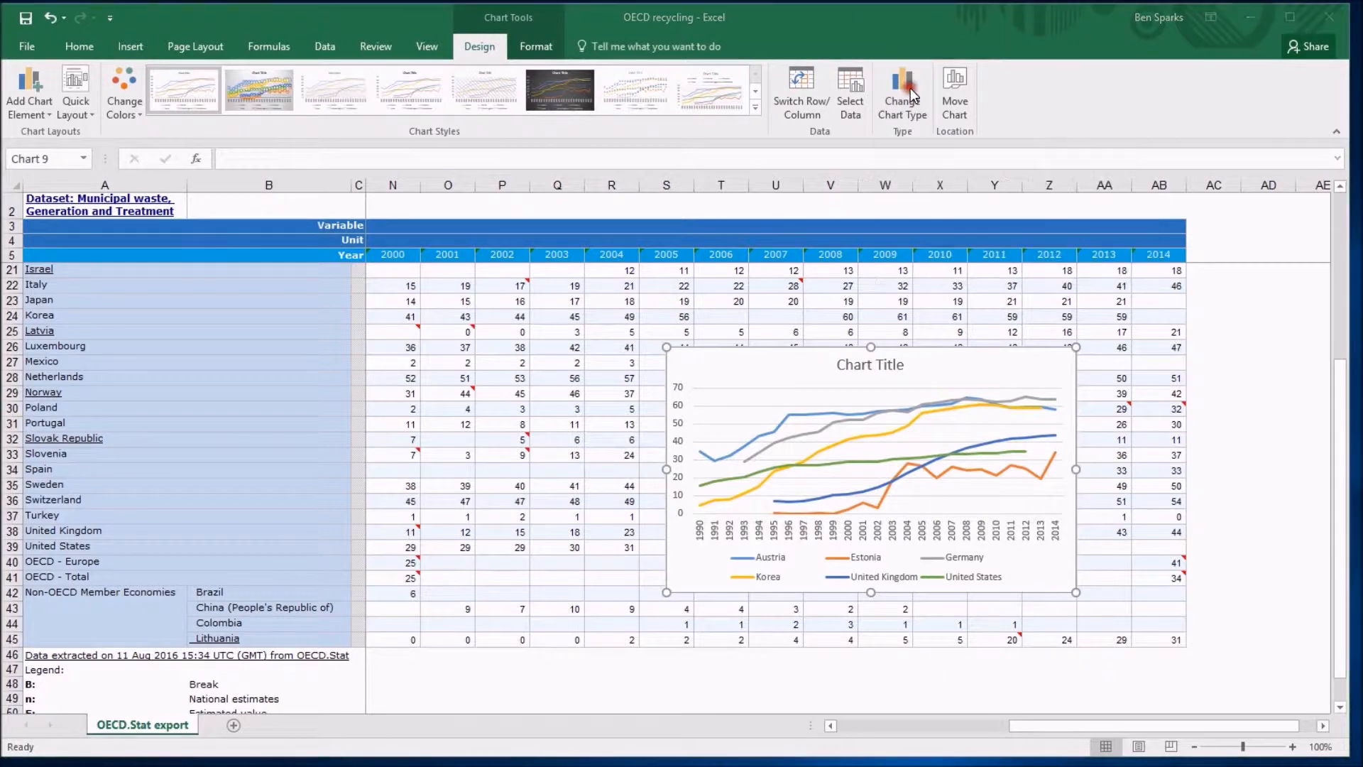
- Change the recycling chart's type to Line with Markers
left_click(901, 91)
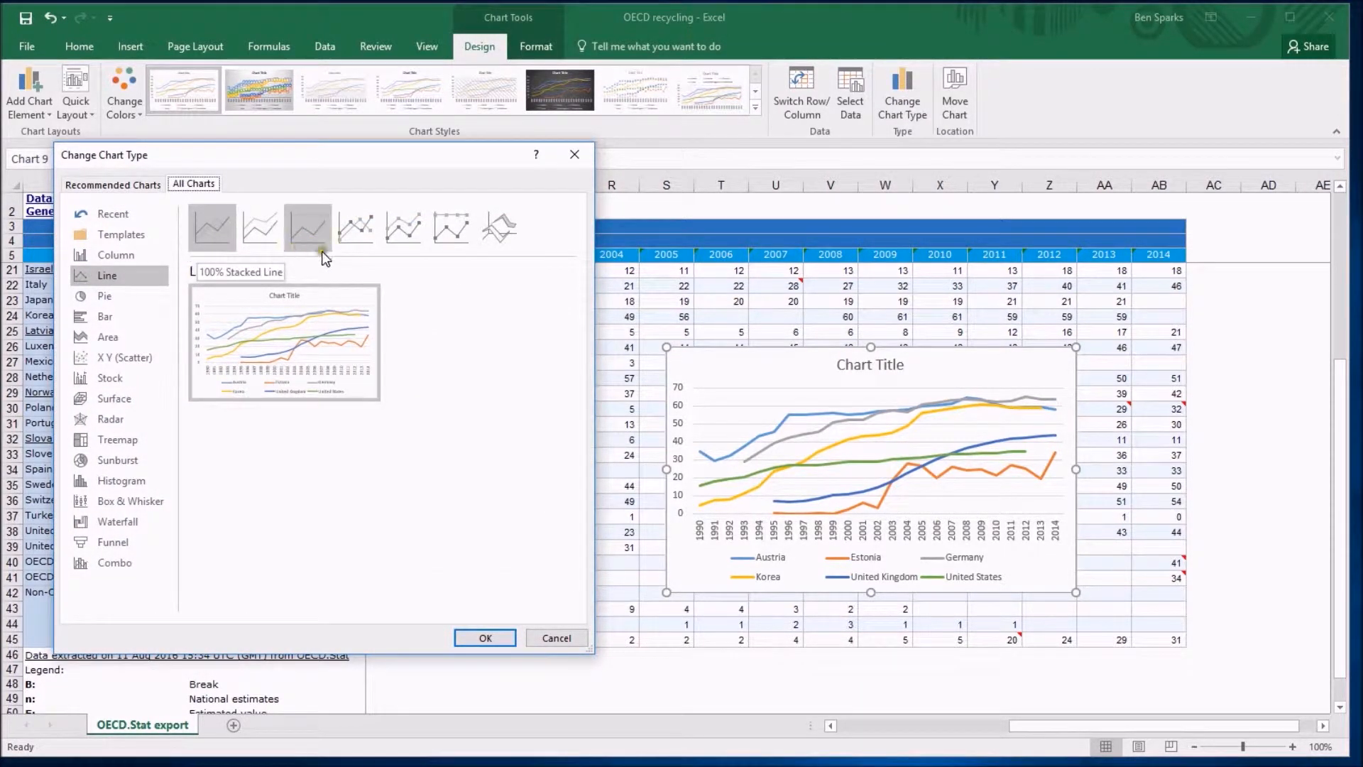
mouse_move(355, 227)
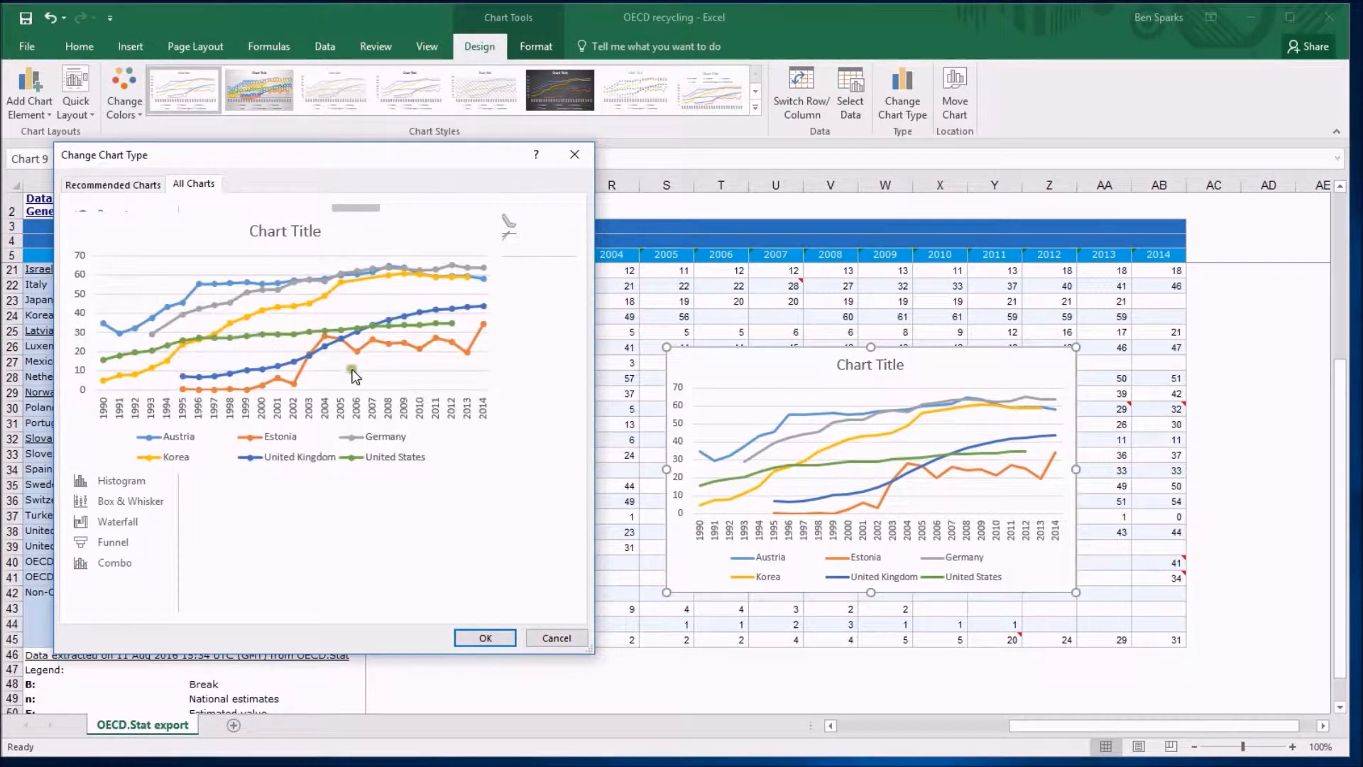
mouse_move(324, 359)
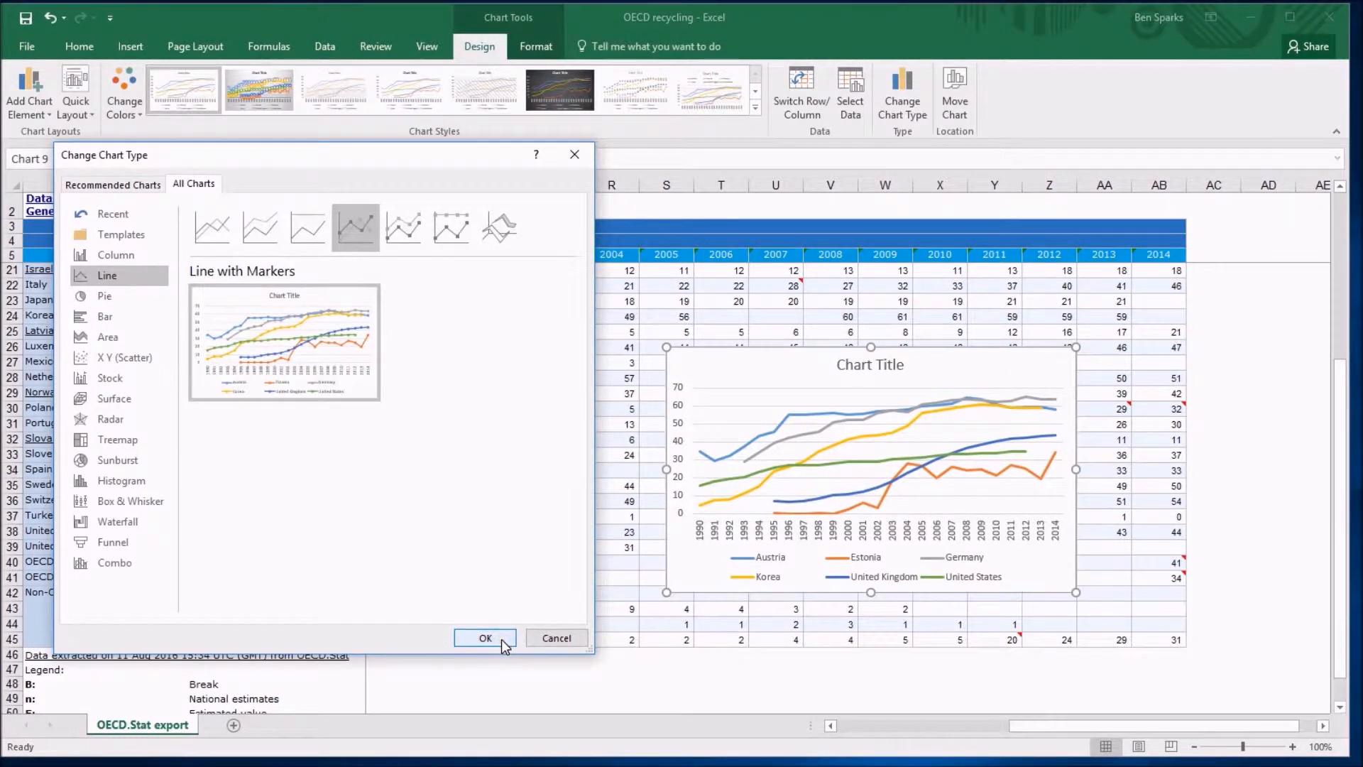
left_click(486, 637)
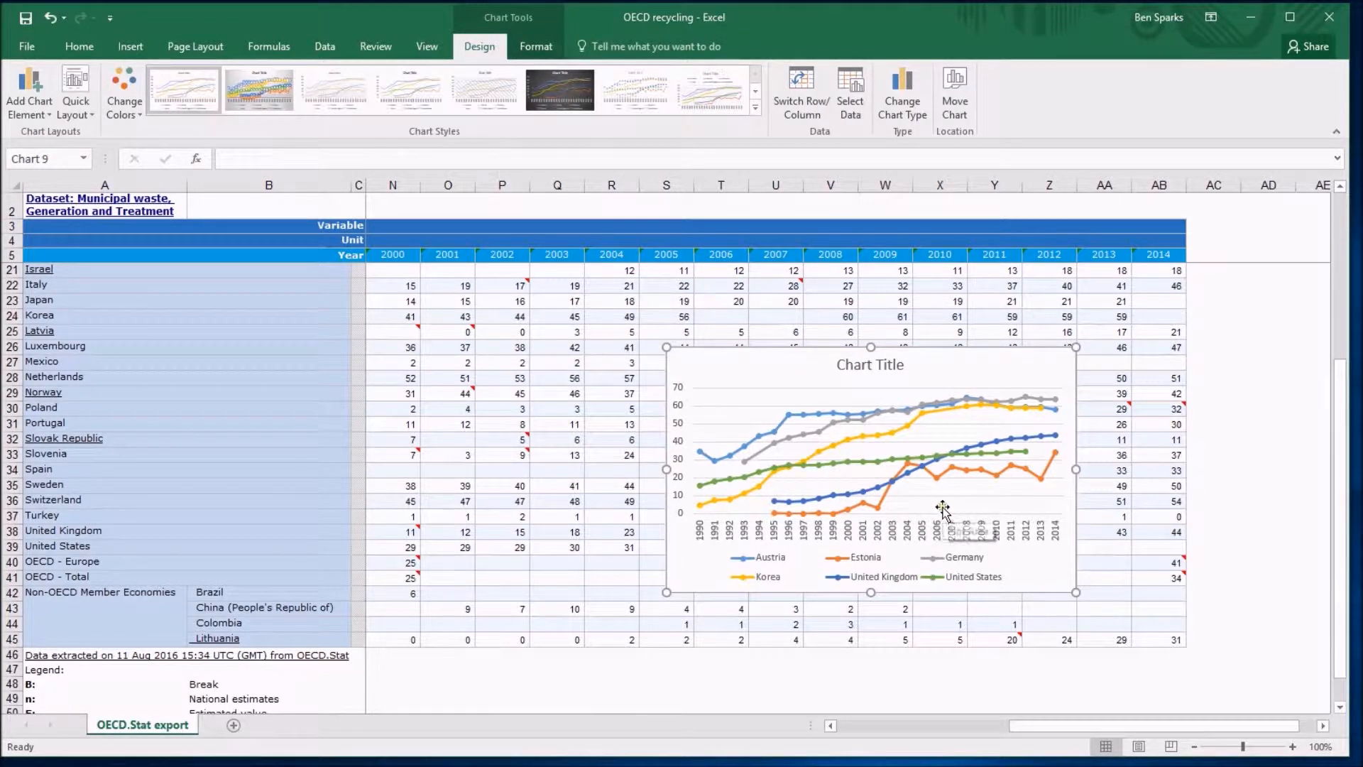
mouse_move(929, 423)
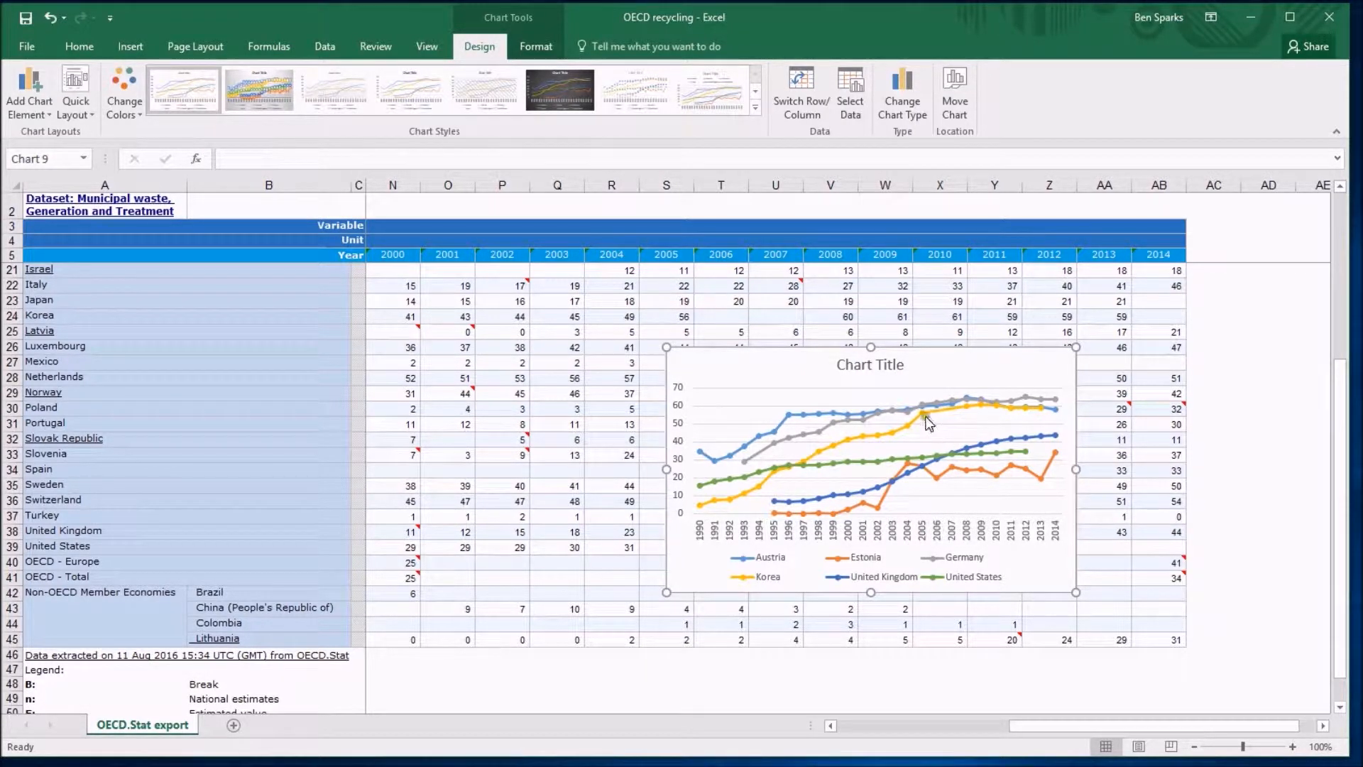
mouse_move(921, 417)
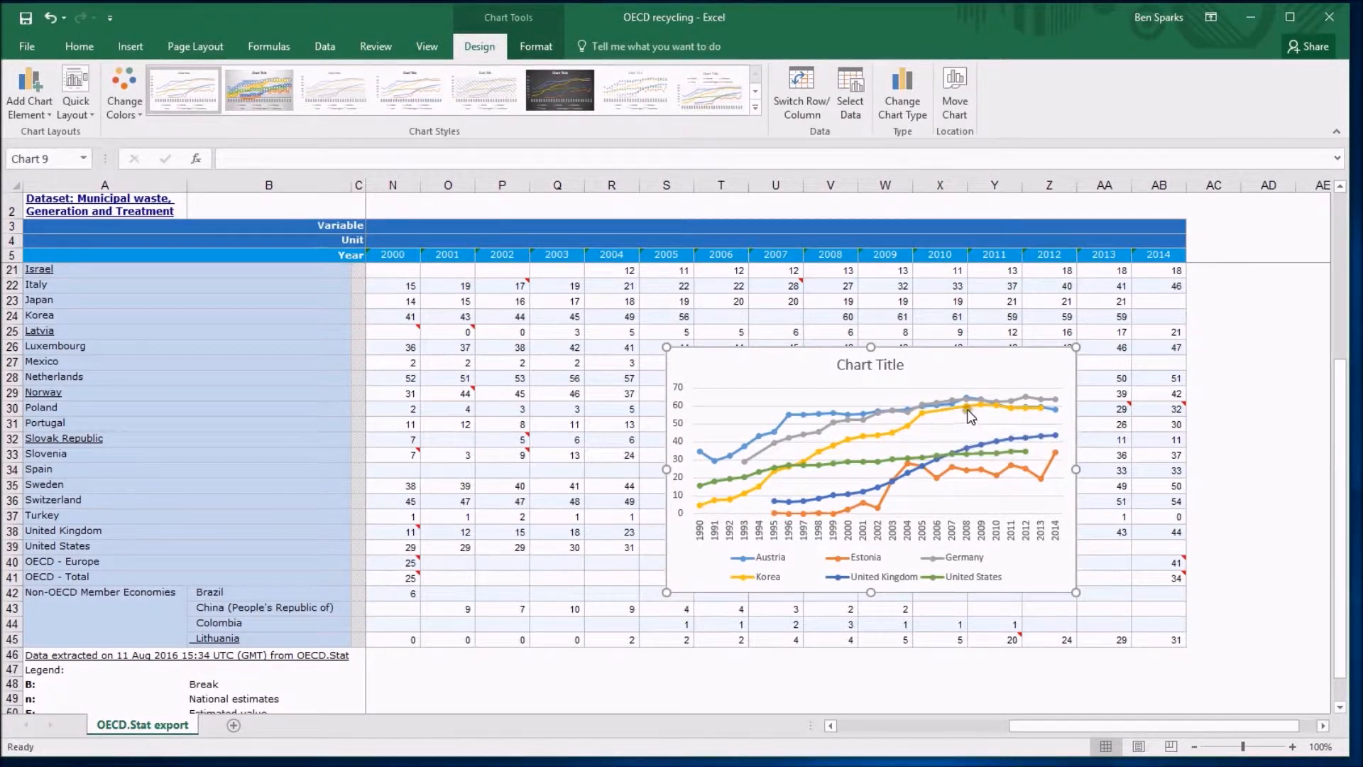
mouse_move(955, 409)
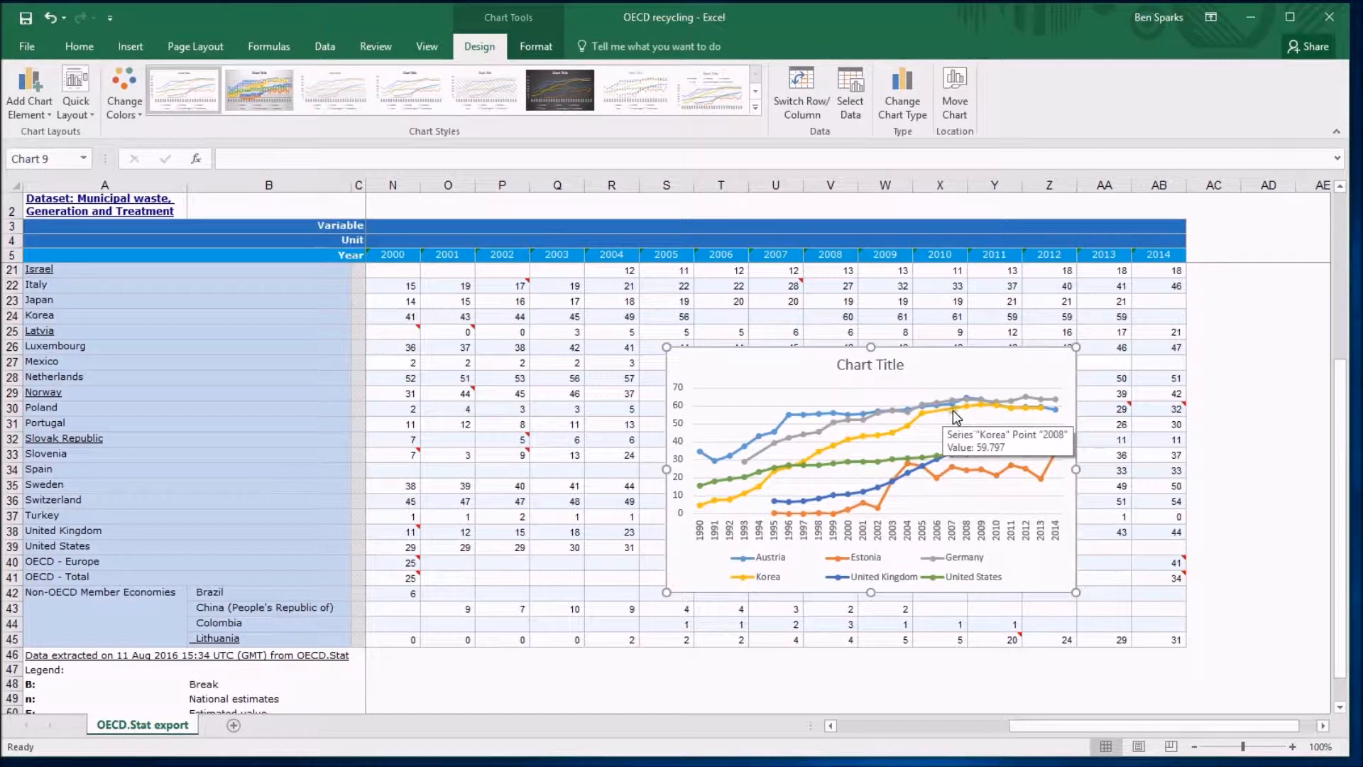
mouse_move(930, 418)
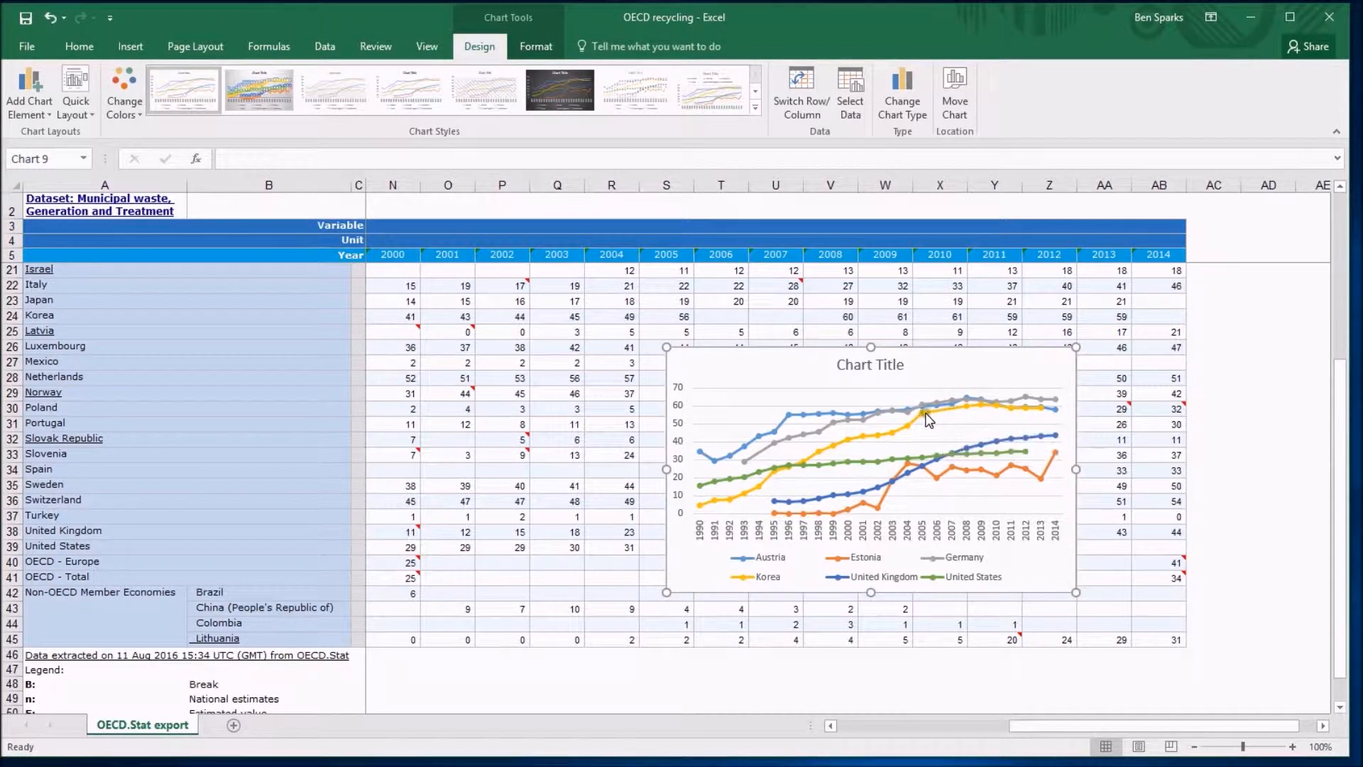
mouse_move(951, 418)
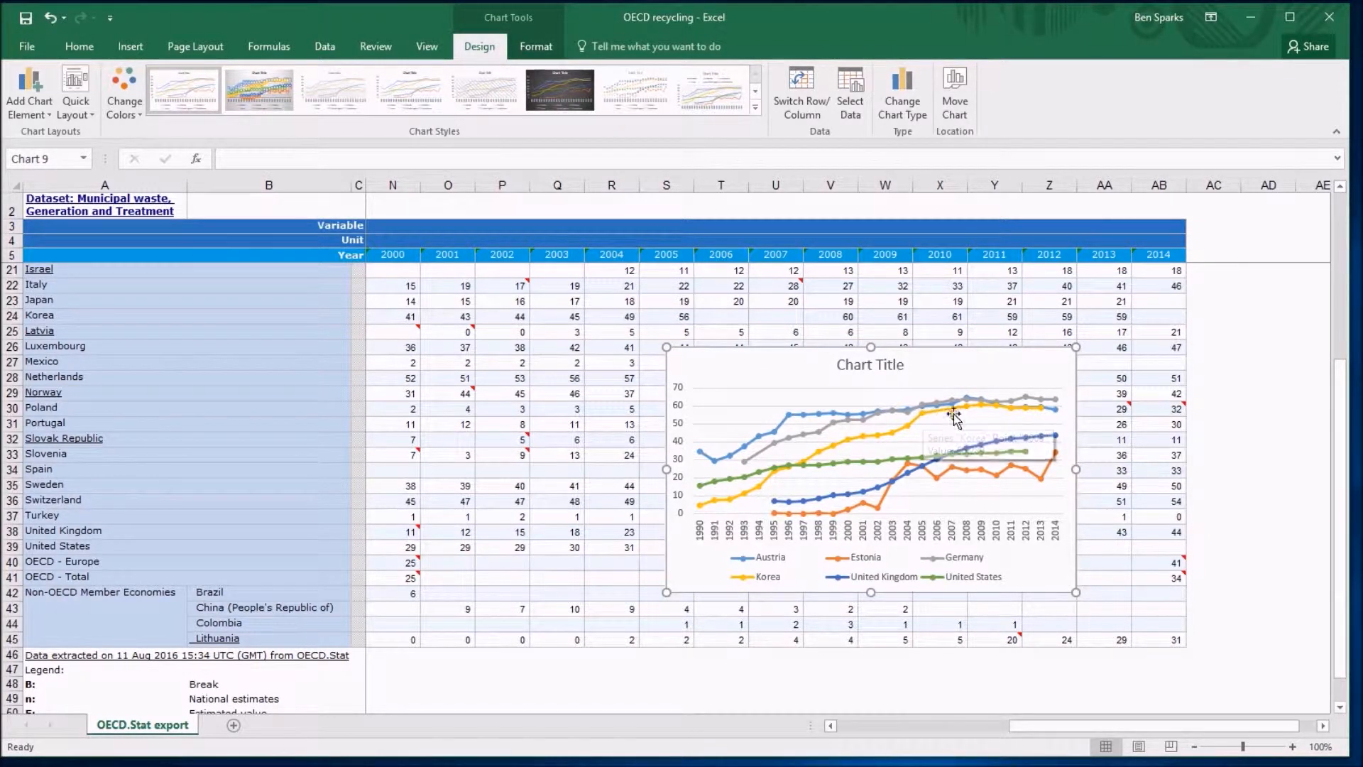
mouse_move(934, 447)
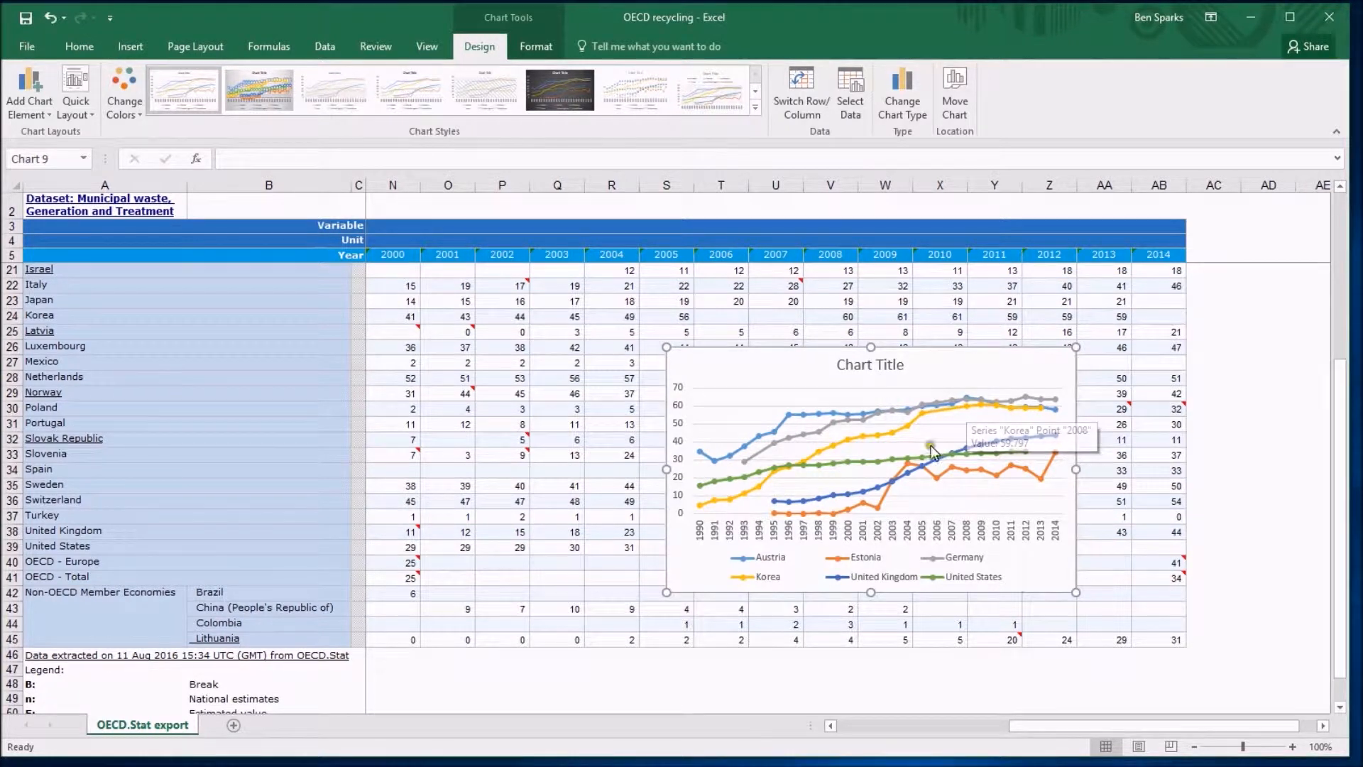
mouse_move(930, 426)
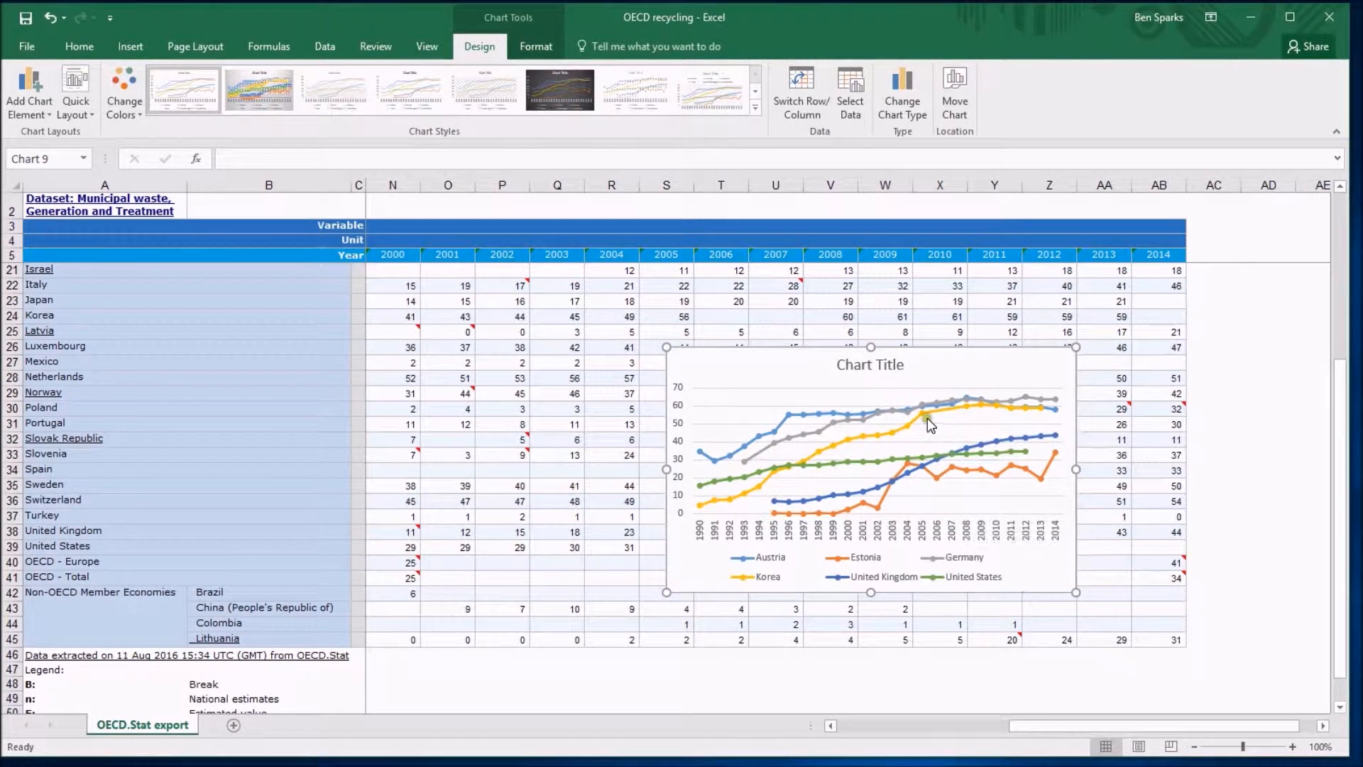
mouse_move(946, 422)
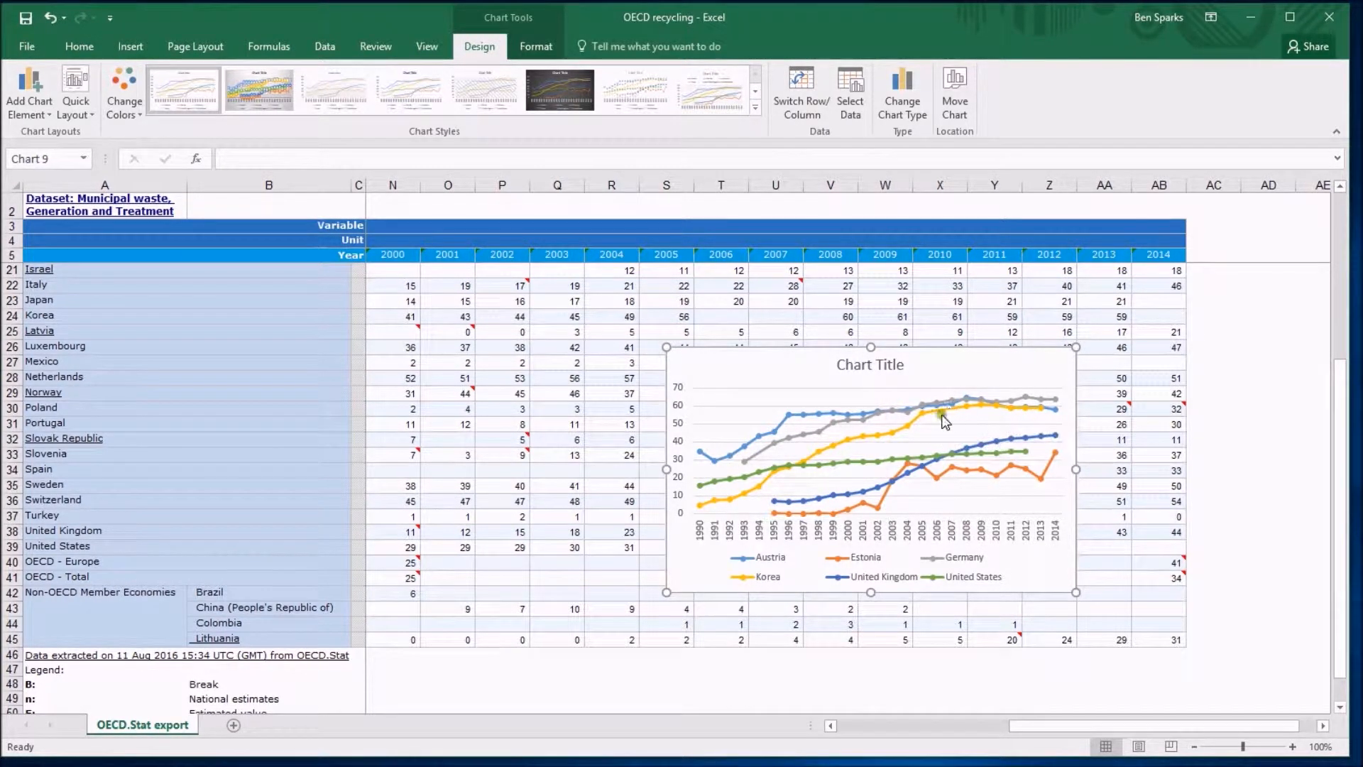
mouse_move(770, 458)
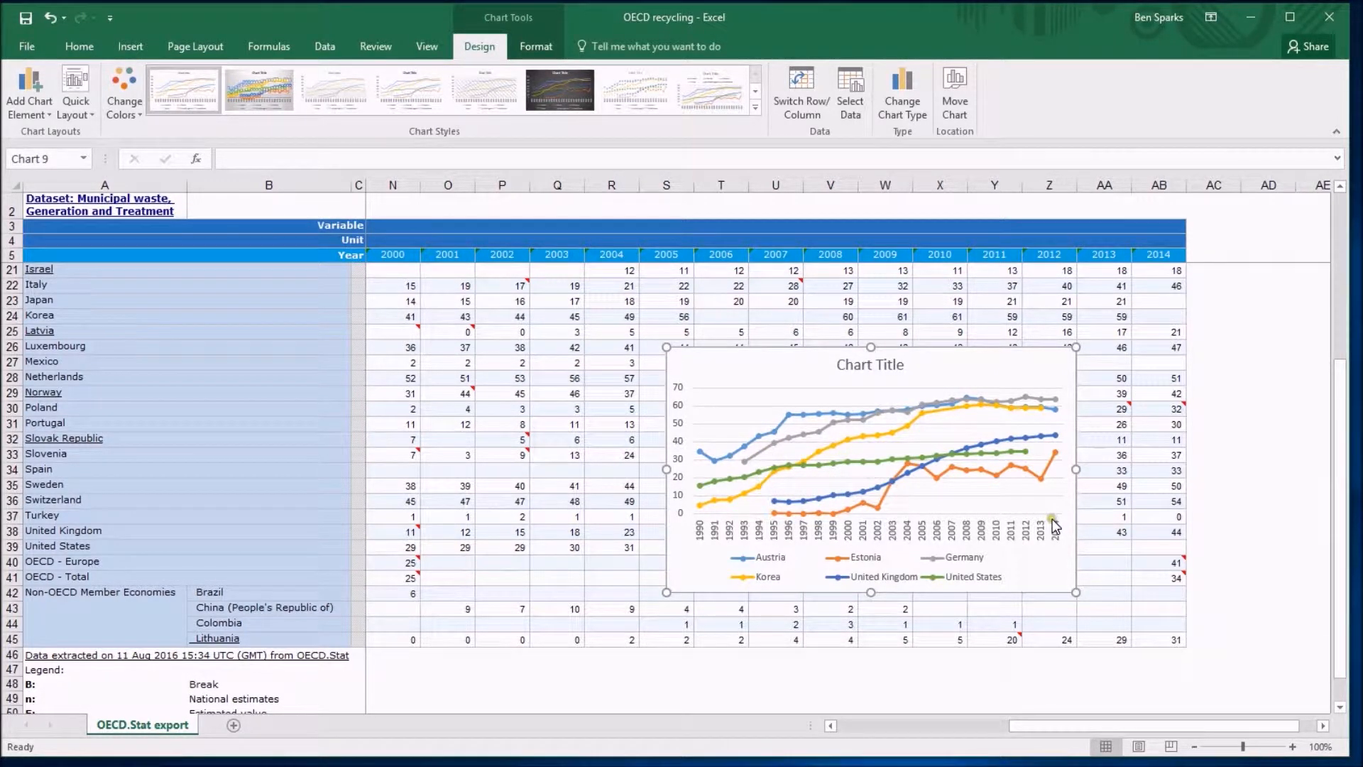
mouse_move(1052, 524)
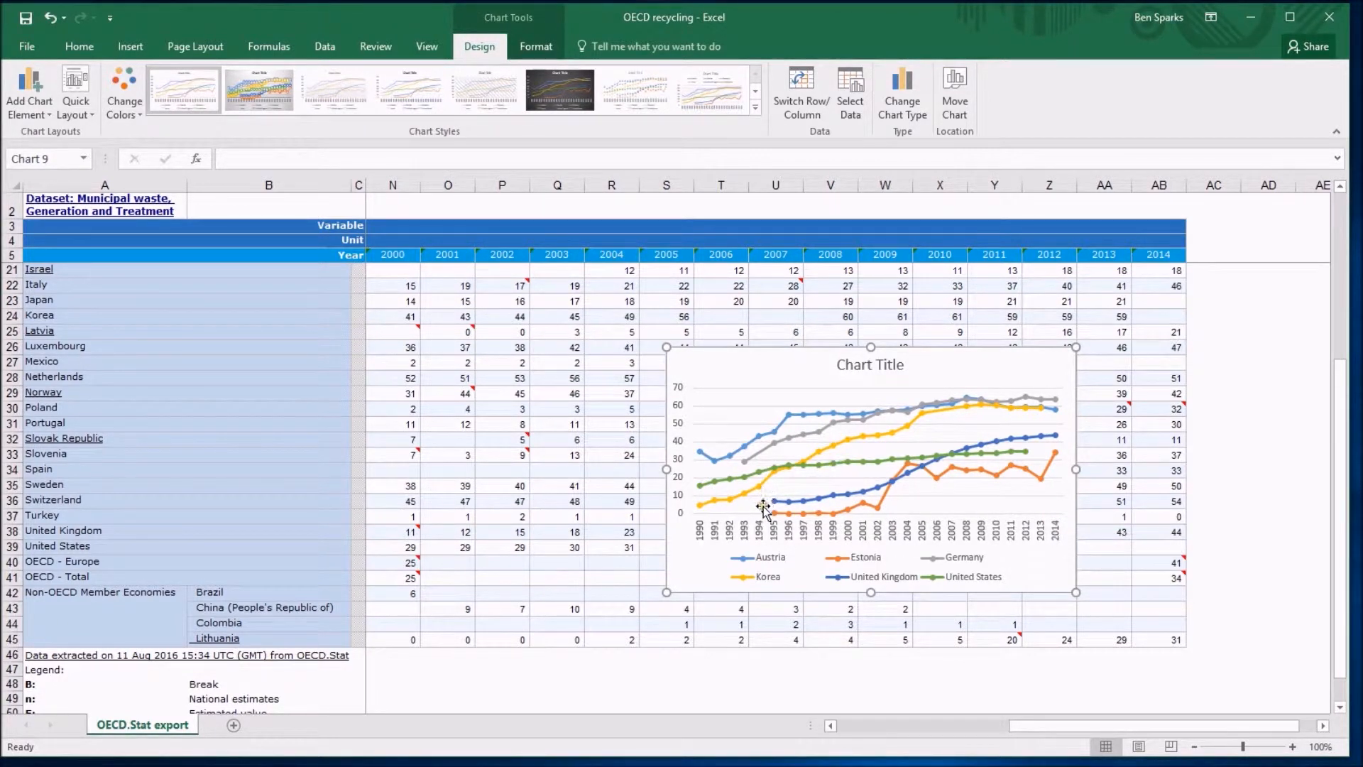
mouse_move(712, 511)
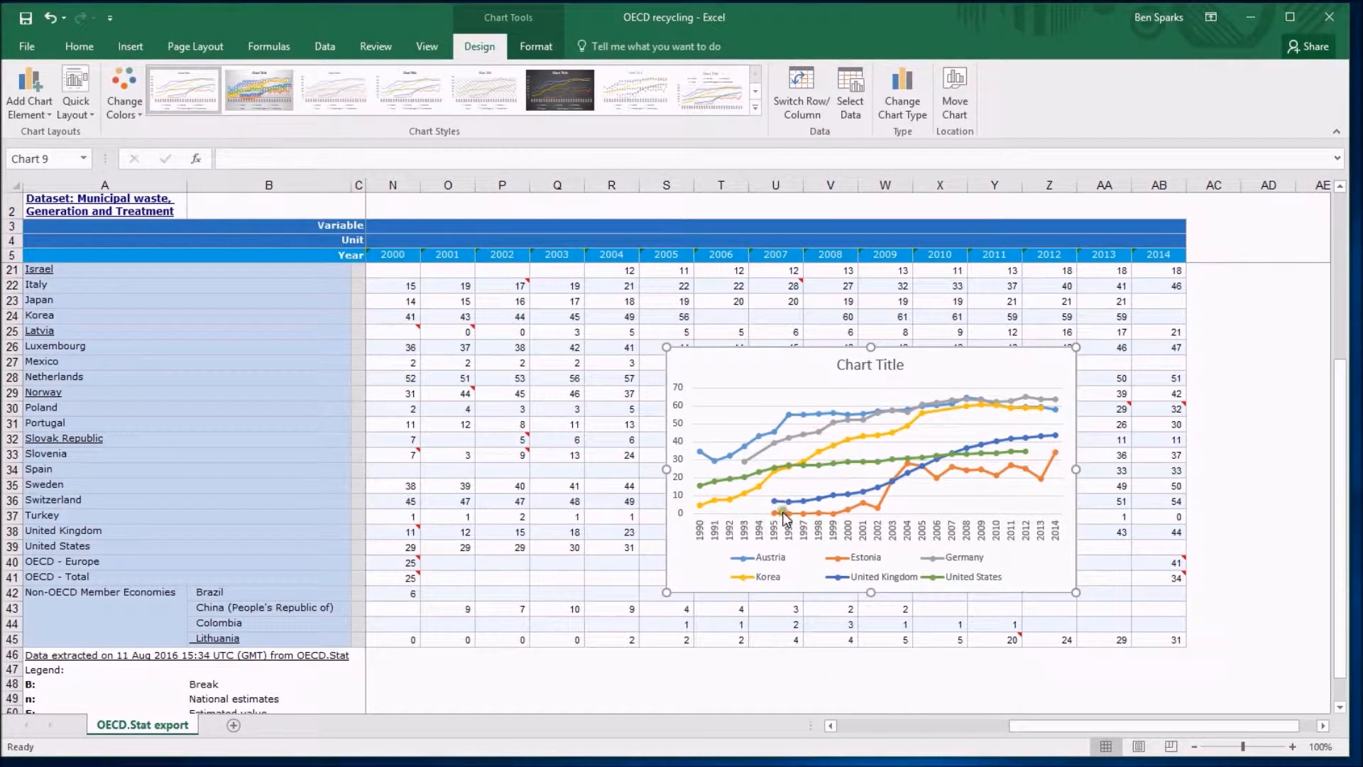
mouse_move(848, 511)
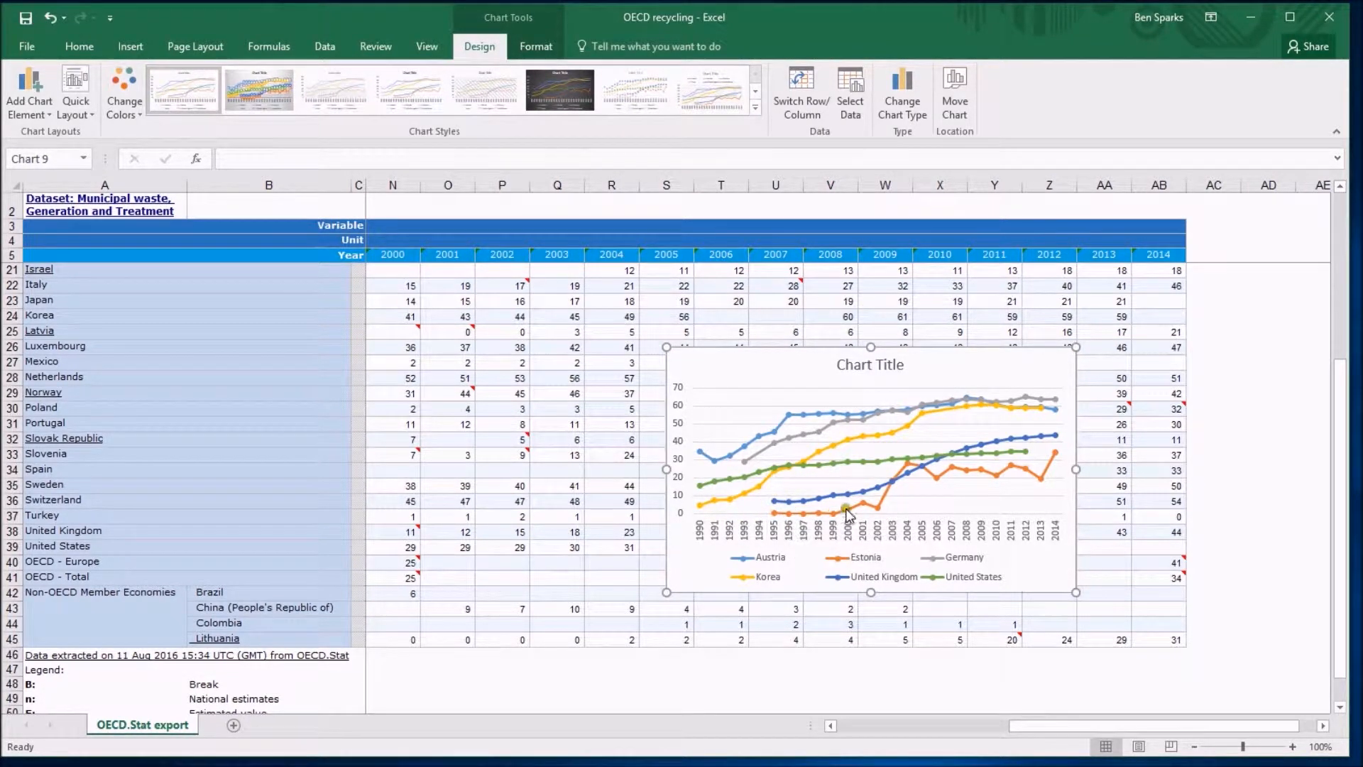
mouse_move(928, 494)
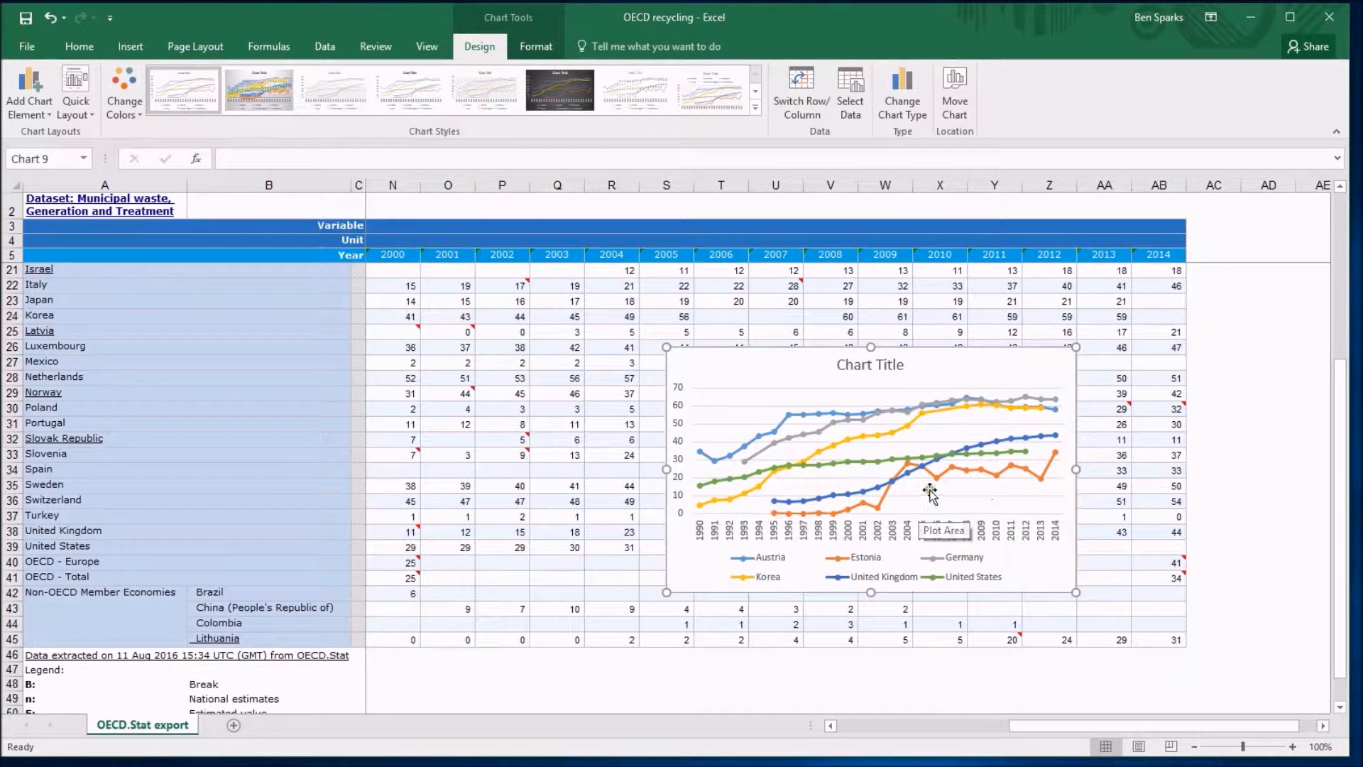
mouse_move(901, 491)
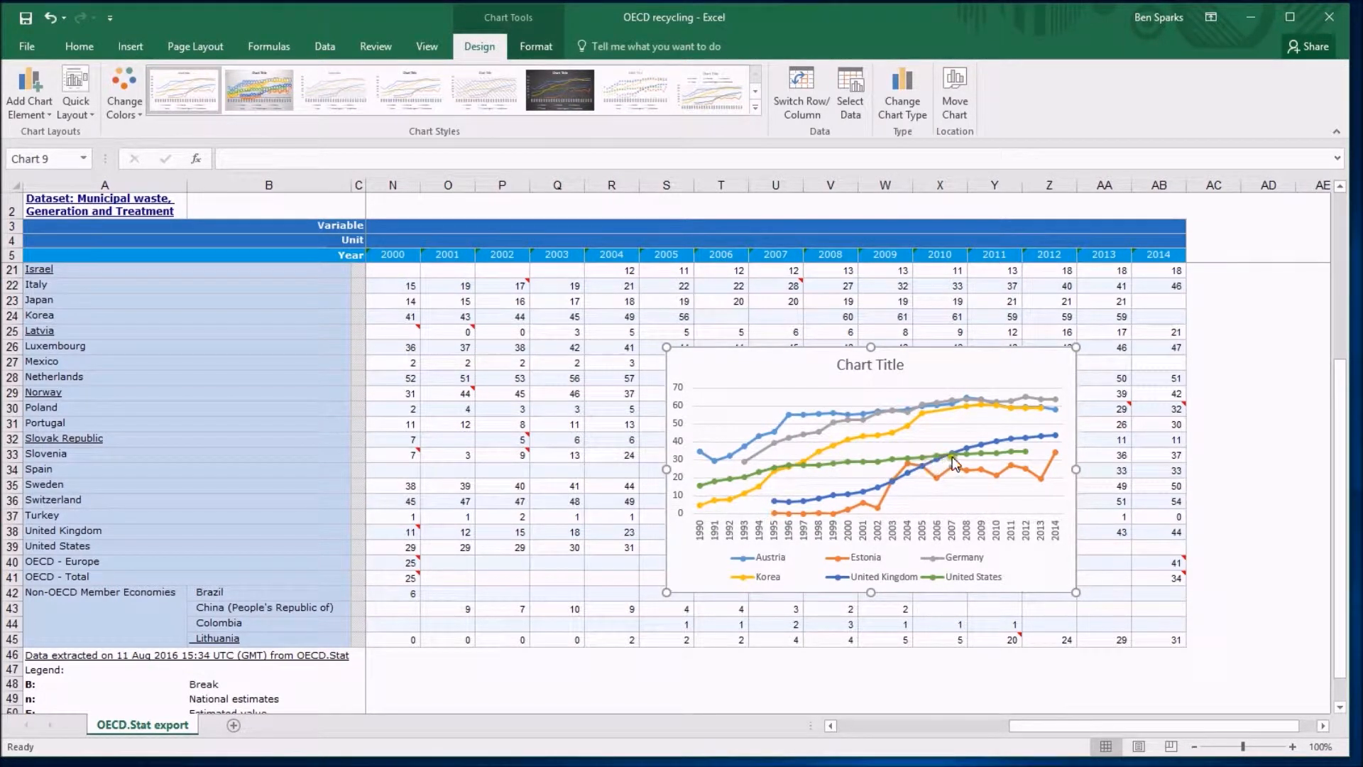
mouse_move(1061, 430)
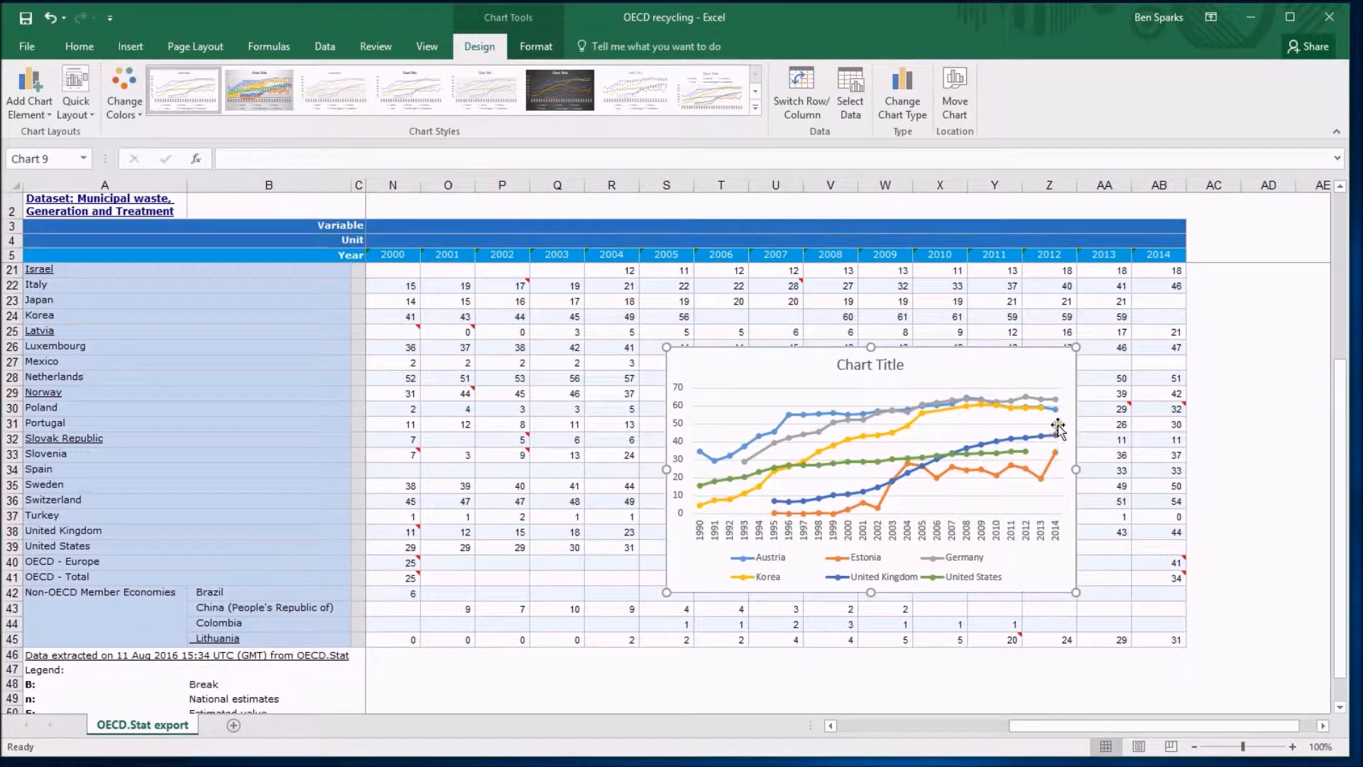
mouse_move(1055, 410)
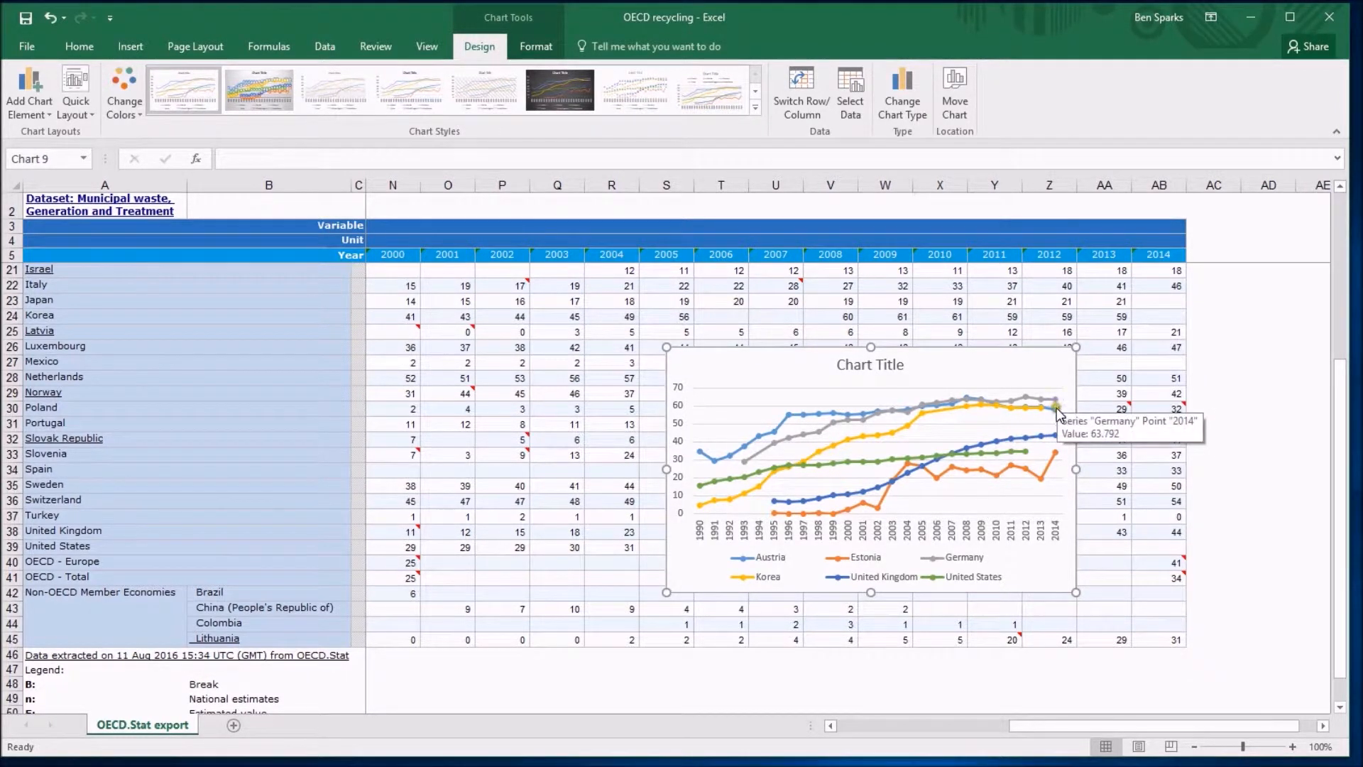
mouse_move(981, 416)
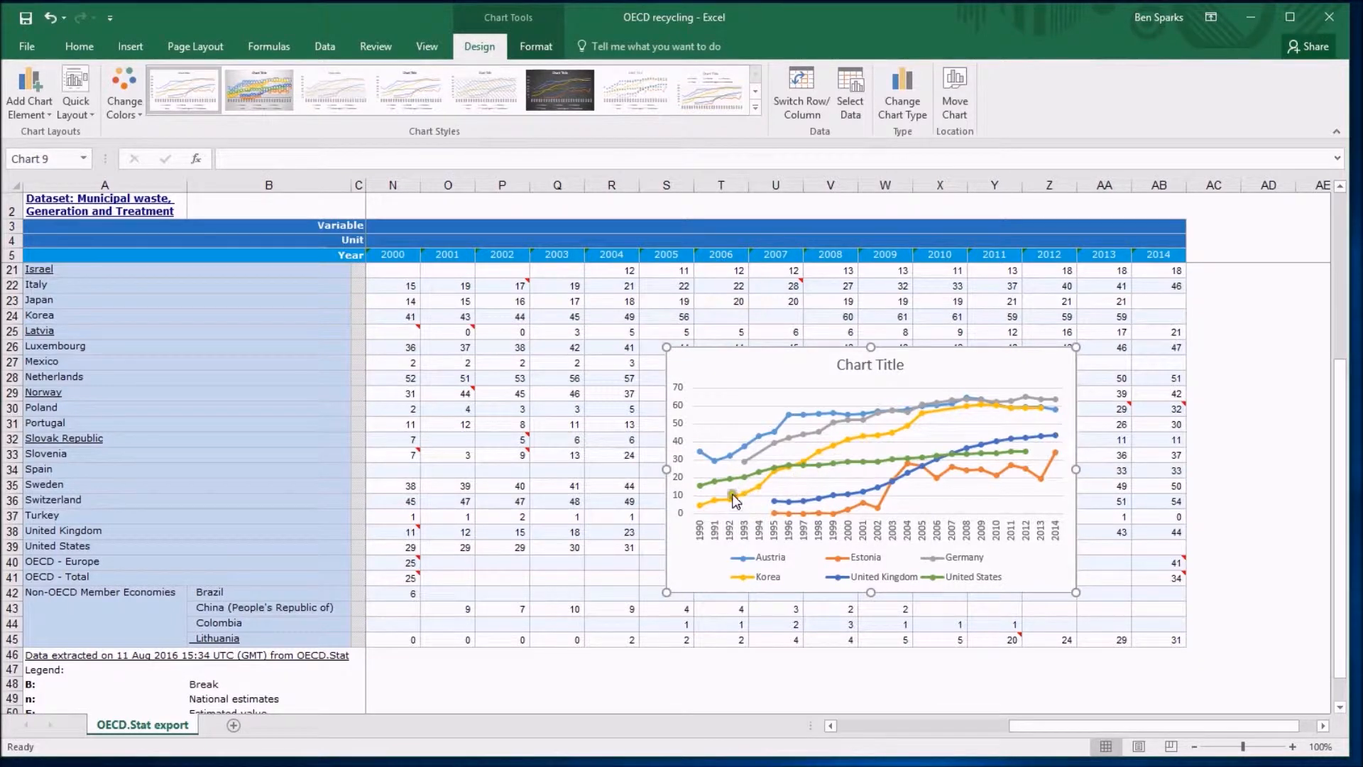
mouse_move(774, 503)
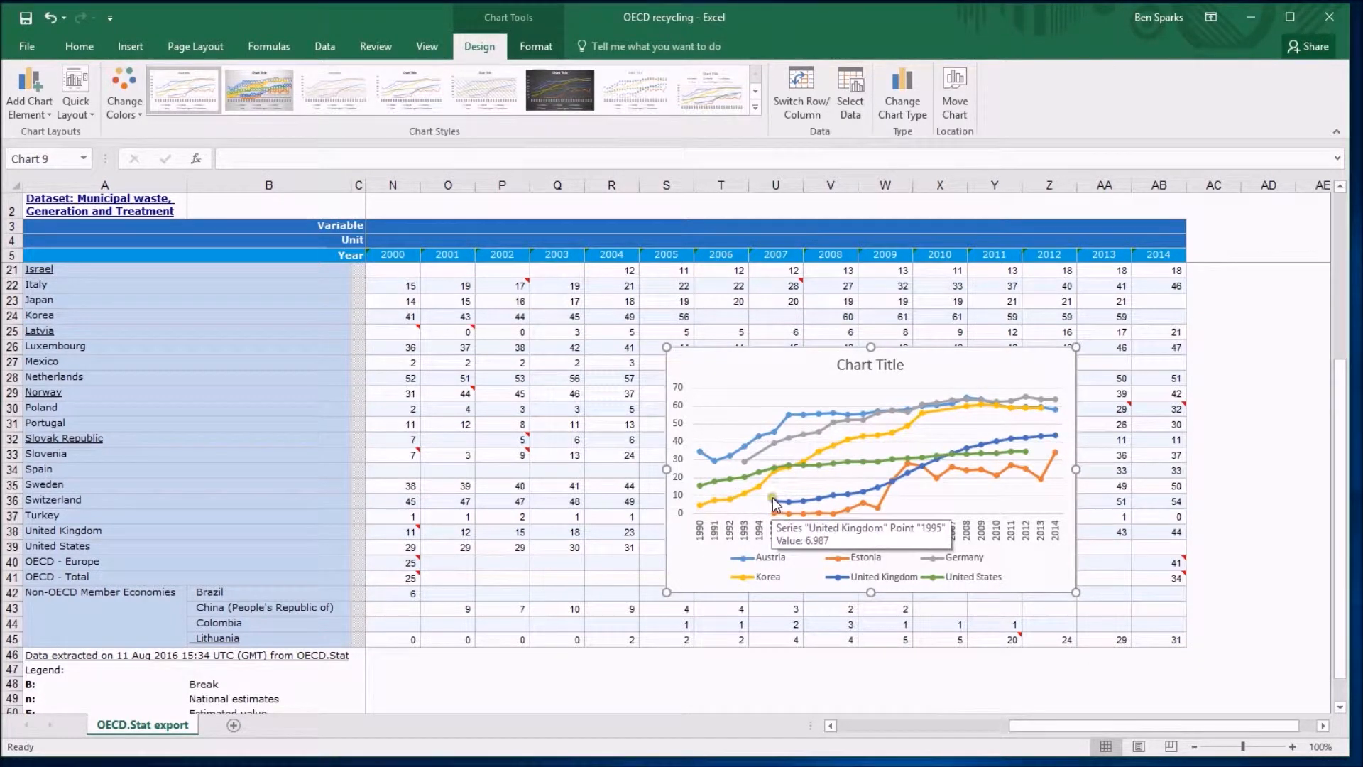
mouse_move(939, 425)
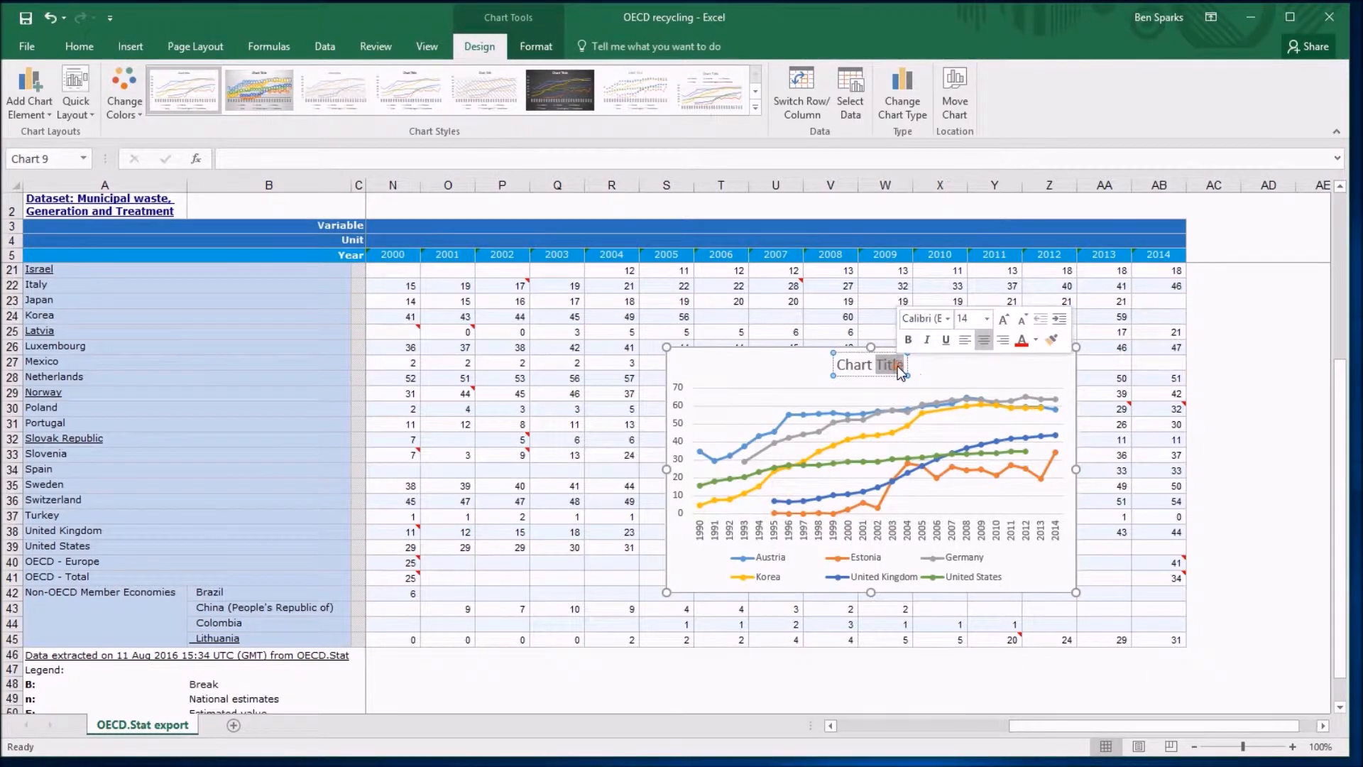
- Replace the chart title text with 'Recycling comparison time series'
type("Recycling comparison time")
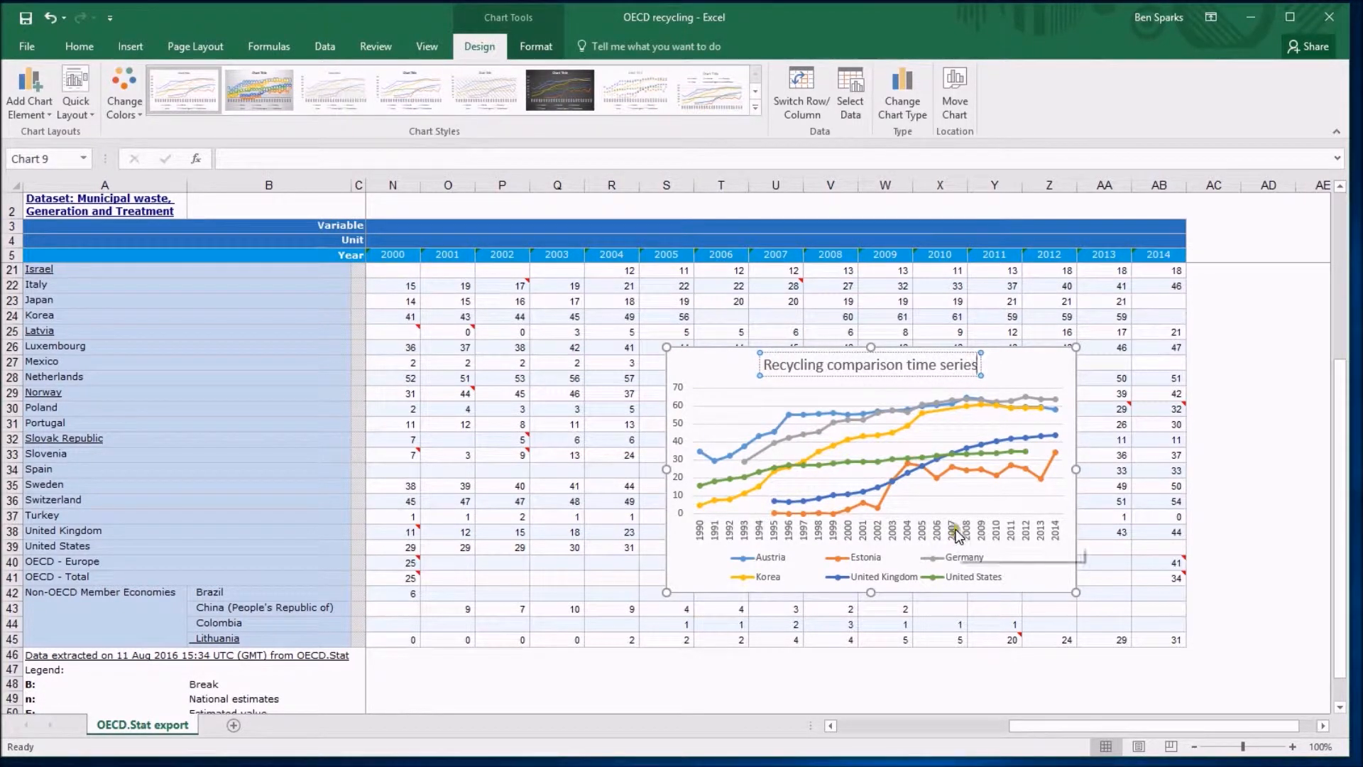
mouse_move(926, 537)
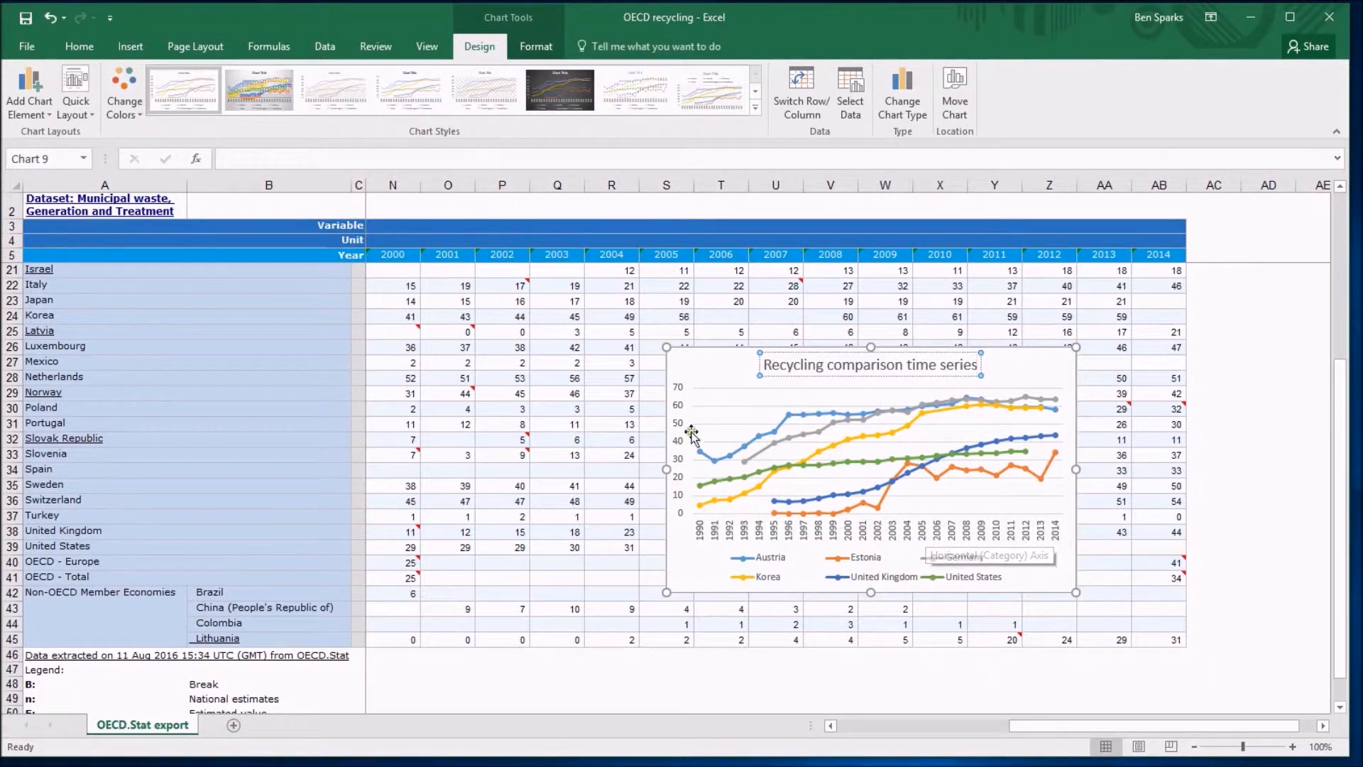
- Review the vertical axis bounds in Format Axis, then show the Chart Elements list
right_click(687, 426)
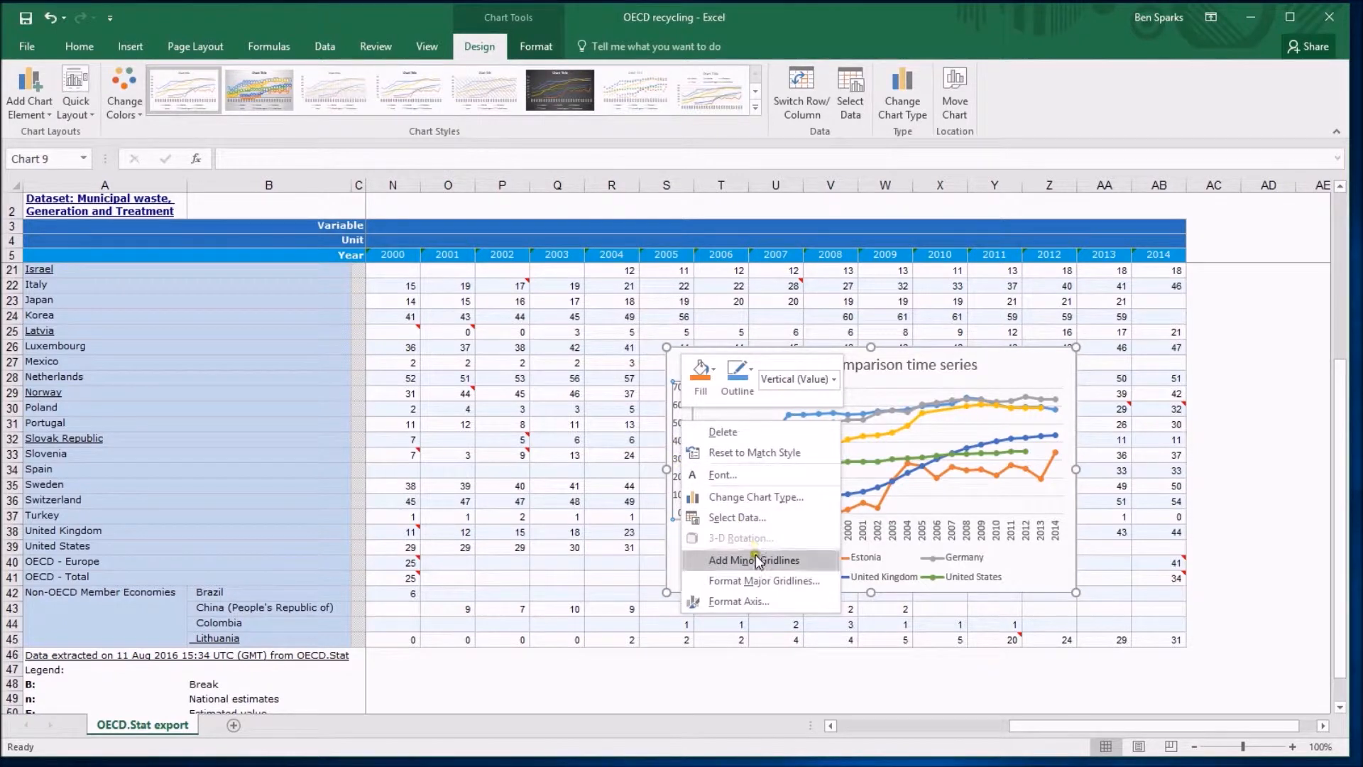
mouse_move(761, 601)
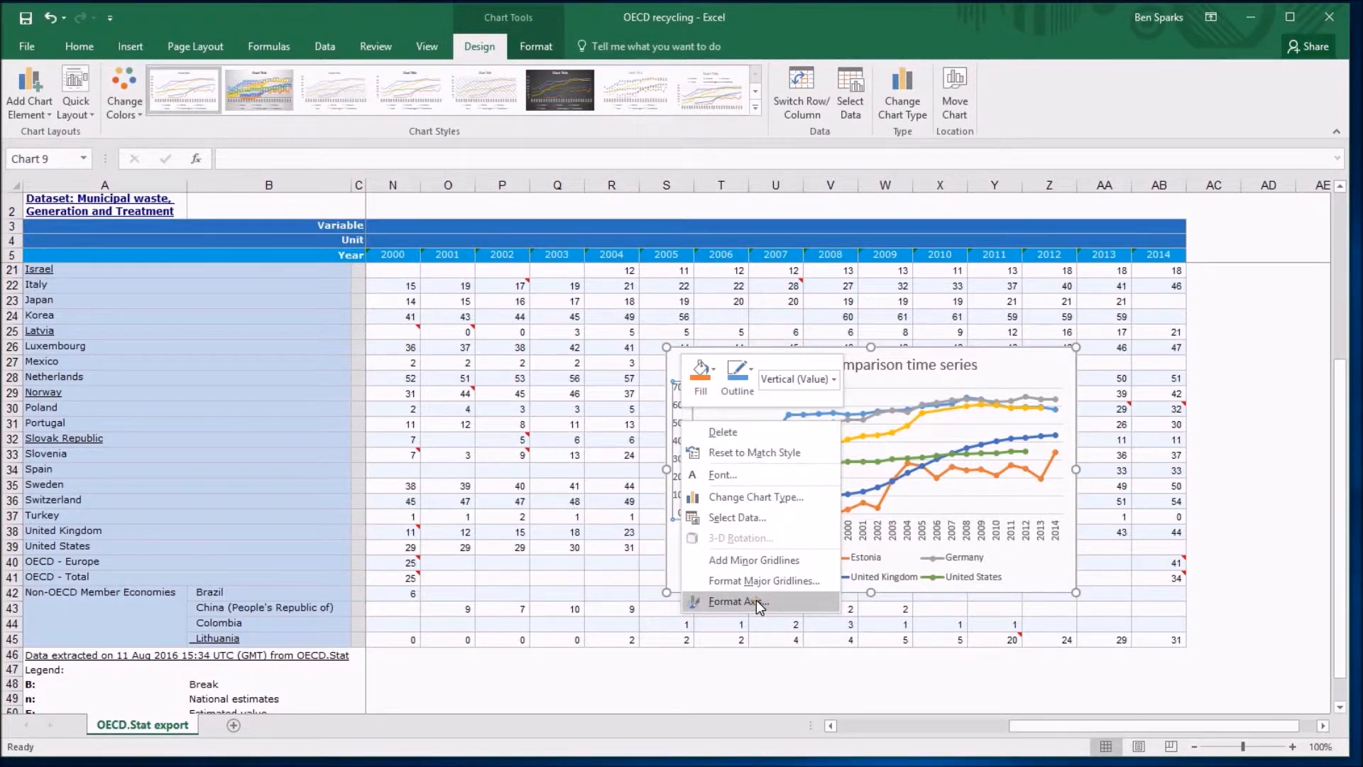
left_click(738, 600)
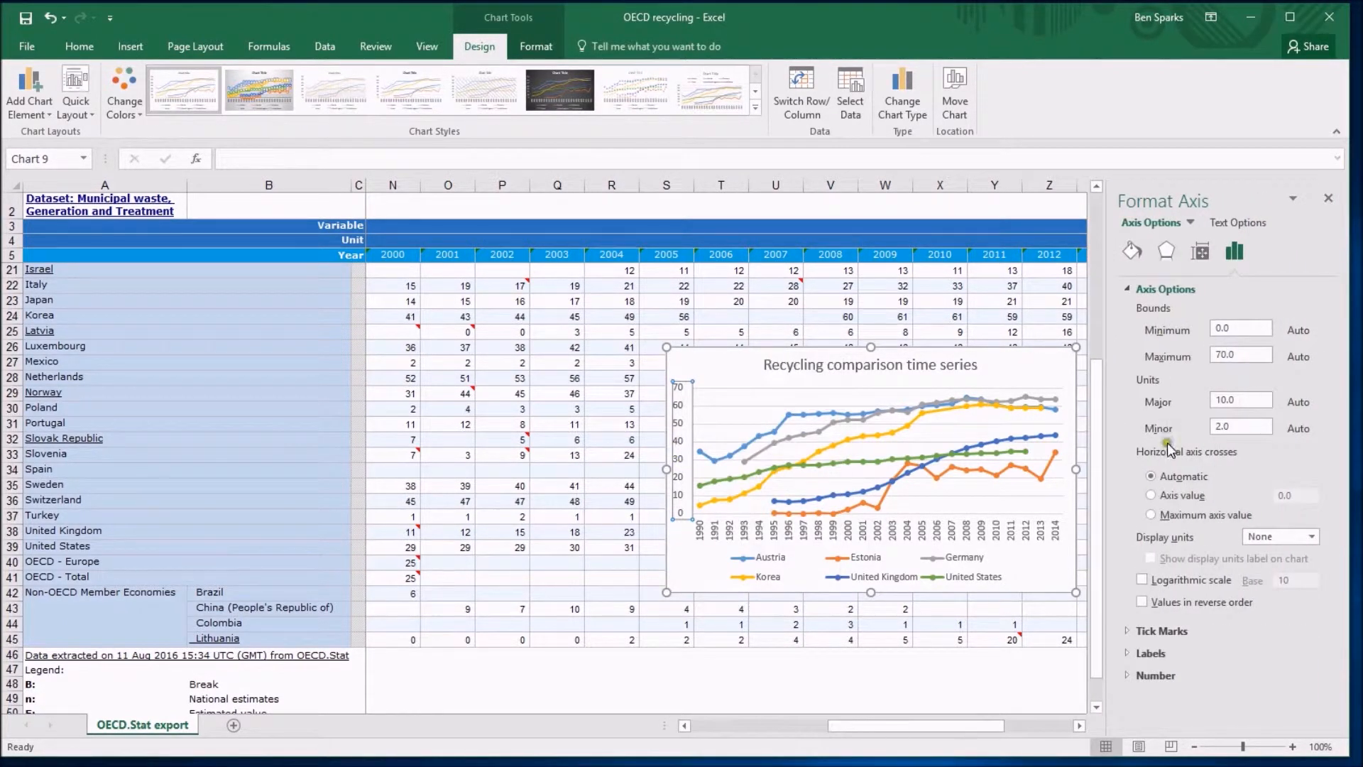
left_click(1238, 222)
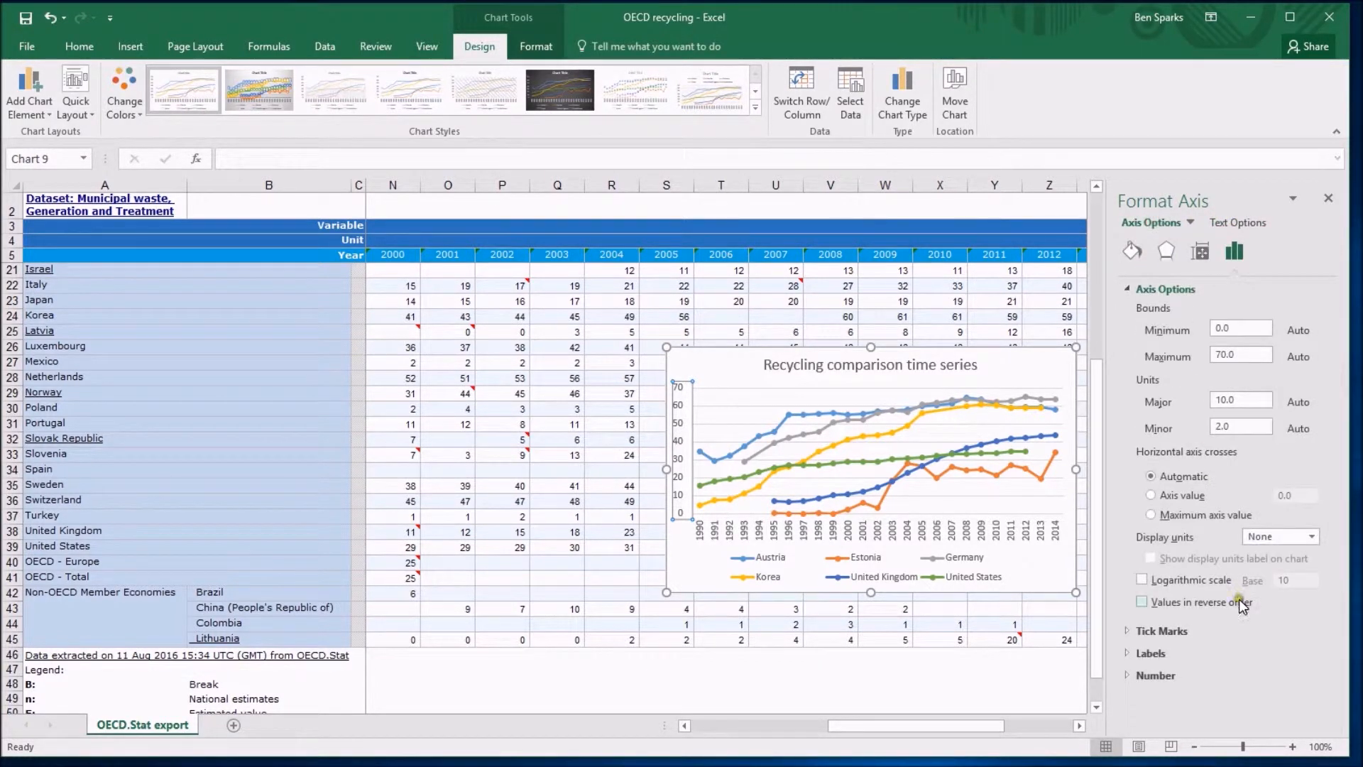
left_click(1149, 654)
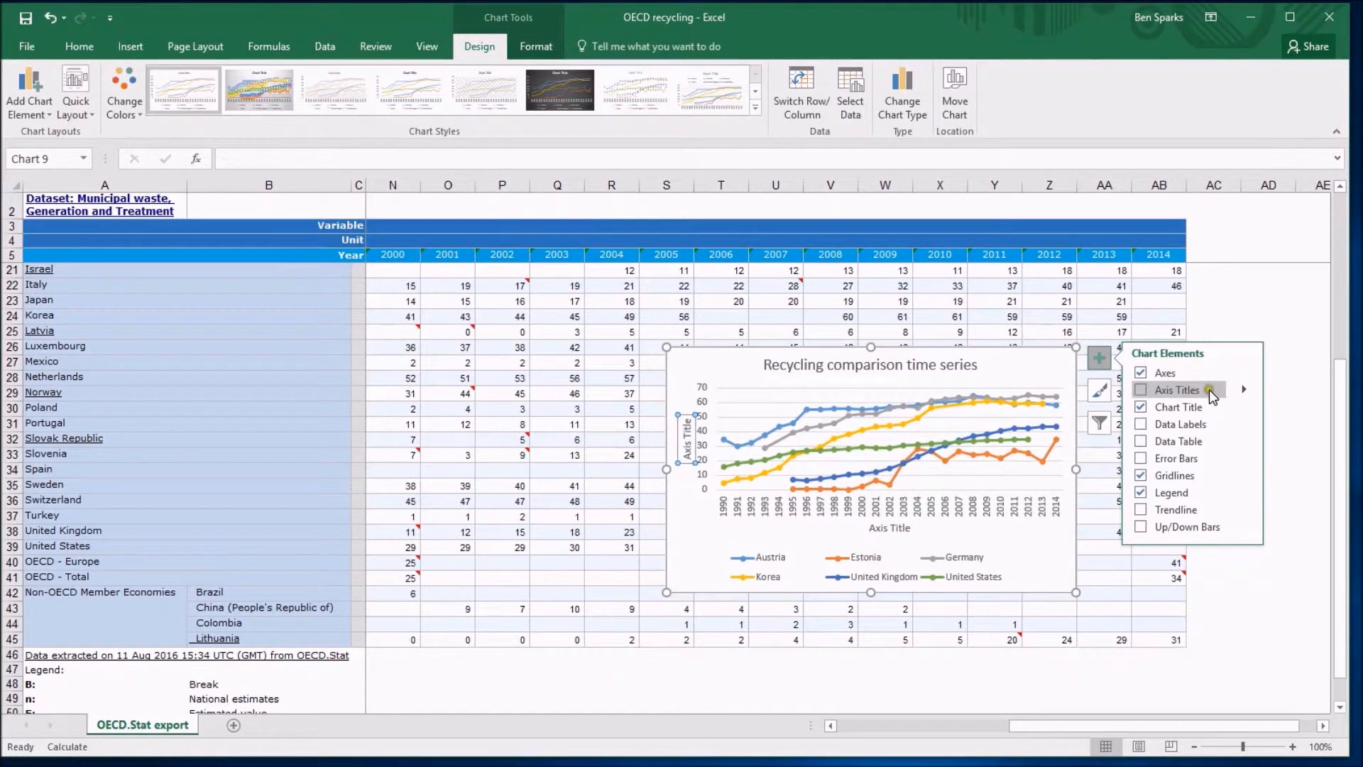
- Add only a Primary Vertical axis title reading 'Percentage recycled'
left_click(1243, 389)
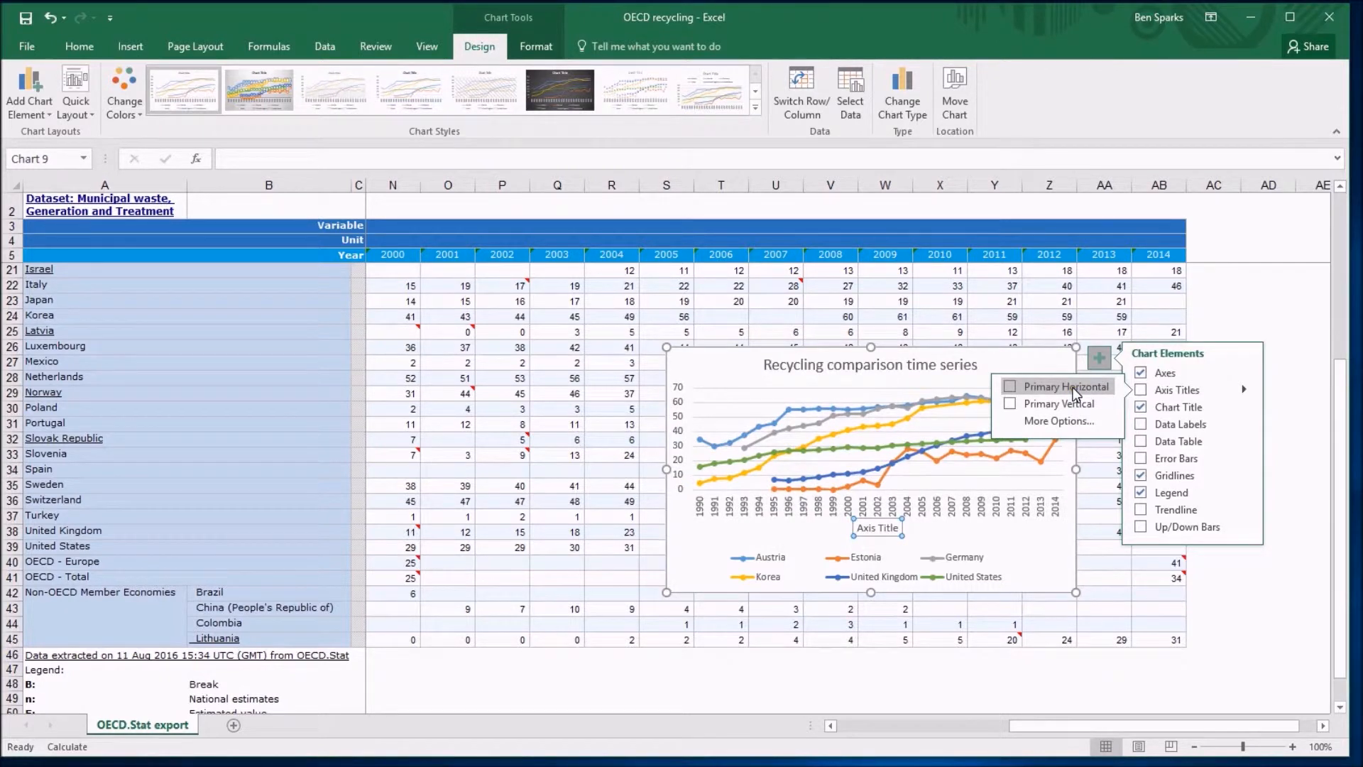
left_click(1011, 406)
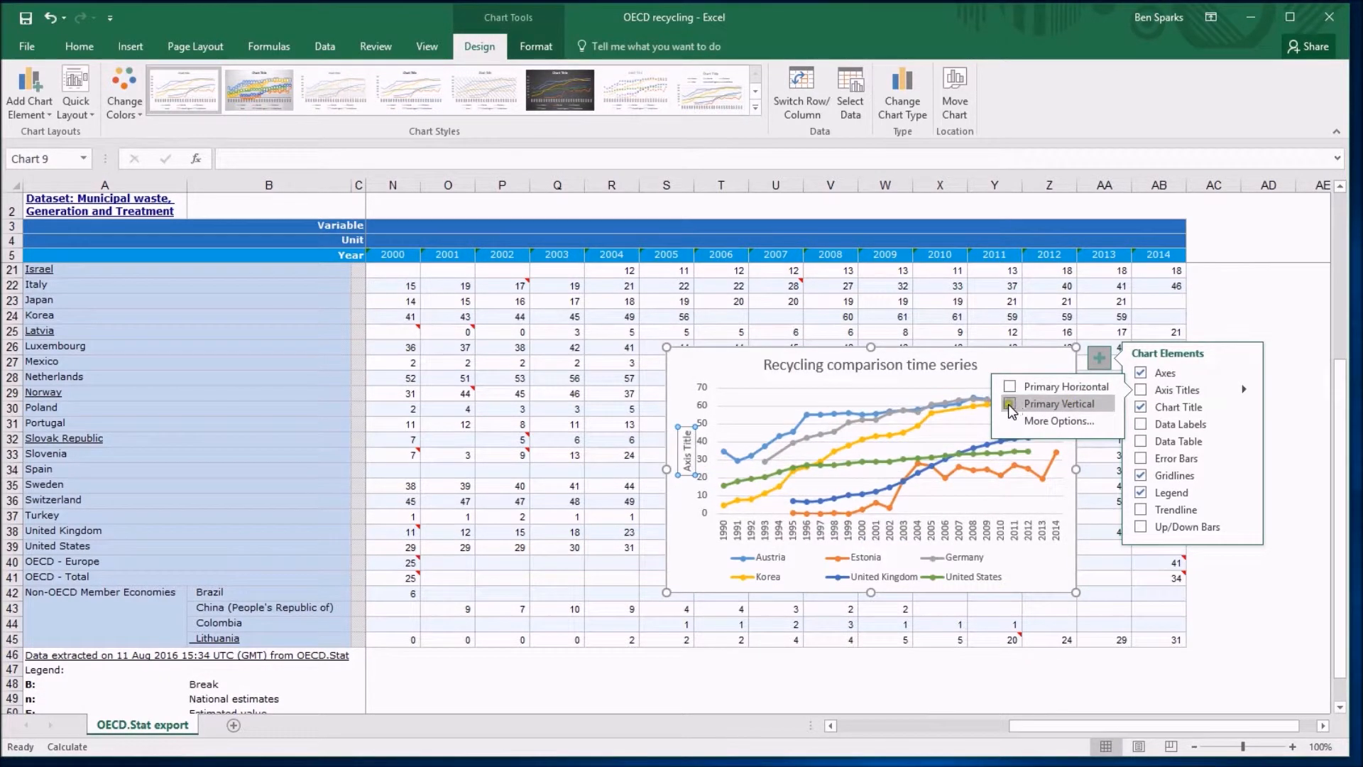
left_click(1011, 408)
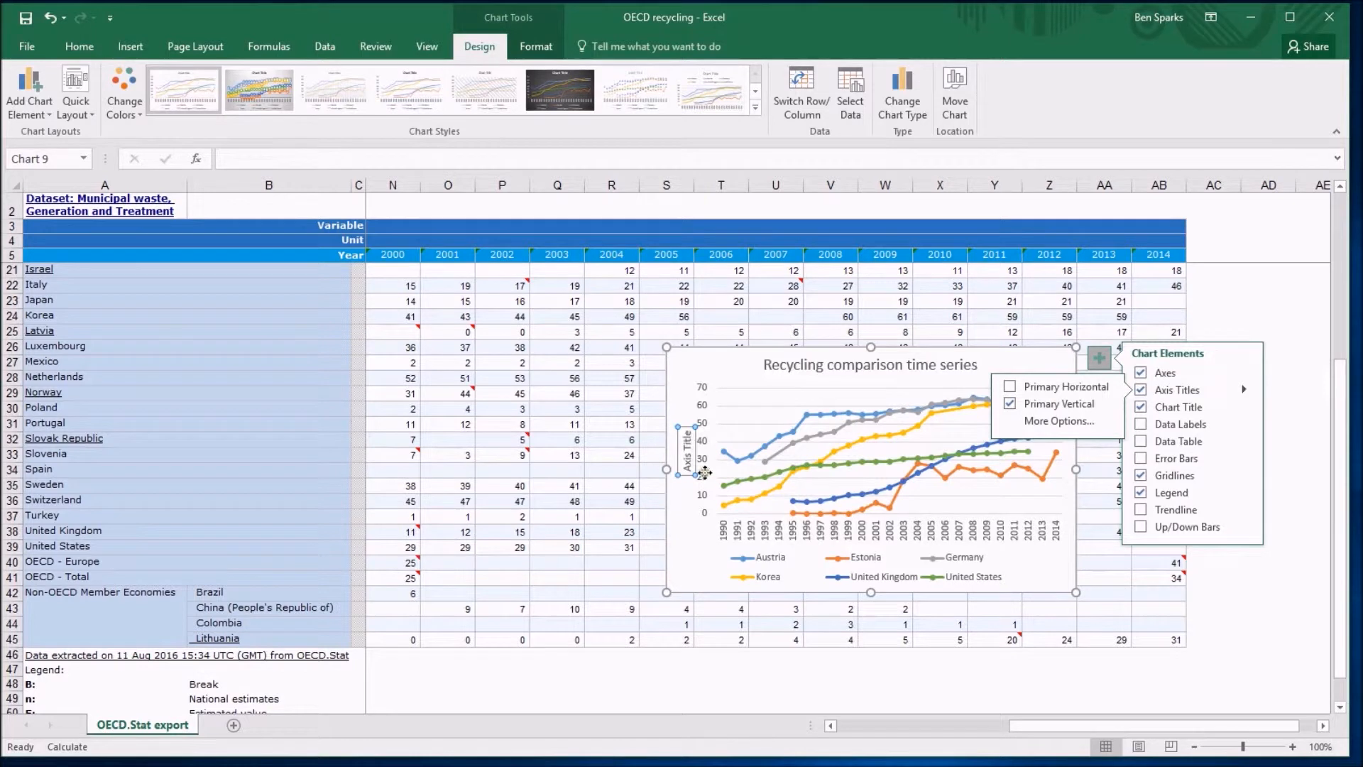
left_click(1058, 420)
type("Percentage rec")
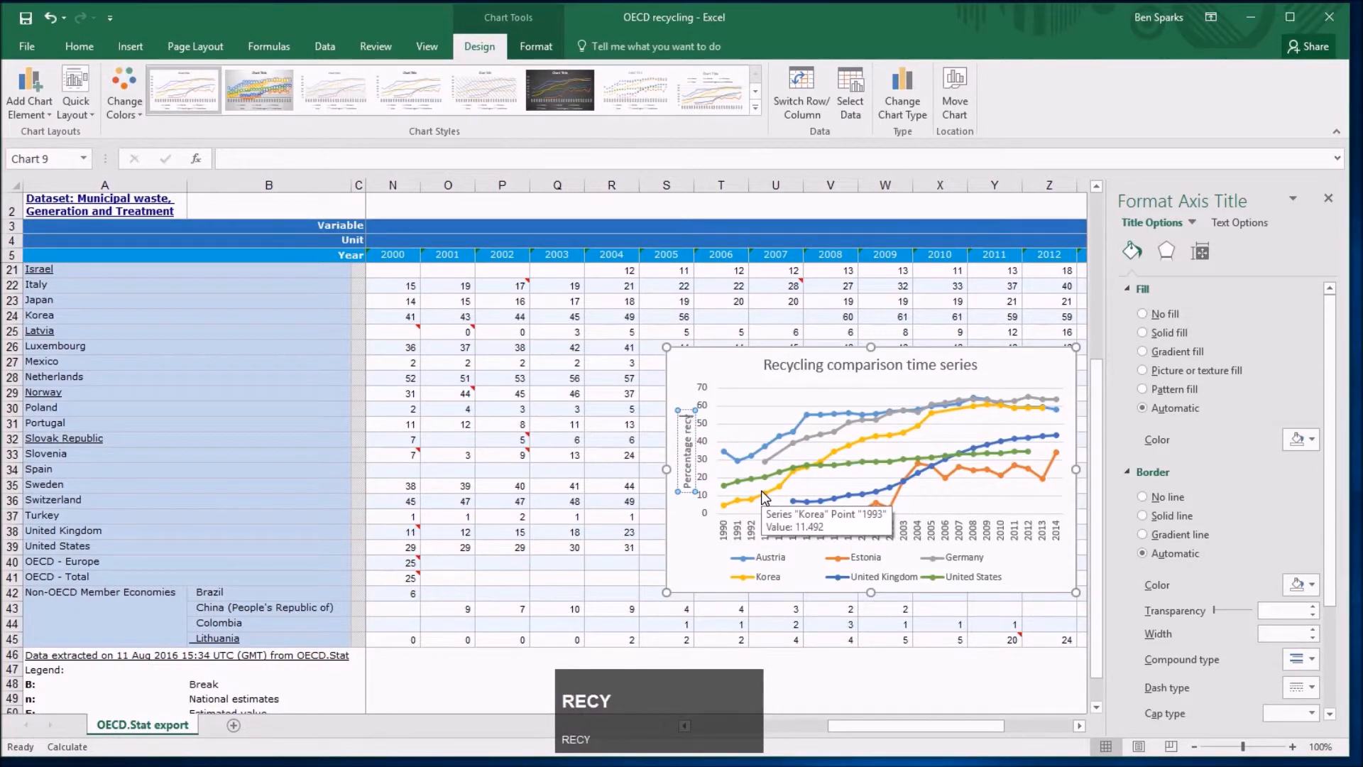
type("CLED")
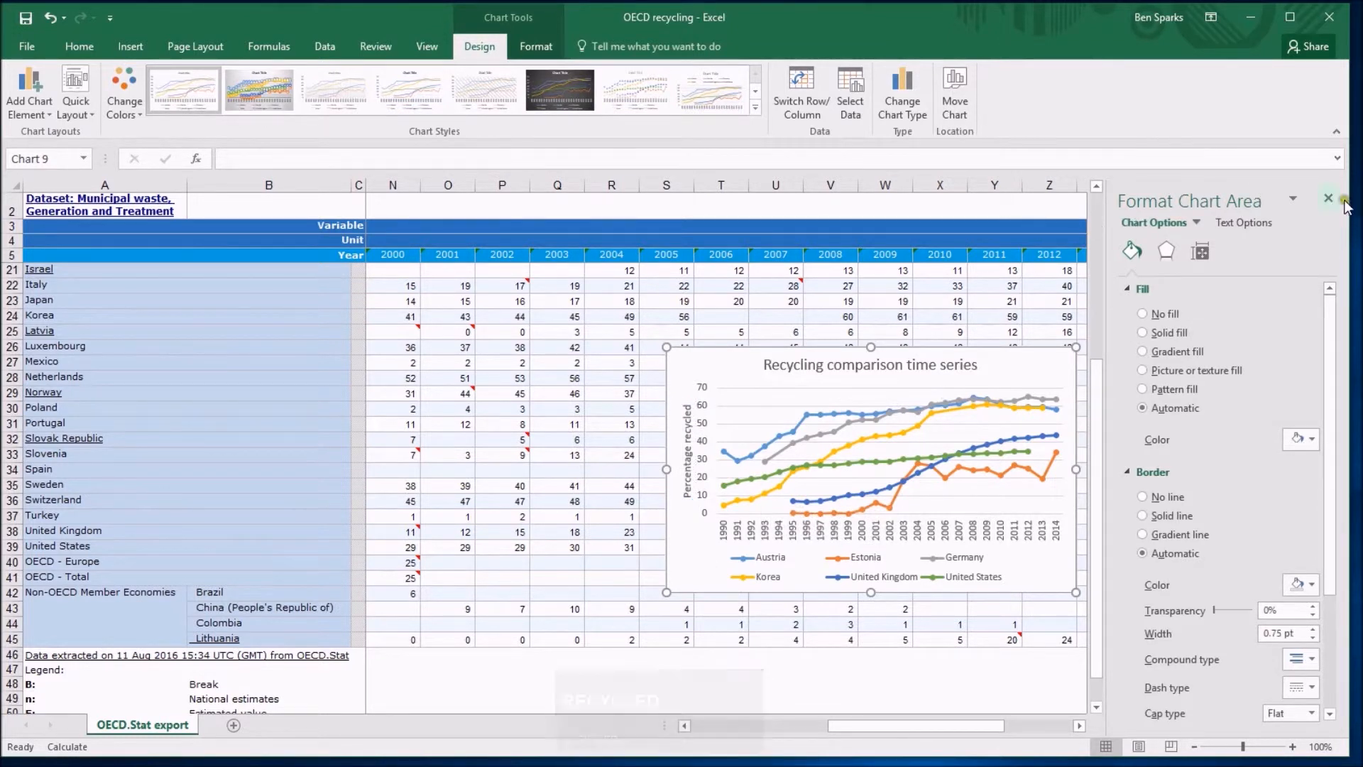
left_click(1329, 199)
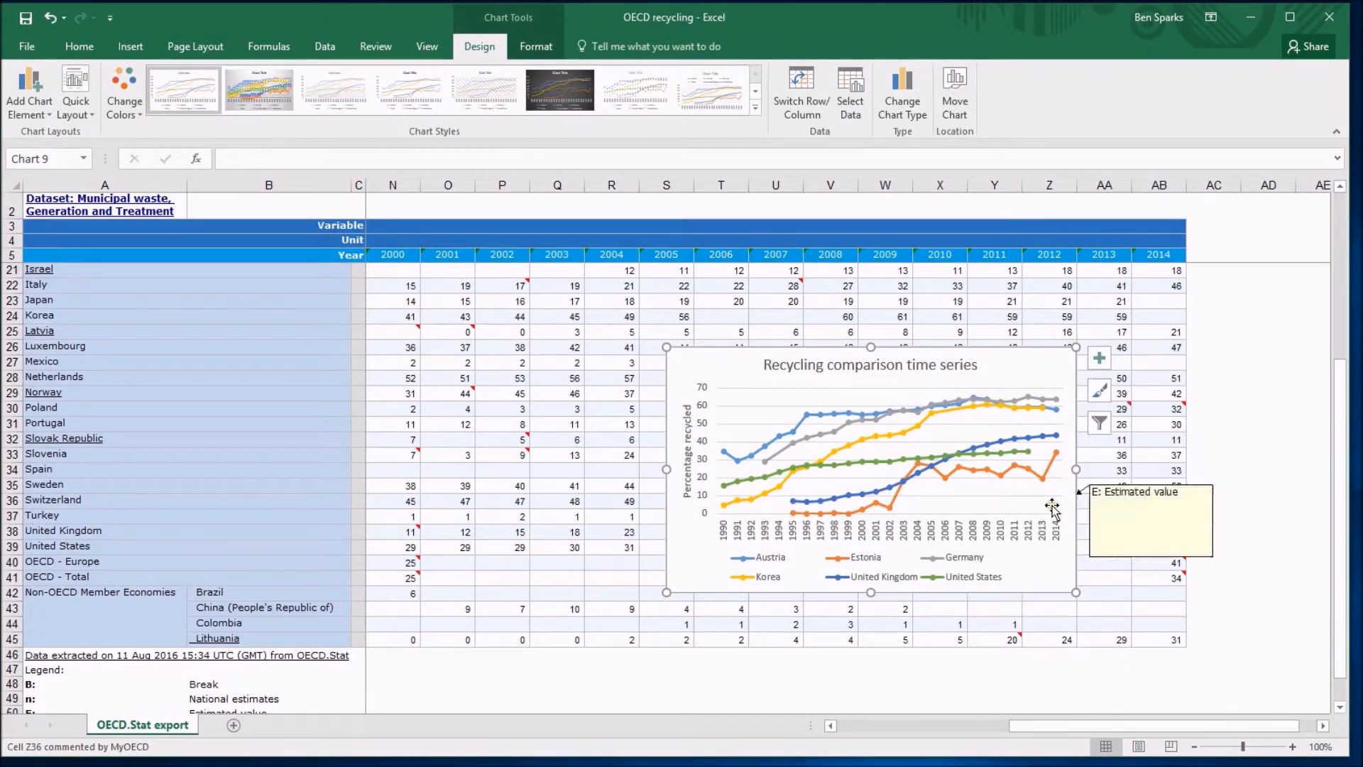